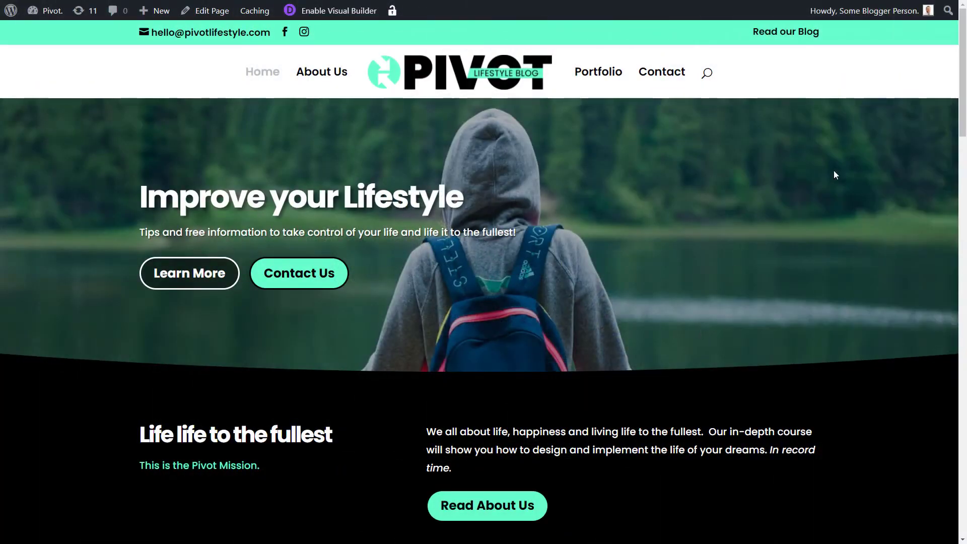
- From the Pivot Lifestyle Blog home page, expand the admin bar shortcuts and head to Theme Customizer
scroll(down, 3)
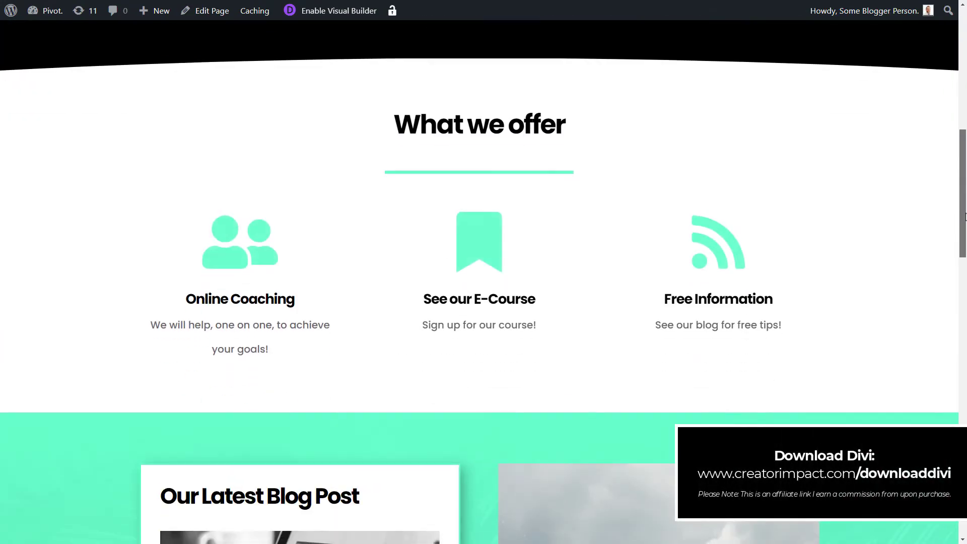
scroll(up, 3)
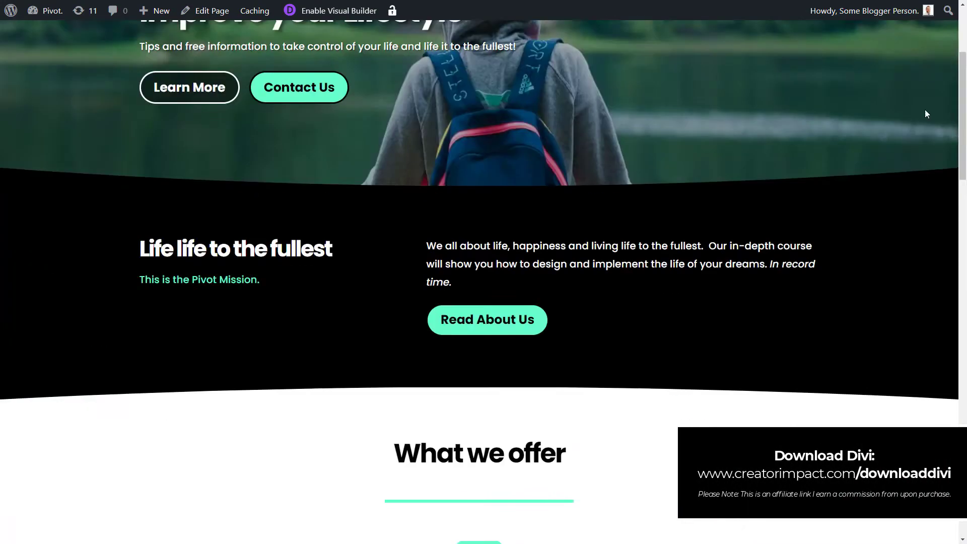
scroll(up, 3)
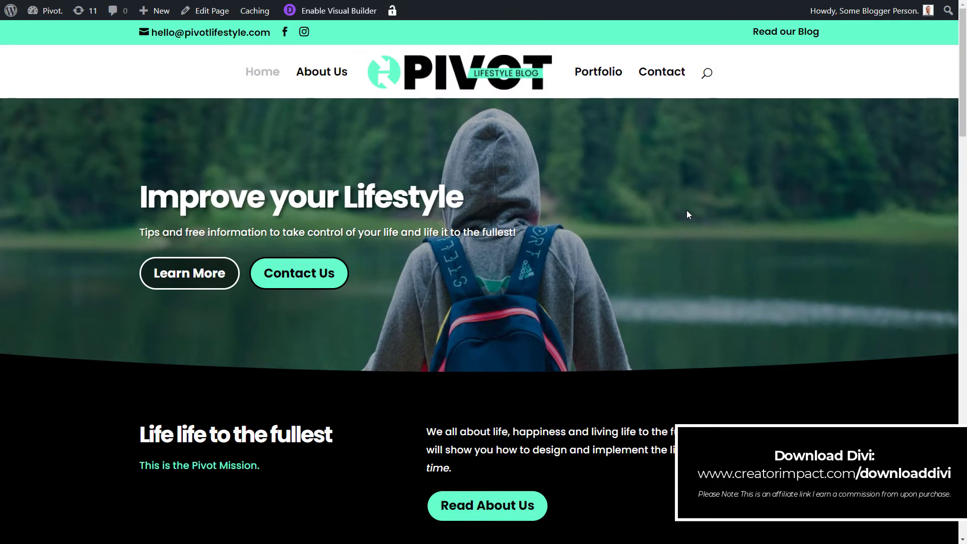
mouse_move(348, 49)
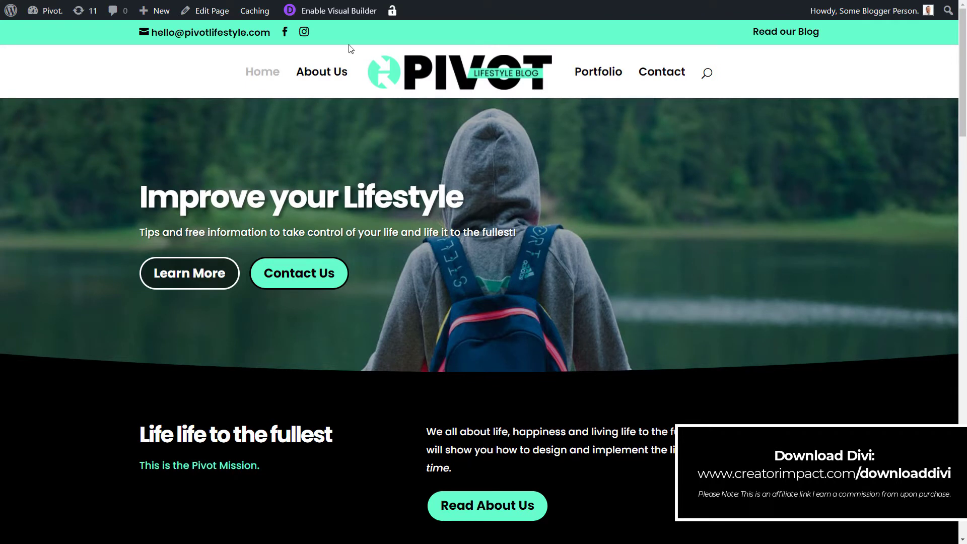
mouse_move(320, 151)
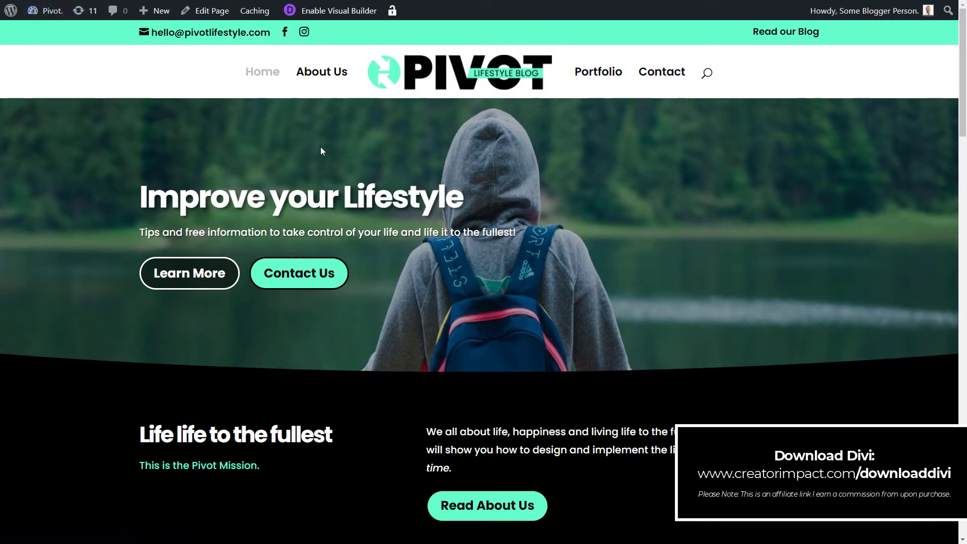
mouse_move(326, 148)
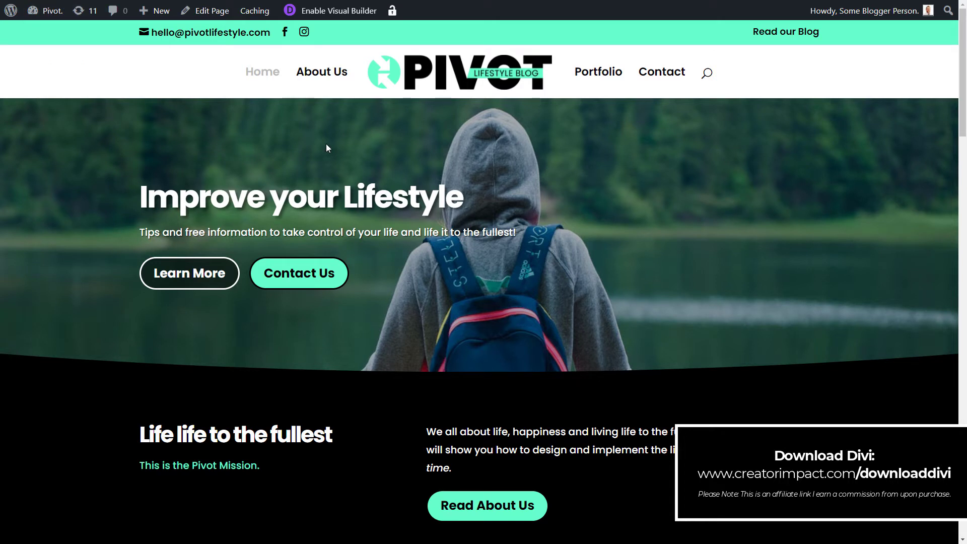
mouse_move(281, 117)
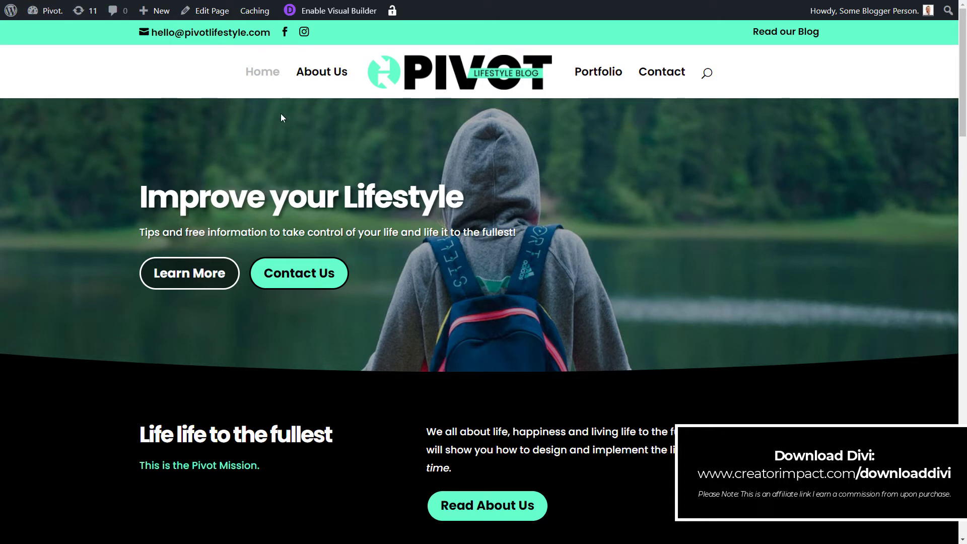
click(52, 10)
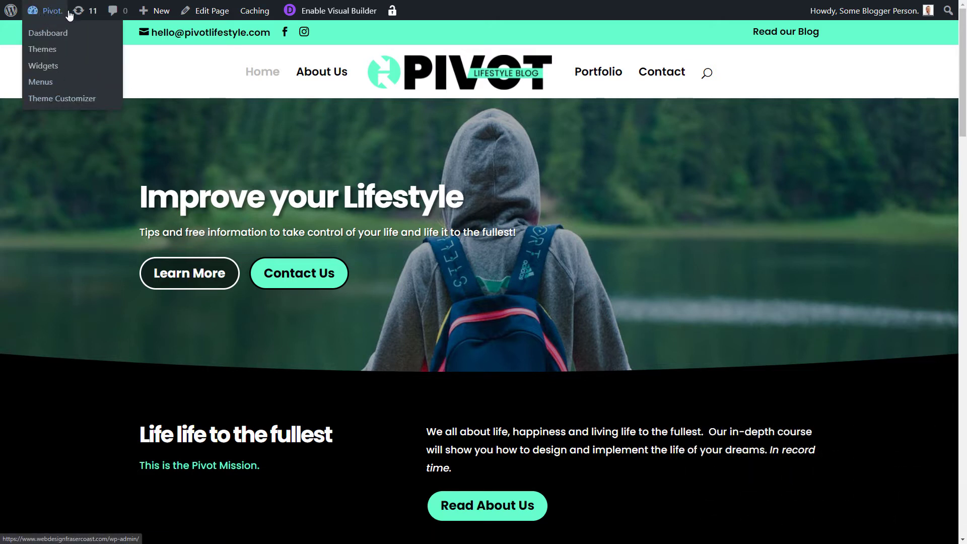
mouse_move(62, 99)
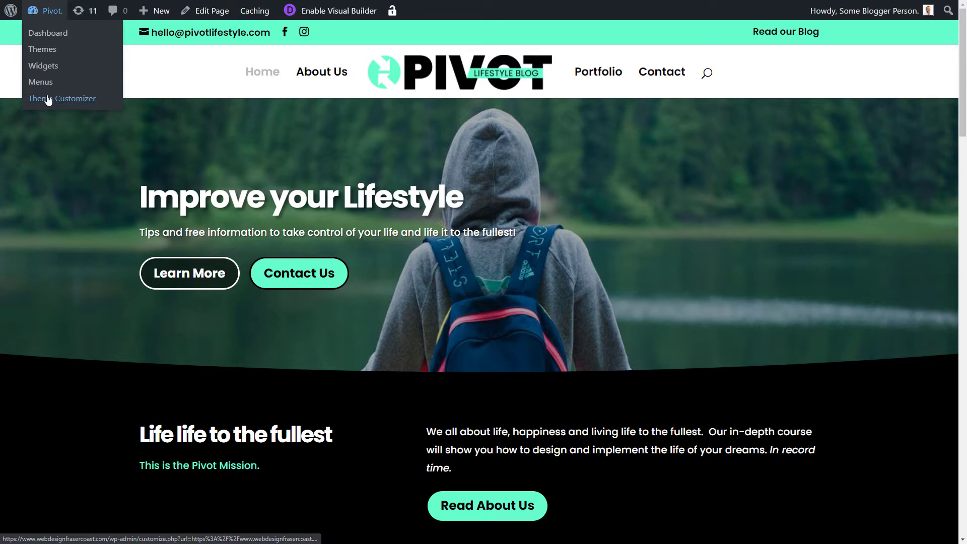
mouse_move(61, 98)
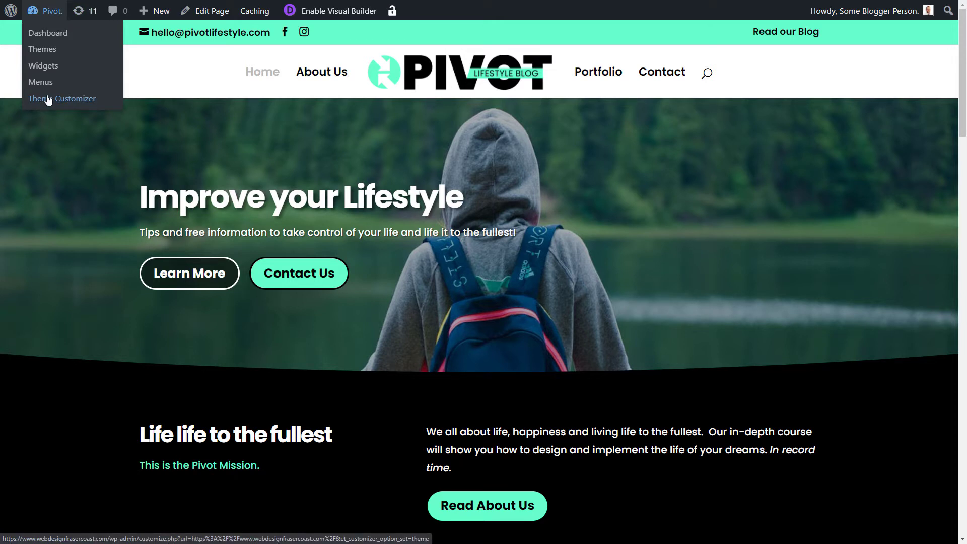
click(61, 97)
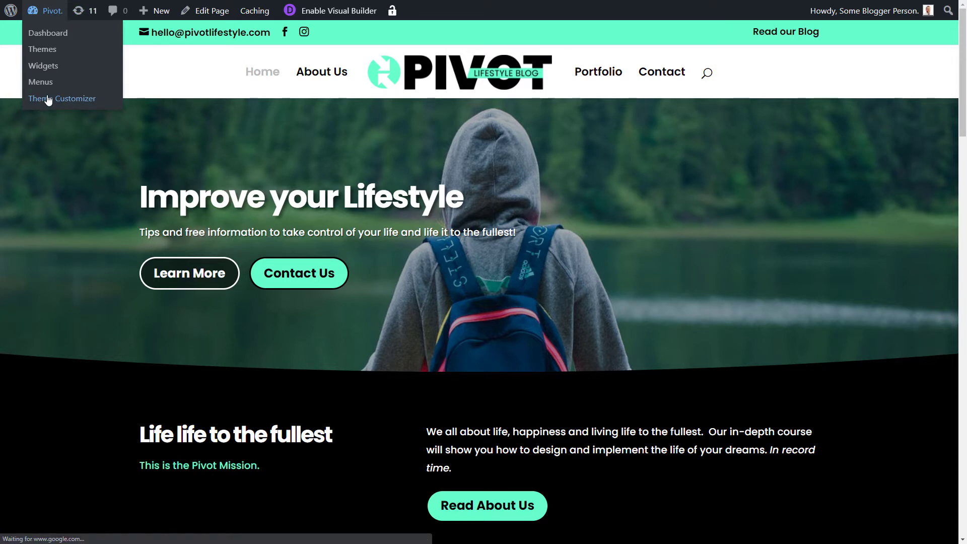
- Enter Mobile Styles and look over the home page at the narrow mobile preview width
click(61, 99)
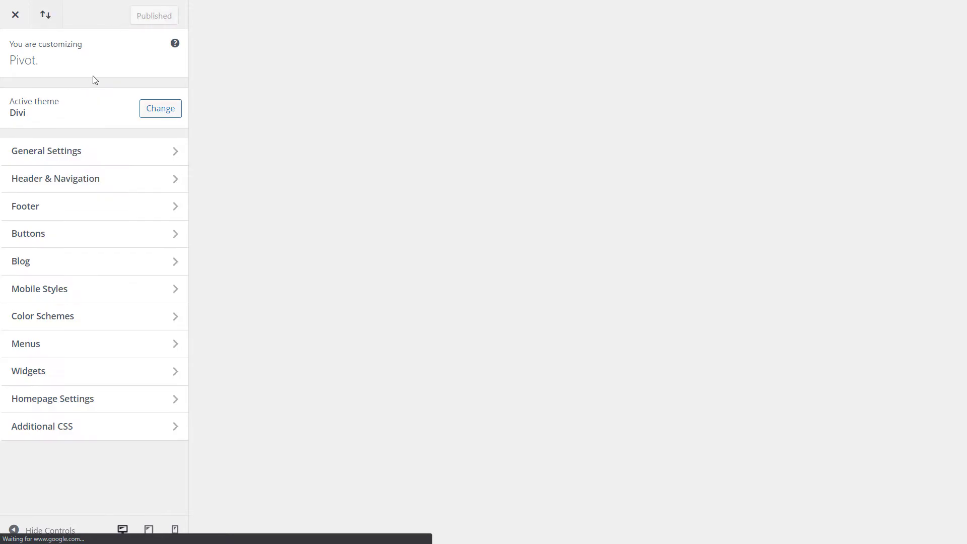
mouse_move(67, 230)
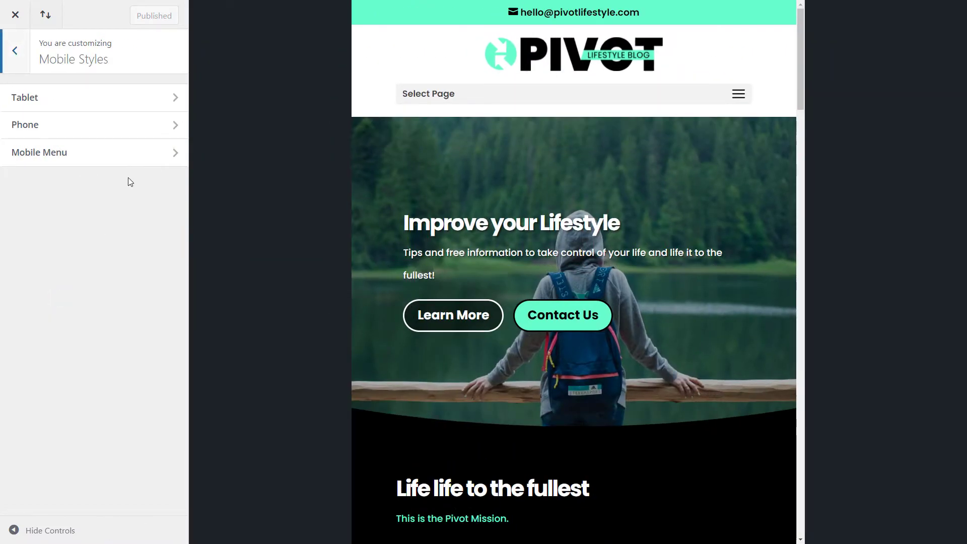
mouse_move(75, 155)
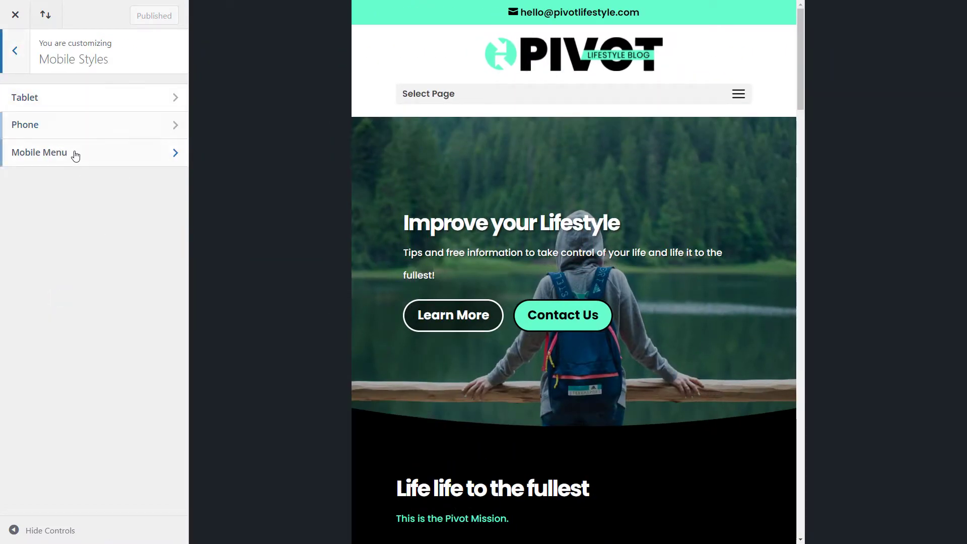
mouse_move(744, 53)
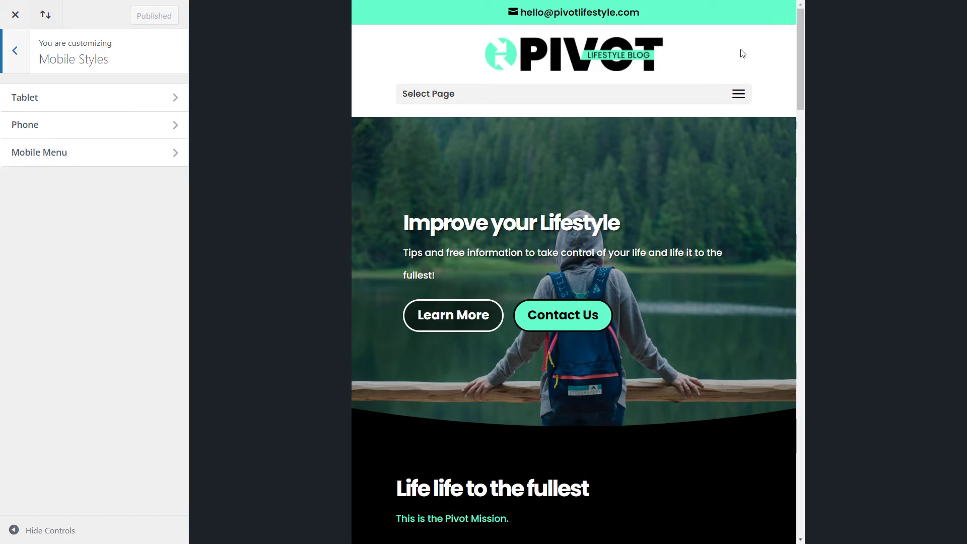
mouse_move(809, 61)
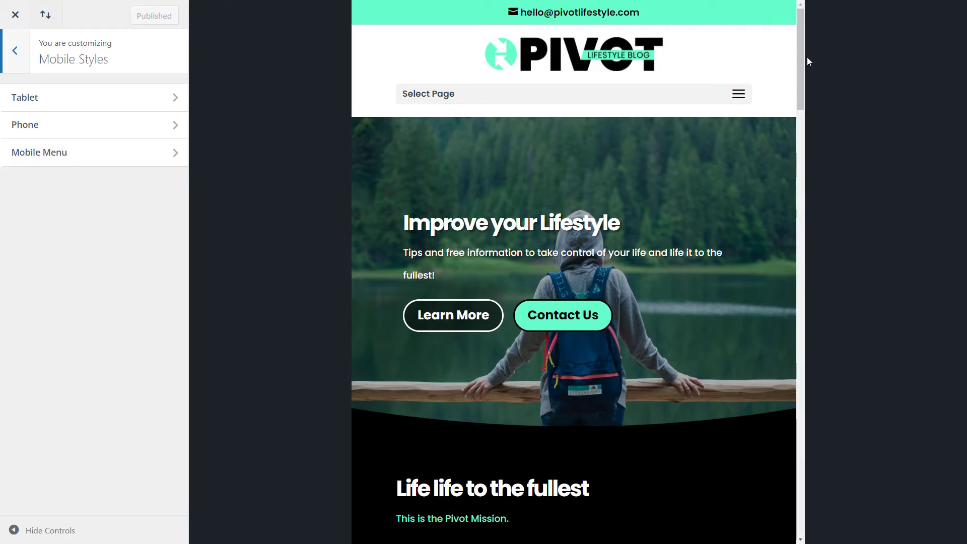
scroll(down, 3)
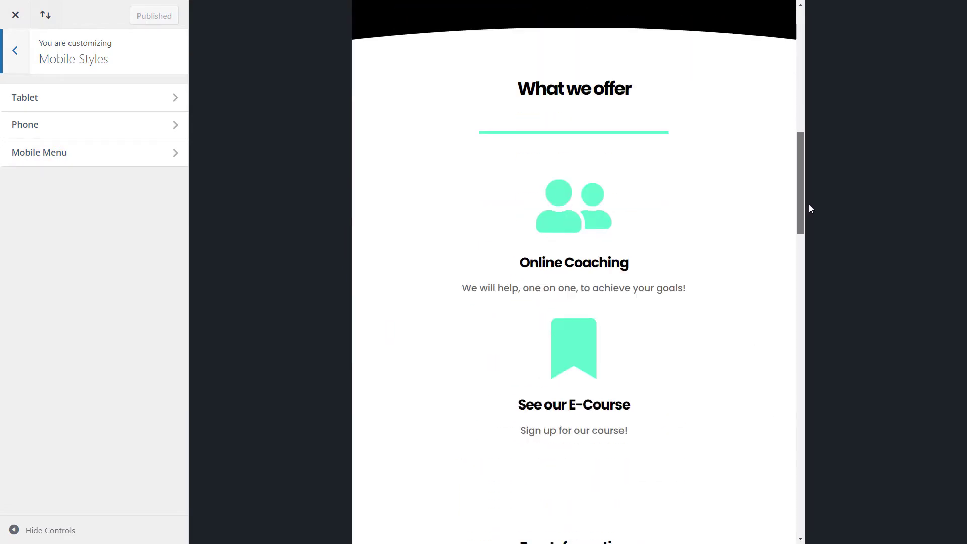
scroll(down, 3)
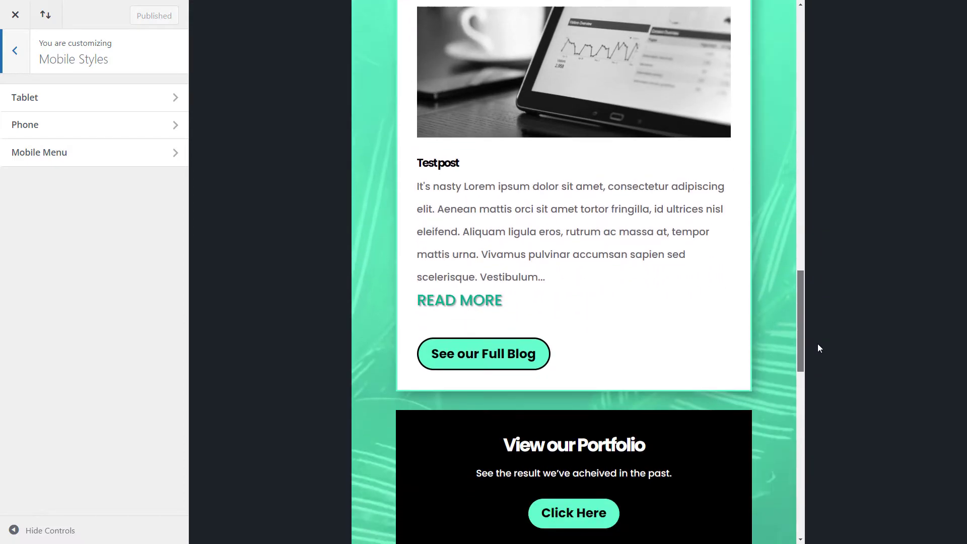
scroll(down, 3)
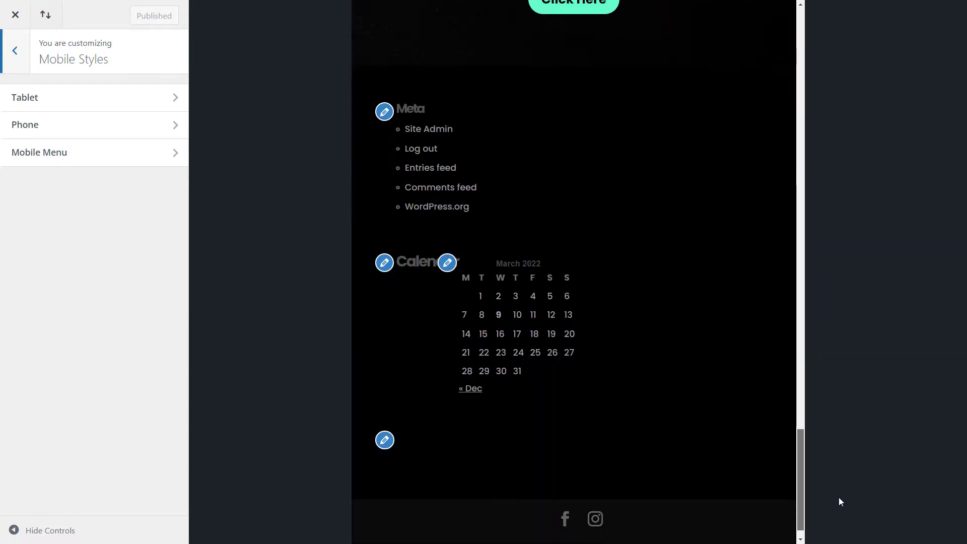
scroll(up, 3)
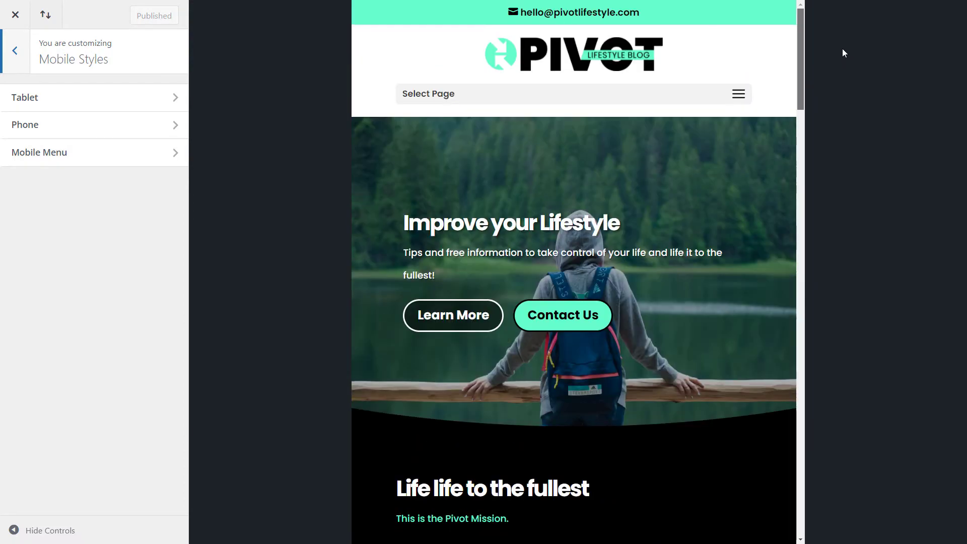
mouse_move(732, 101)
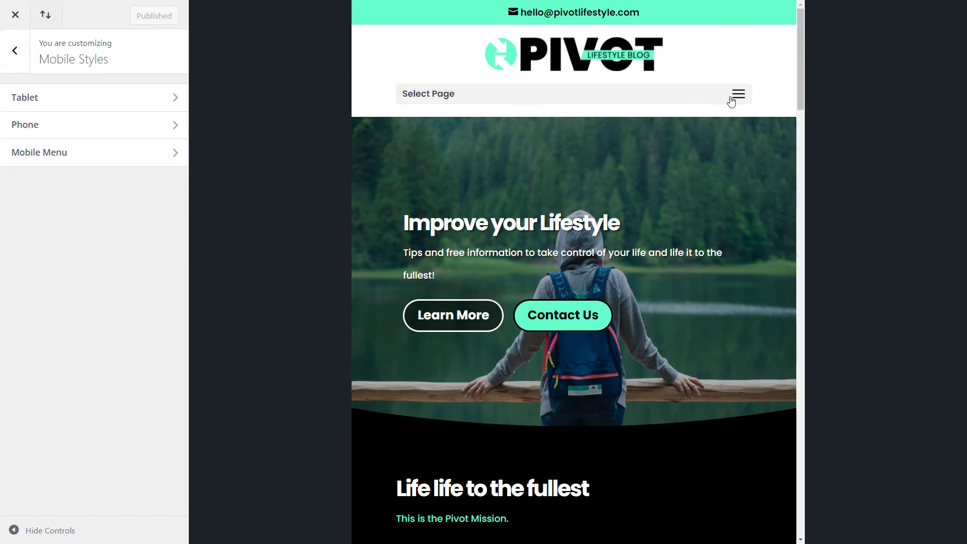
mouse_move(24, 97)
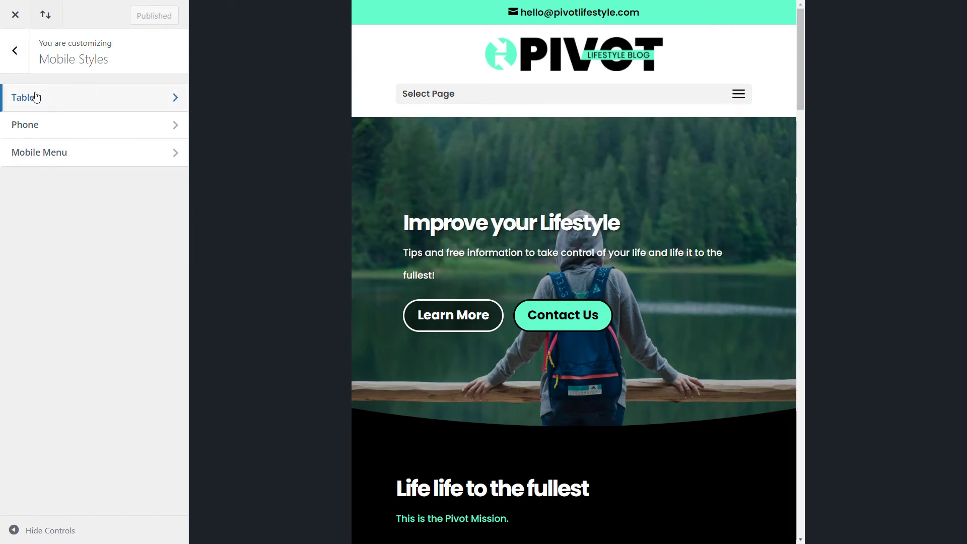
mouse_move(84, 120)
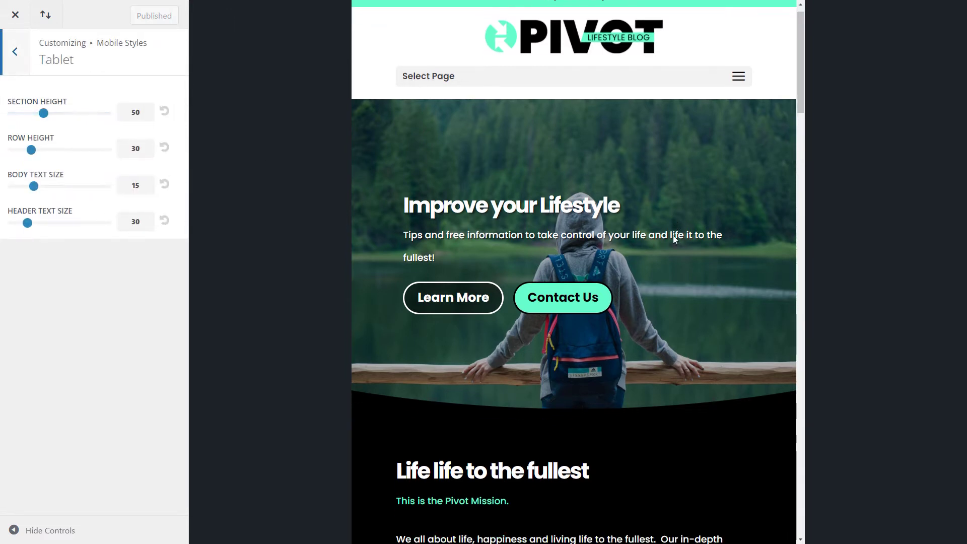
- Under Tablet, raise header text size to 38 and body text size to 16
scroll(down, 3)
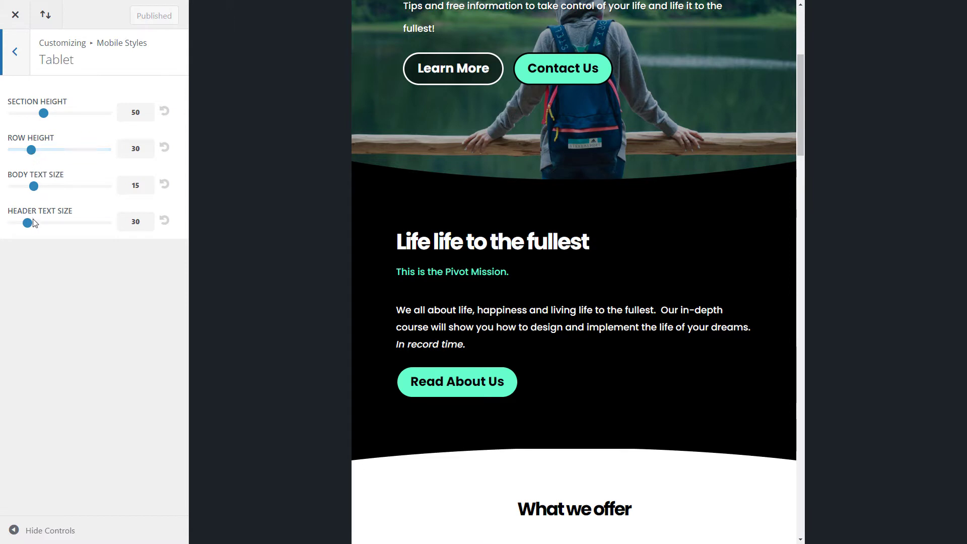
drag(26, 222, 34, 222)
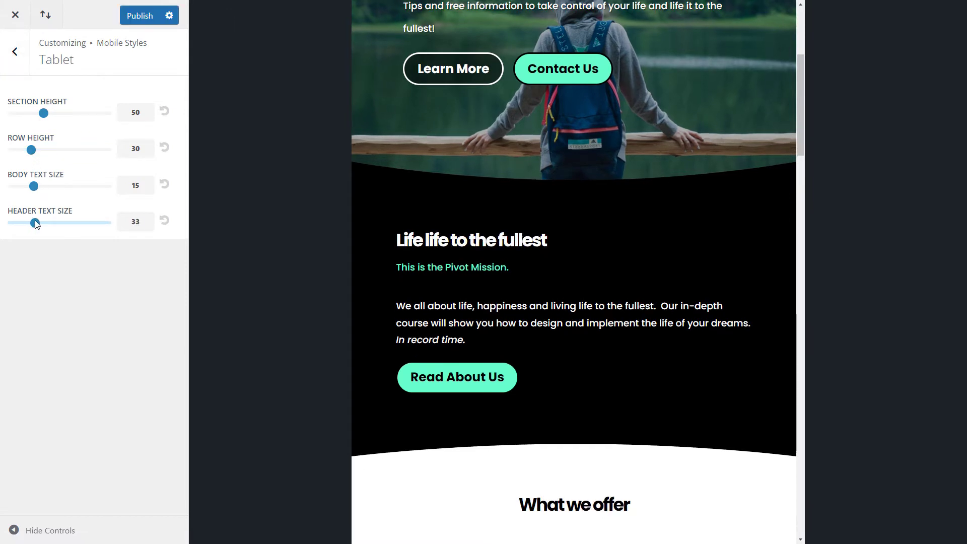
drag(36, 223, 42, 223)
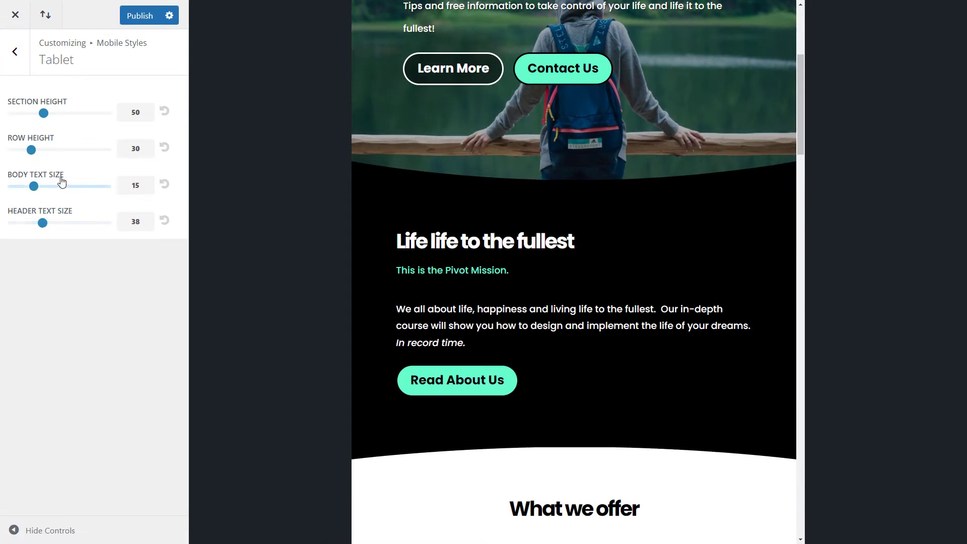
drag(33, 186, 40, 186)
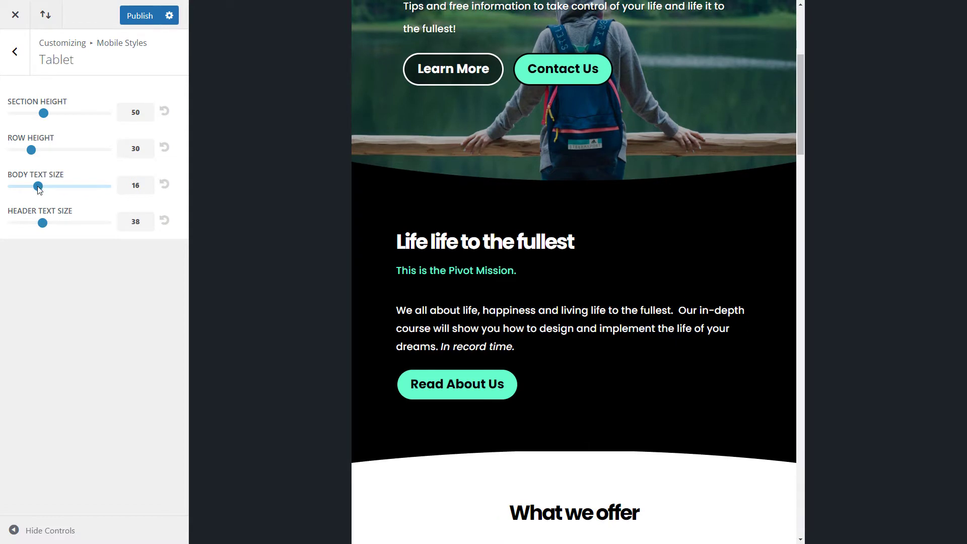
mouse_move(312, 140)
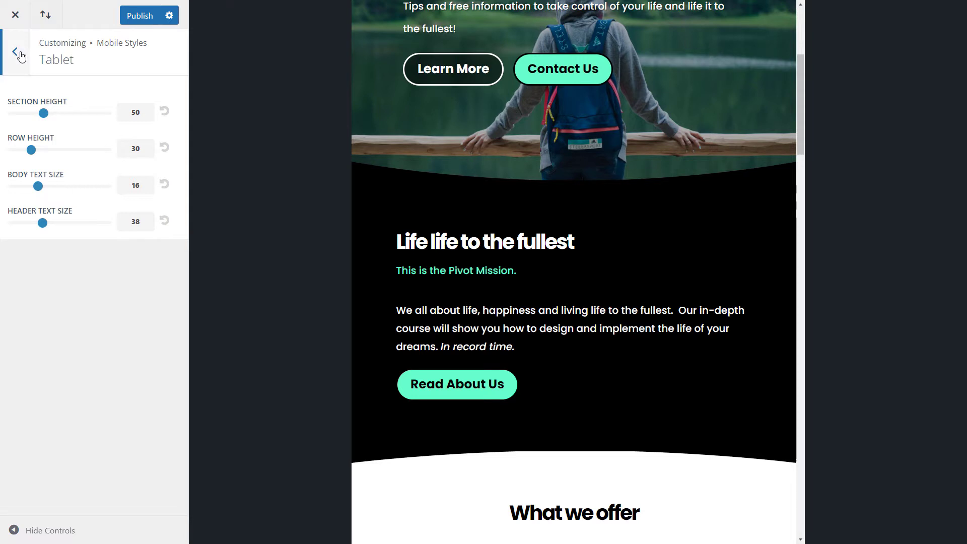
click(15, 50)
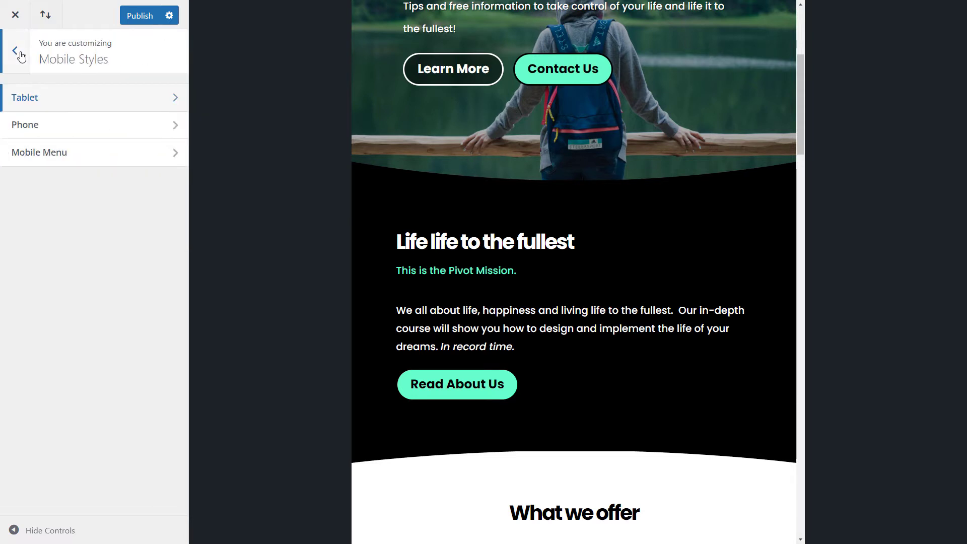
click(21, 50)
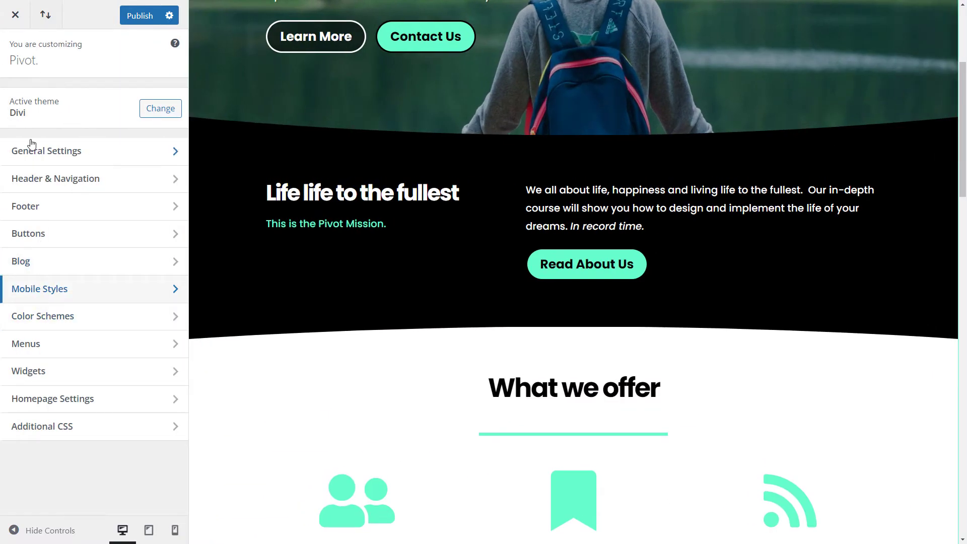
click(47, 150)
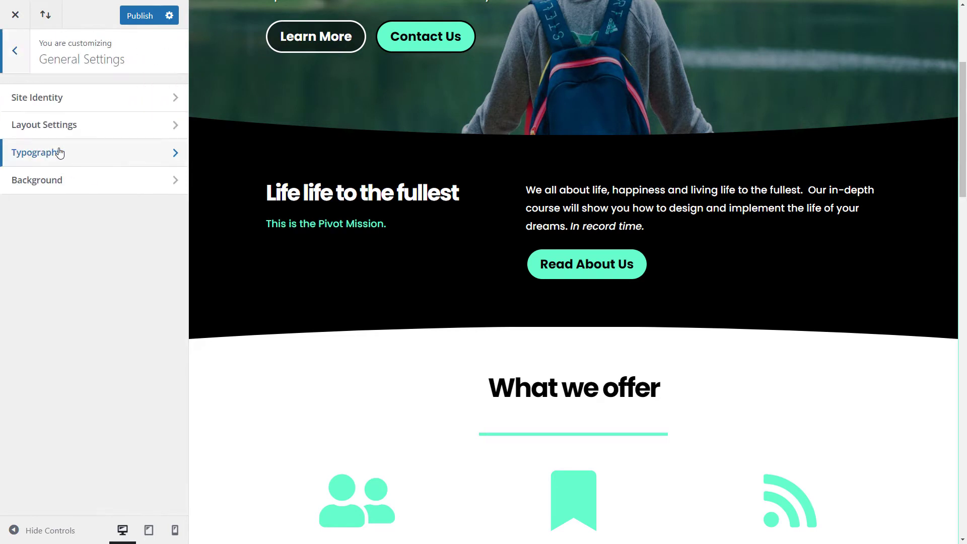
click(37, 152)
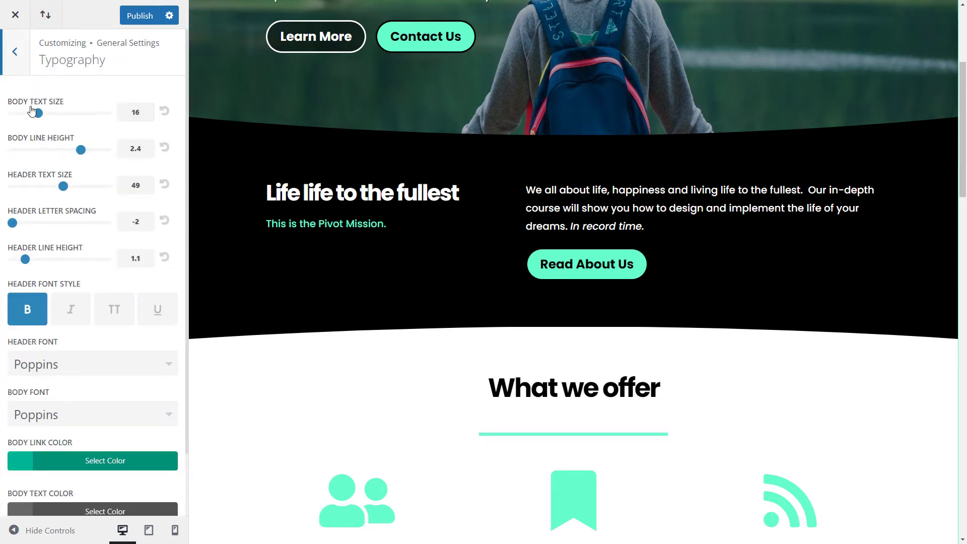
mouse_move(90, 348)
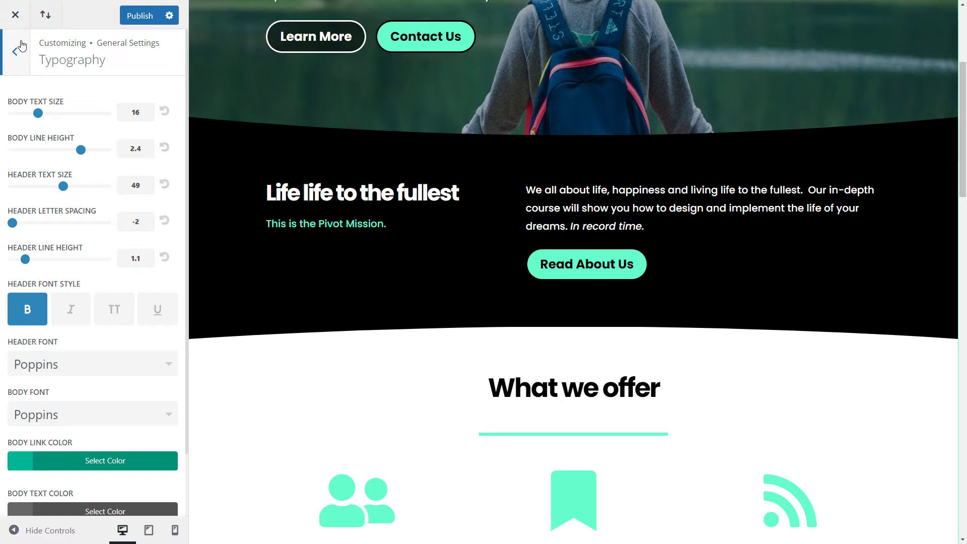
click(17, 49)
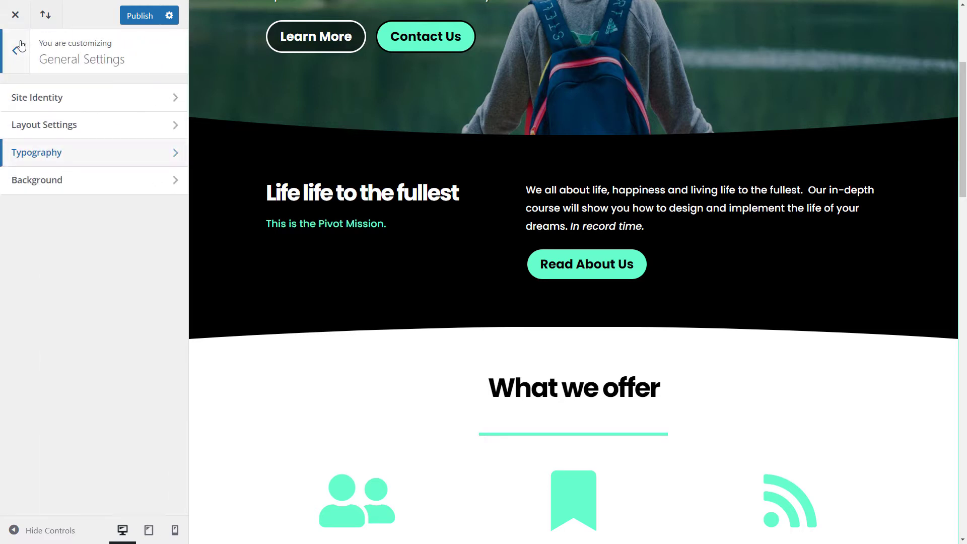
click(17, 48)
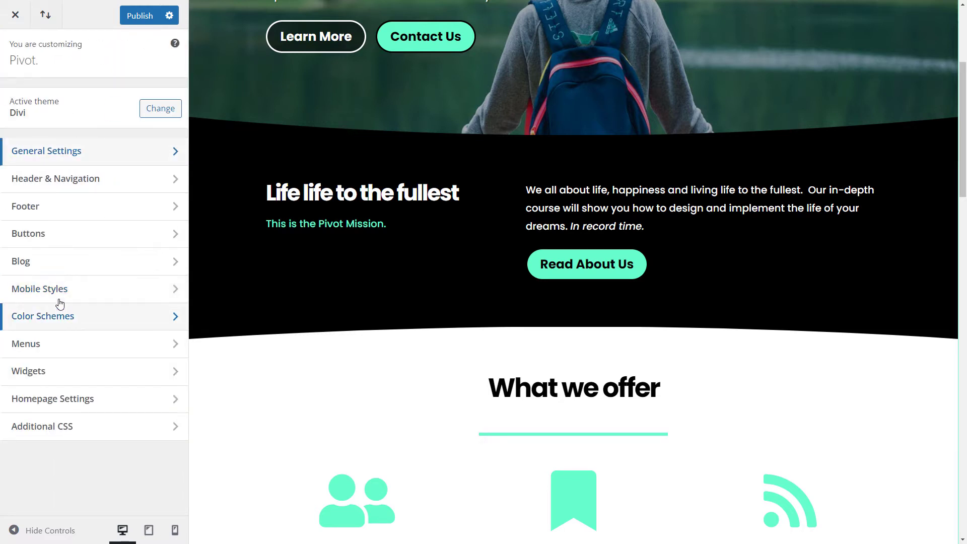
mouse_move(49, 289)
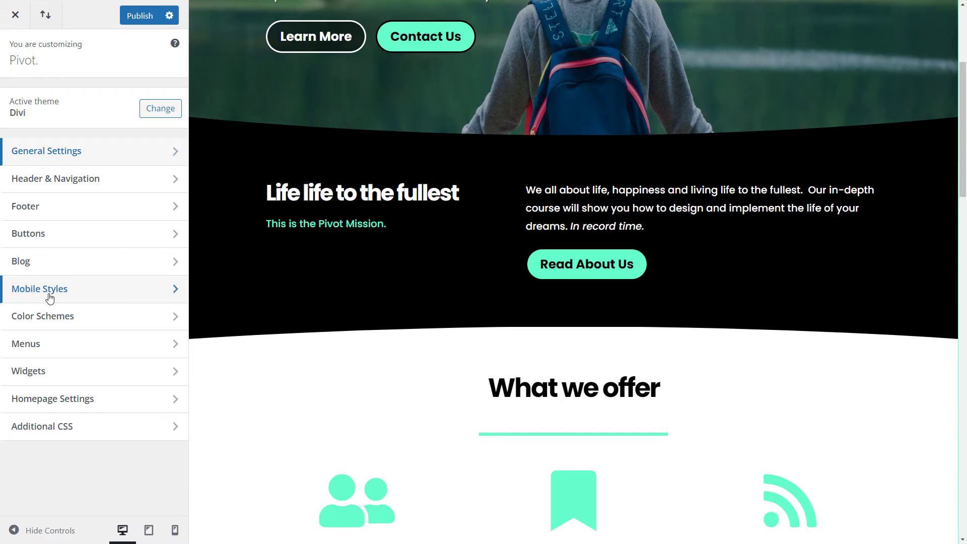
- Enter the Phone style settings and review the home page and its navigation menu at phone width
click(39, 289)
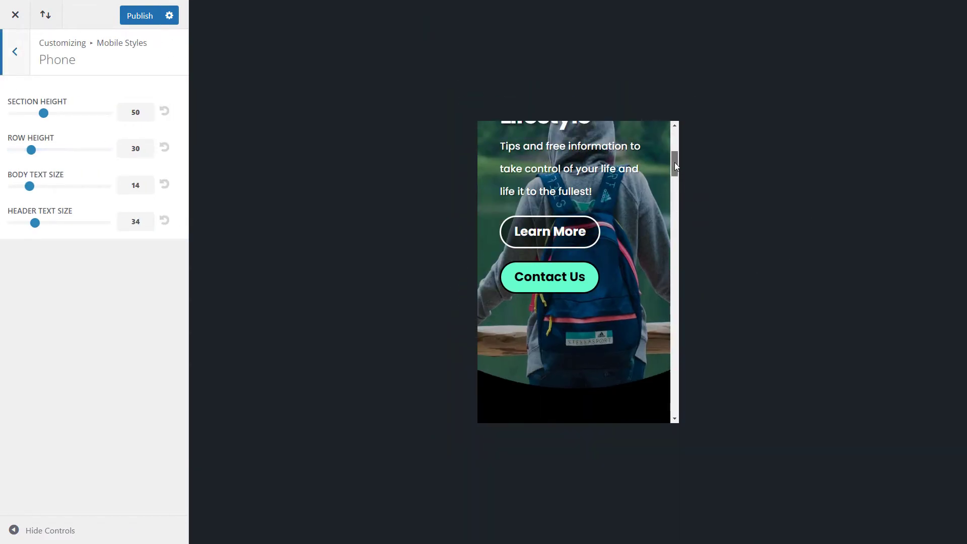
scroll(up, 3)
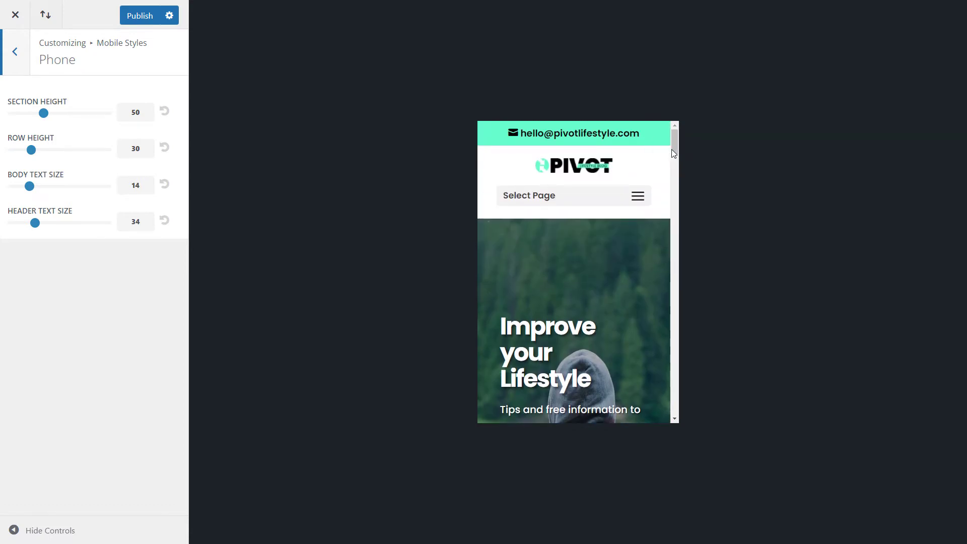
click(638, 196)
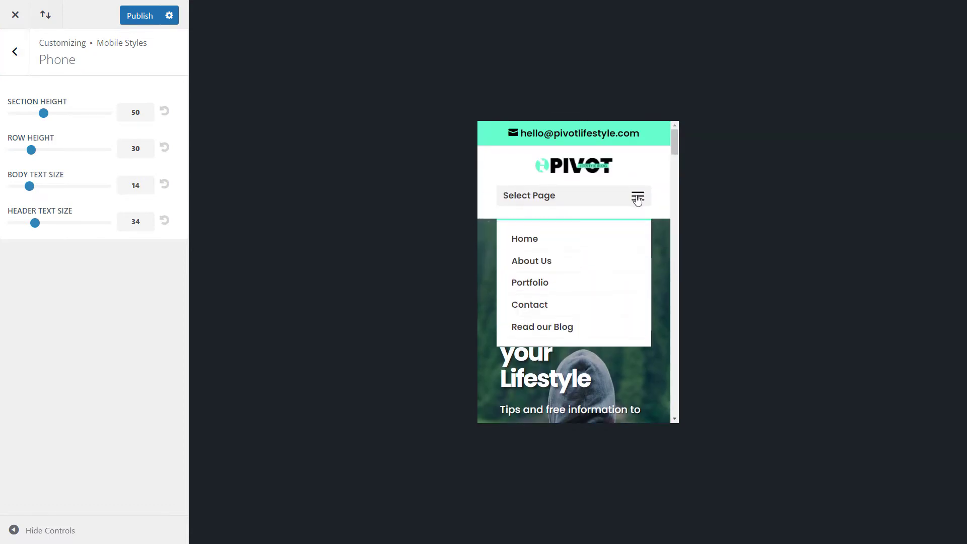
click(636, 196)
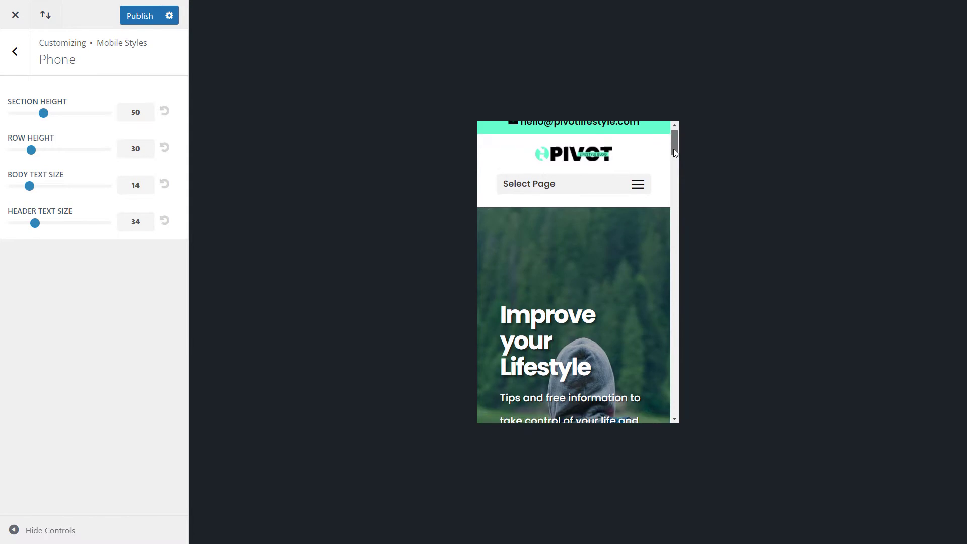
scroll(down, 3)
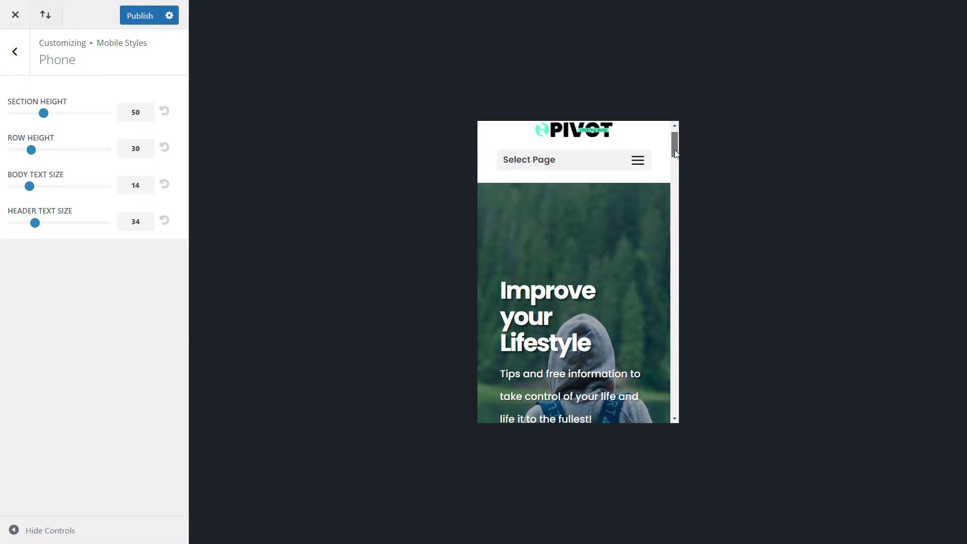
scroll(up, 3)
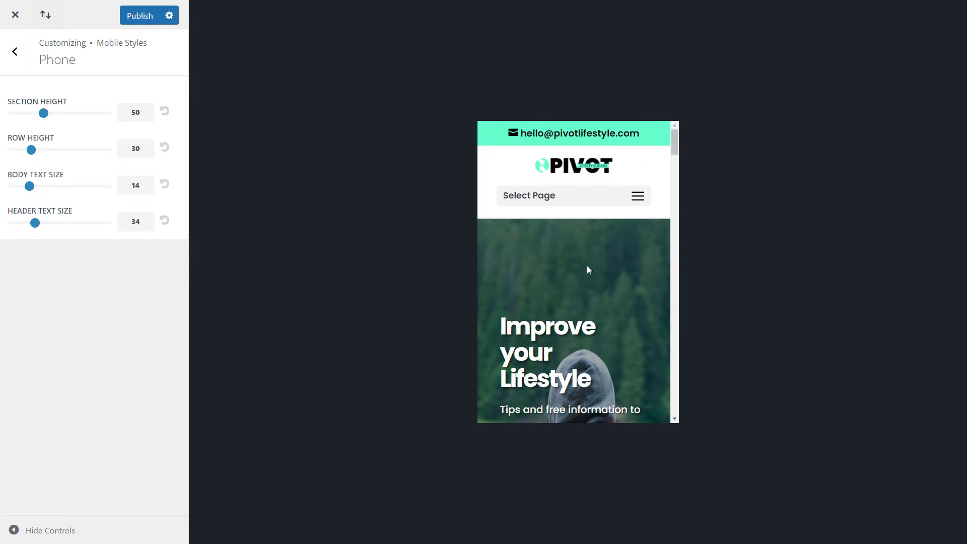
scroll(down, 3)
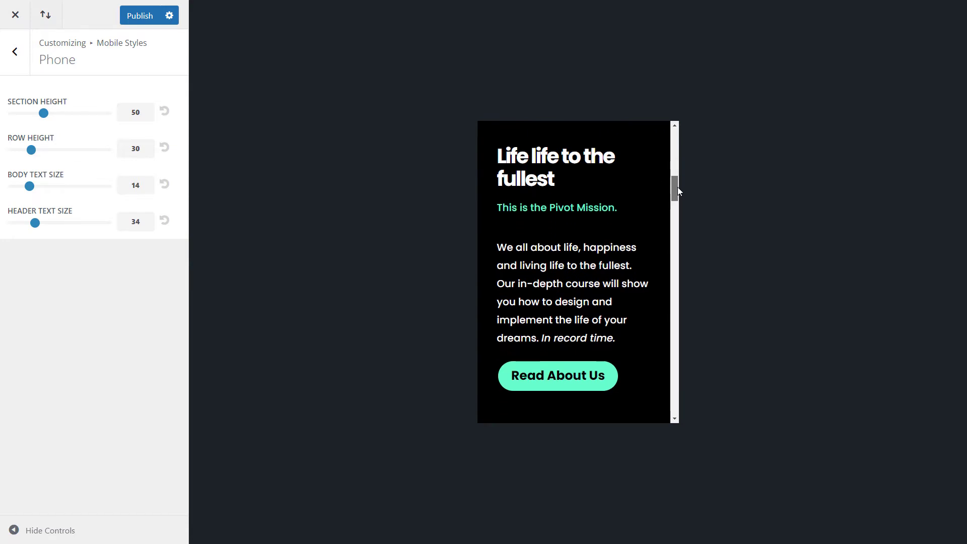
scroll(down, 3)
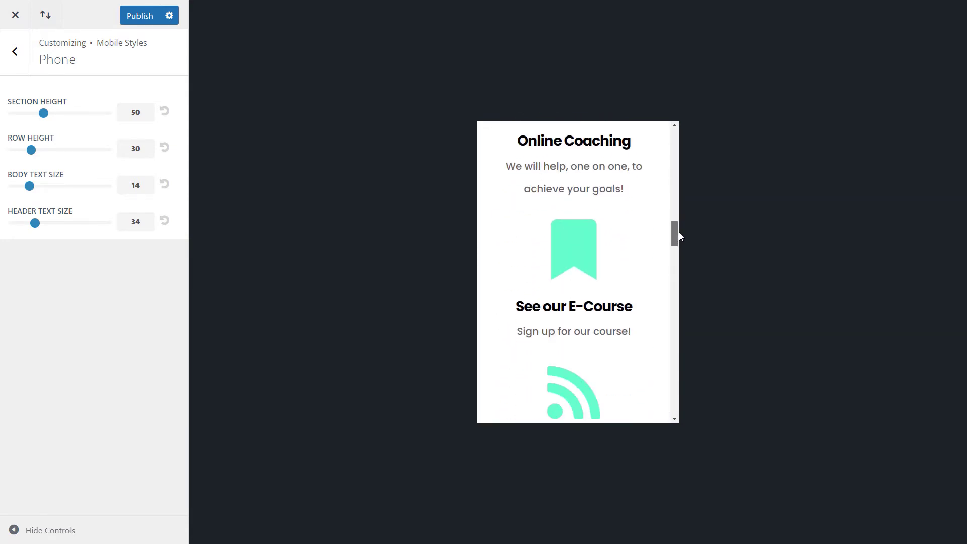
scroll(down, 3)
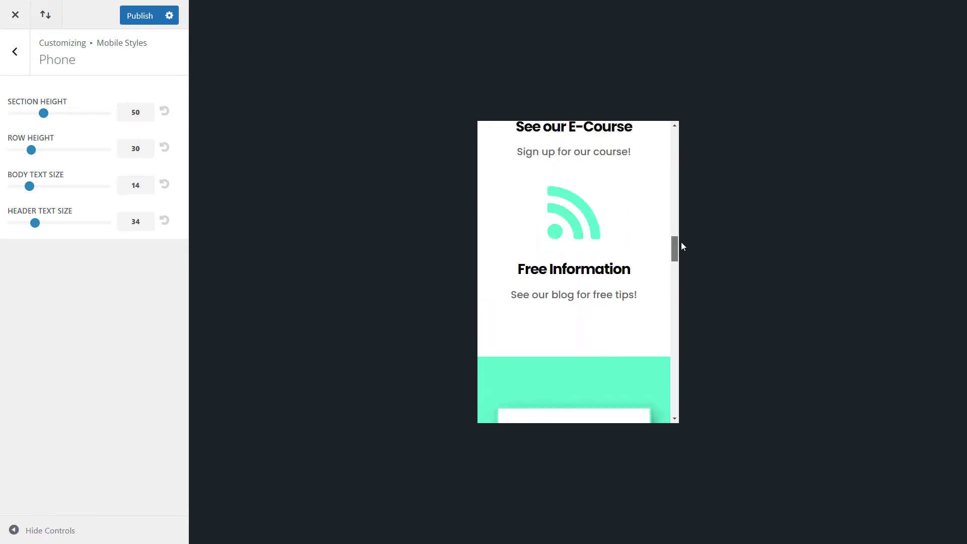
scroll(down, 3)
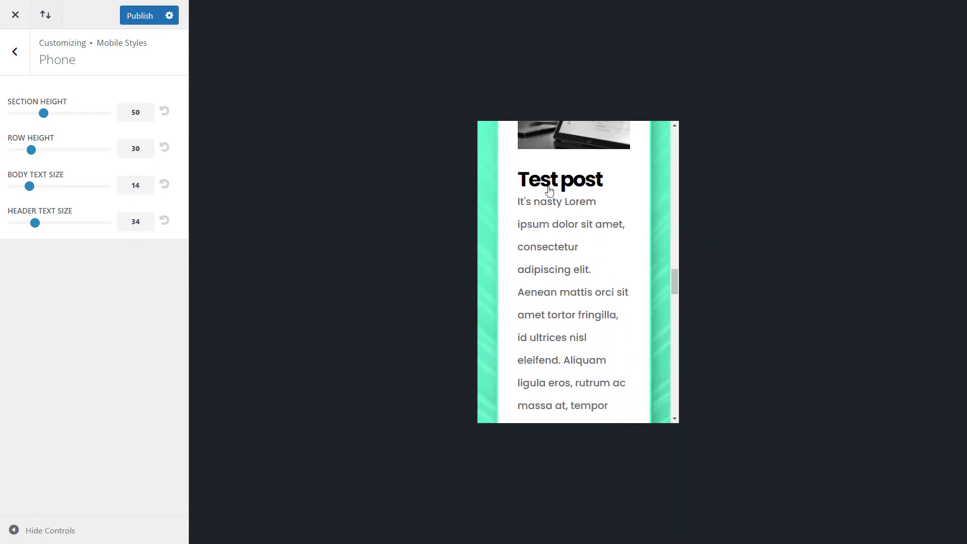
mouse_move(217, 221)
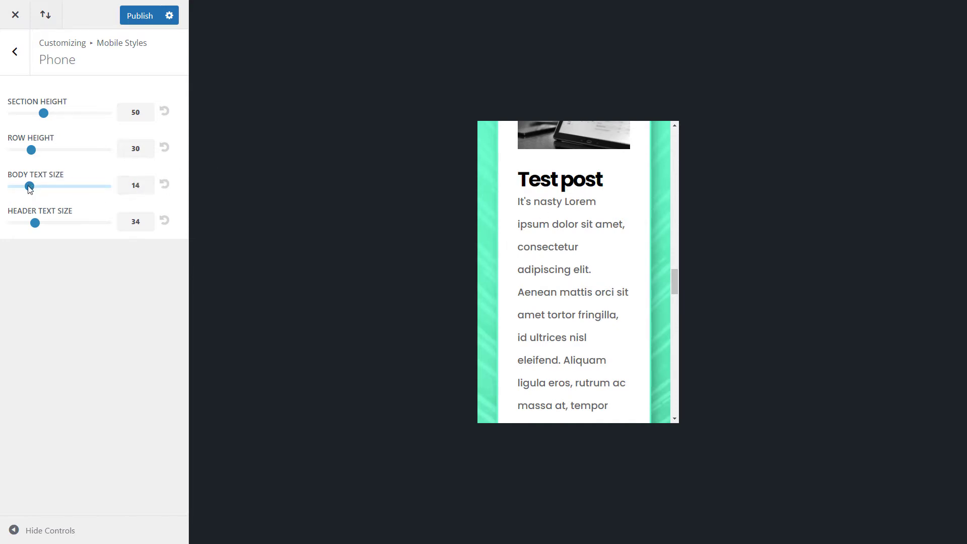
- Keep phone body text at 14 and lower phone header text size from 34 to 32, then return to Mobile Styles
drag(29, 186, 21, 187)
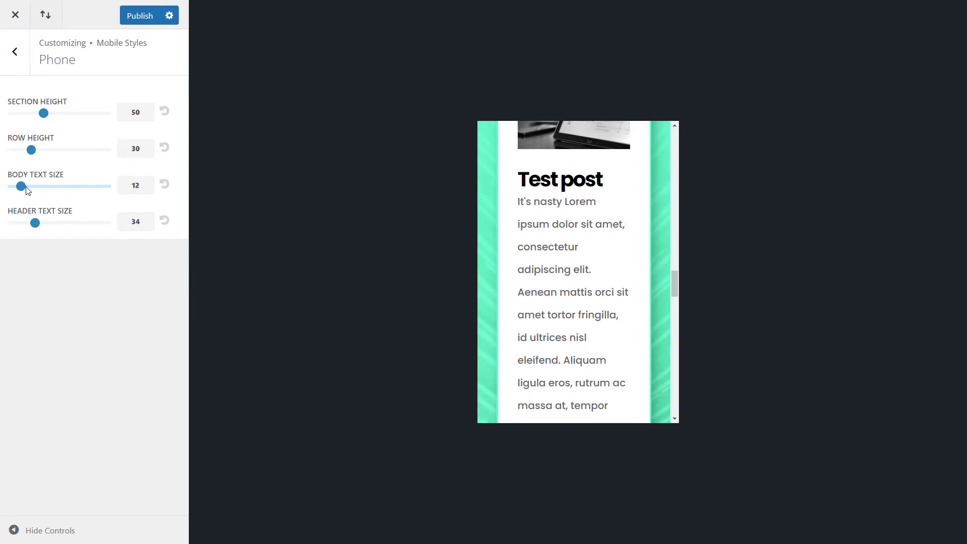
drag(21, 185, 29, 185)
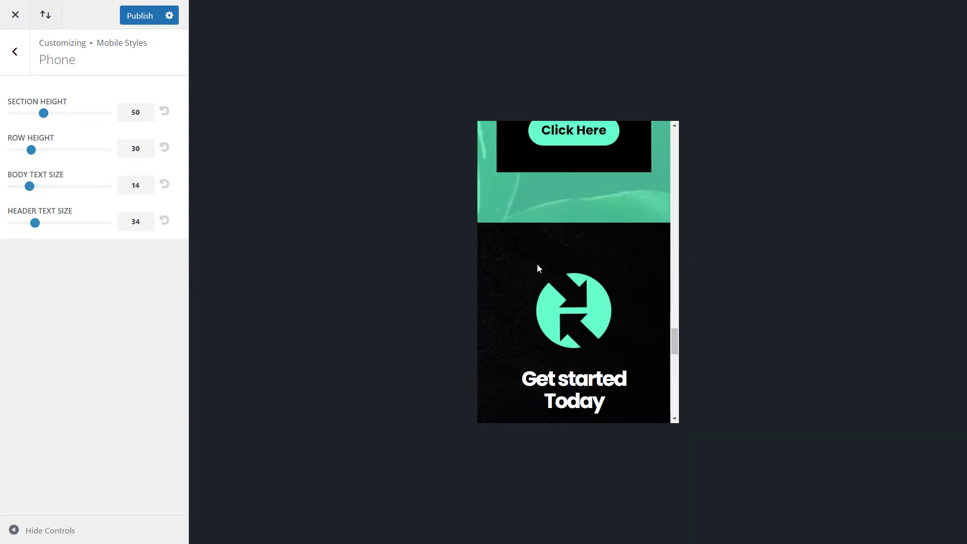
scroll(up, 3)
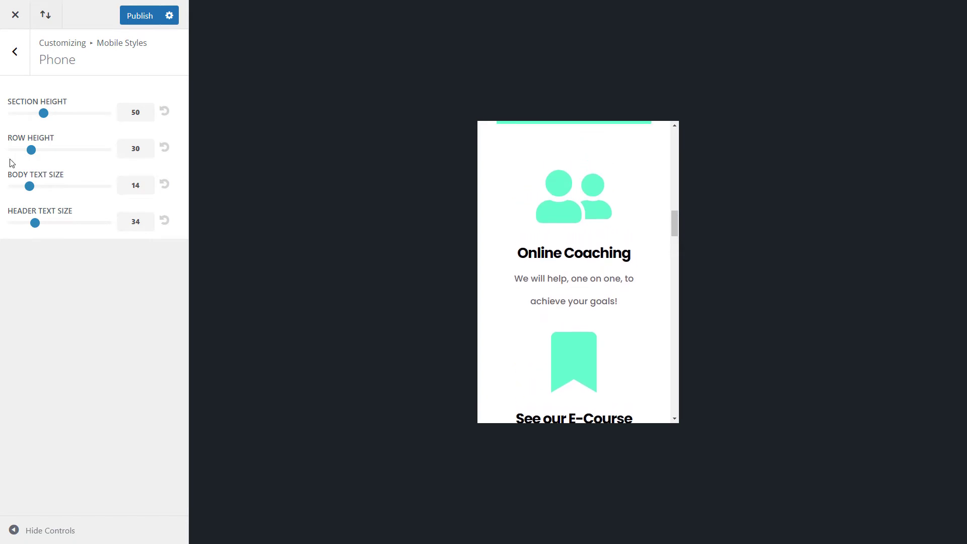
drag(29, 185, 31, 185)
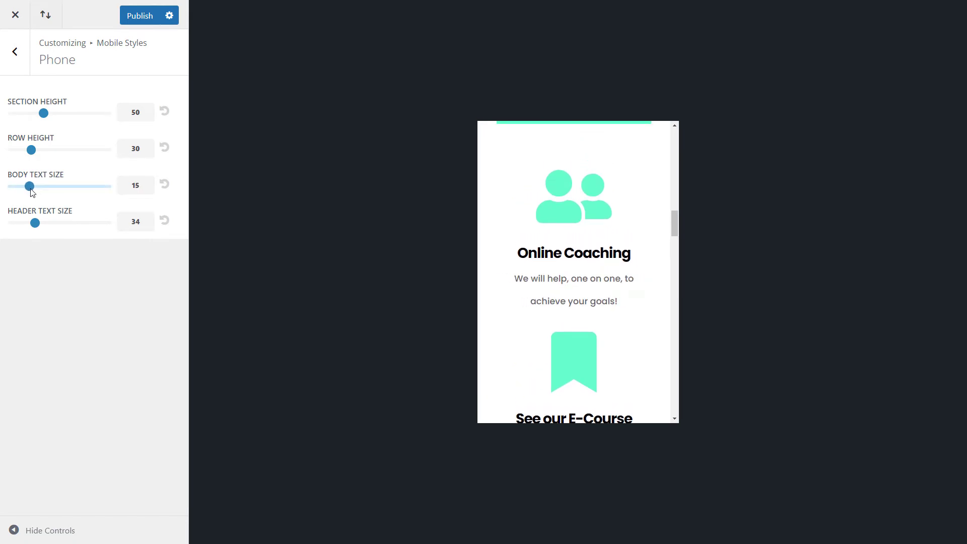
drag(33, 186, 31, 186)
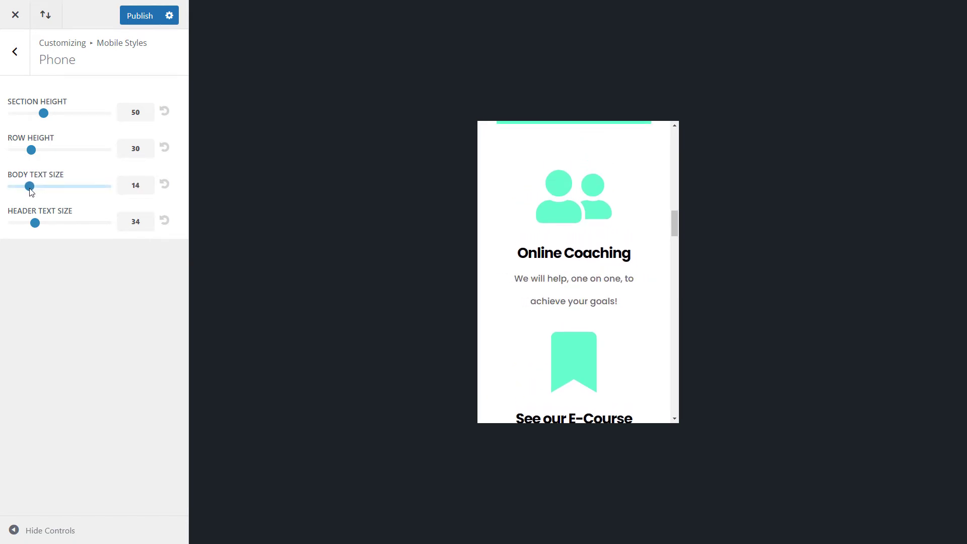
drag(29, 187, 28, 186)
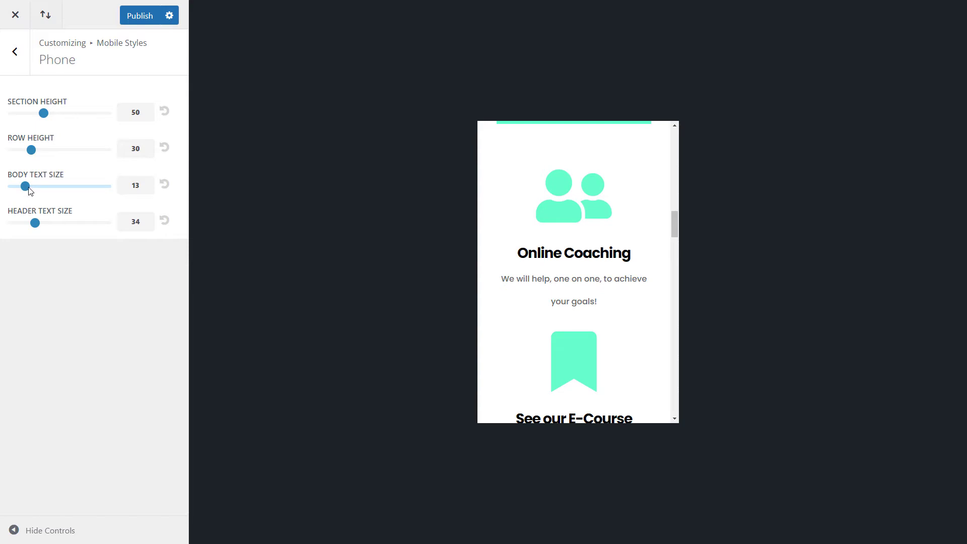
drag(24, 186, 29, 186)
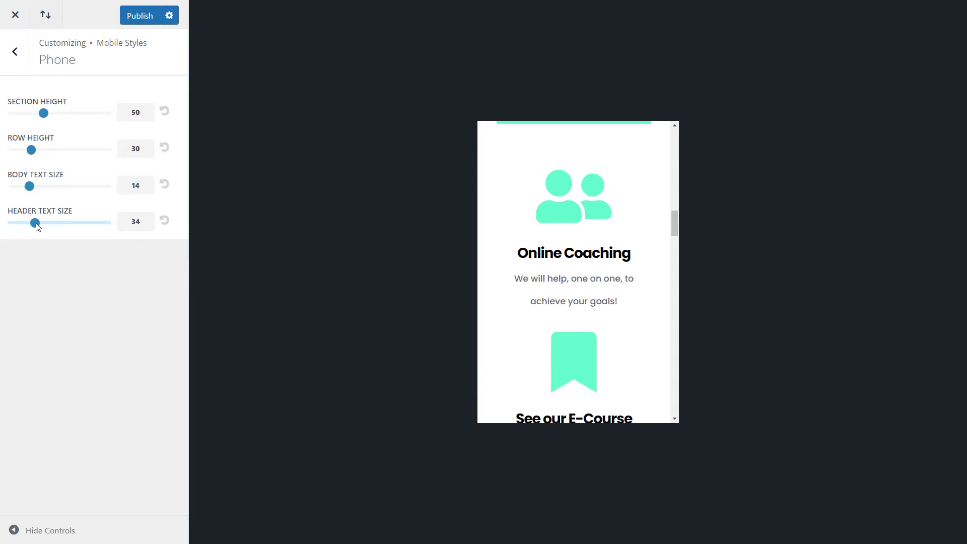
drag(36, 223, 32, 223)
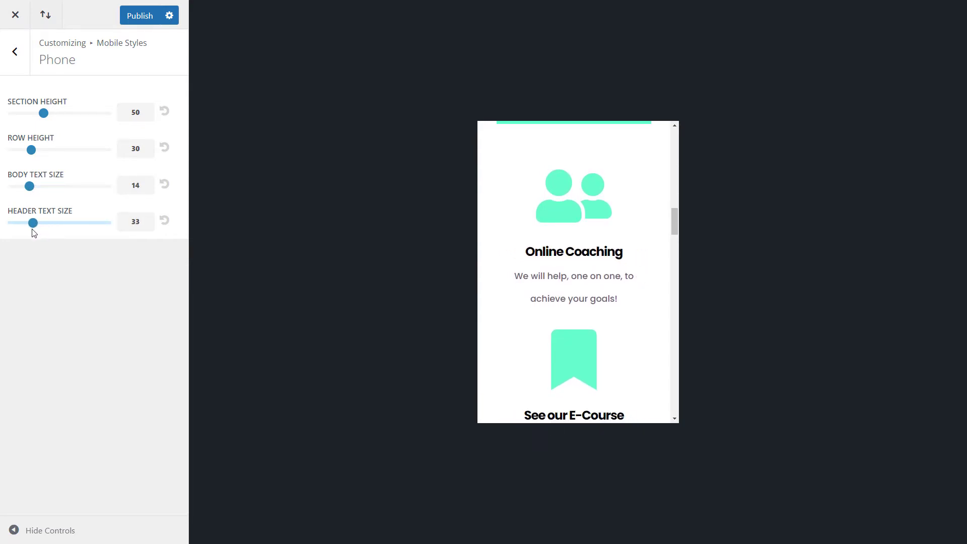
drag(34, 222, 33, 223)
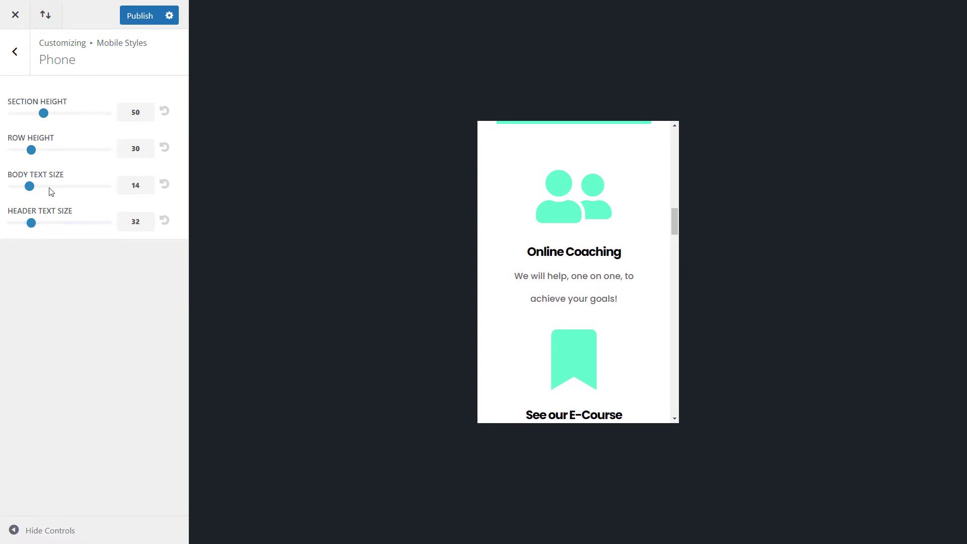
click(15, 51)
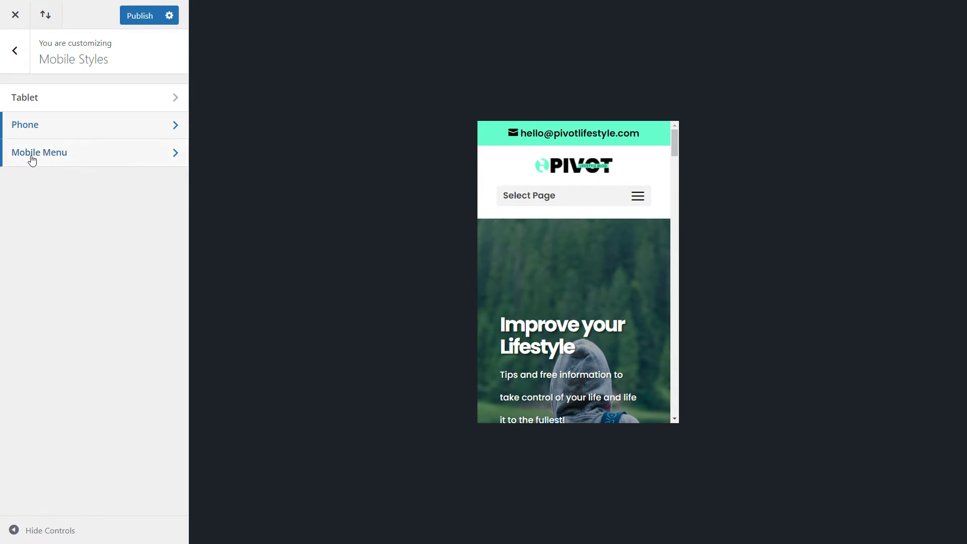
- Enter Mobile Menu settings, leave the logo shown, and review the menu text colour choices
click(40, 152)
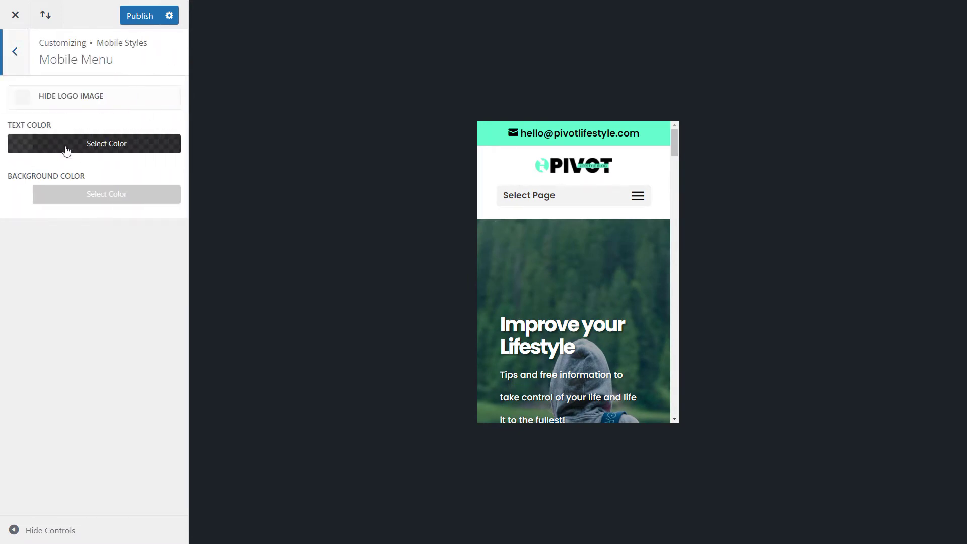
click(22, 97)
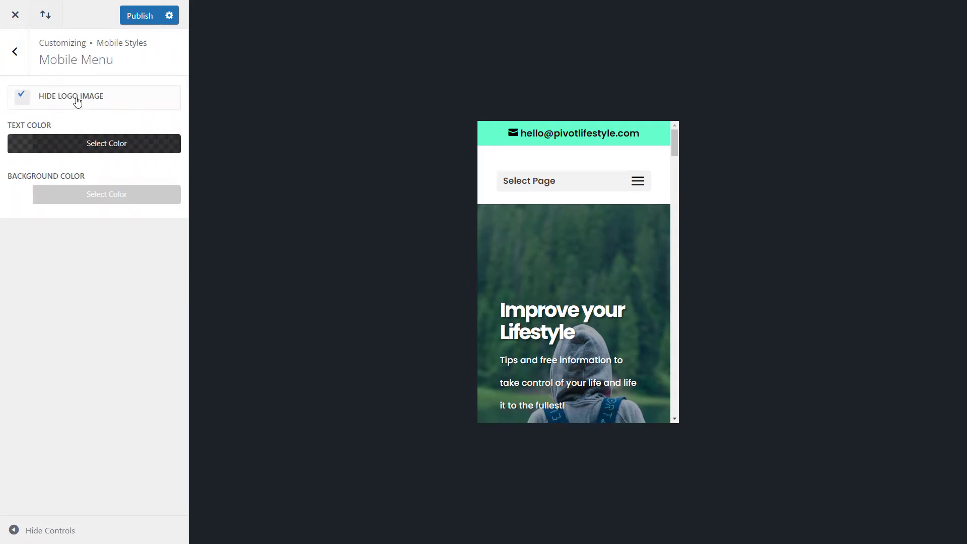
click(23, 96)
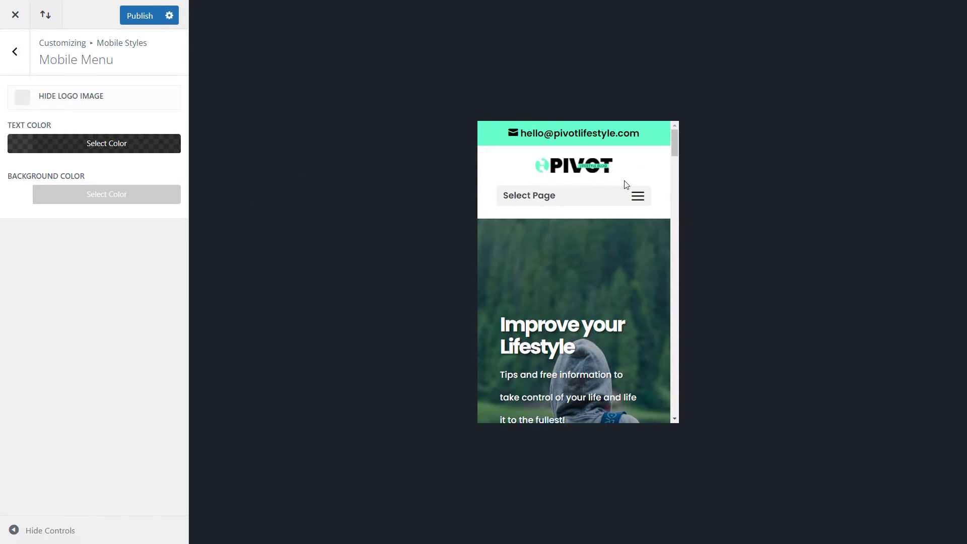
mouse_move(61, 152)
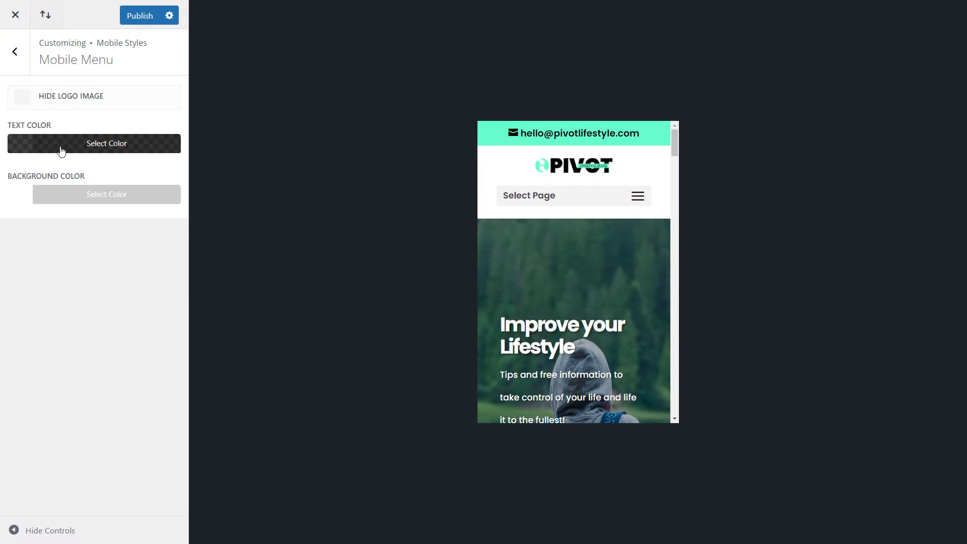
click(94, 143)
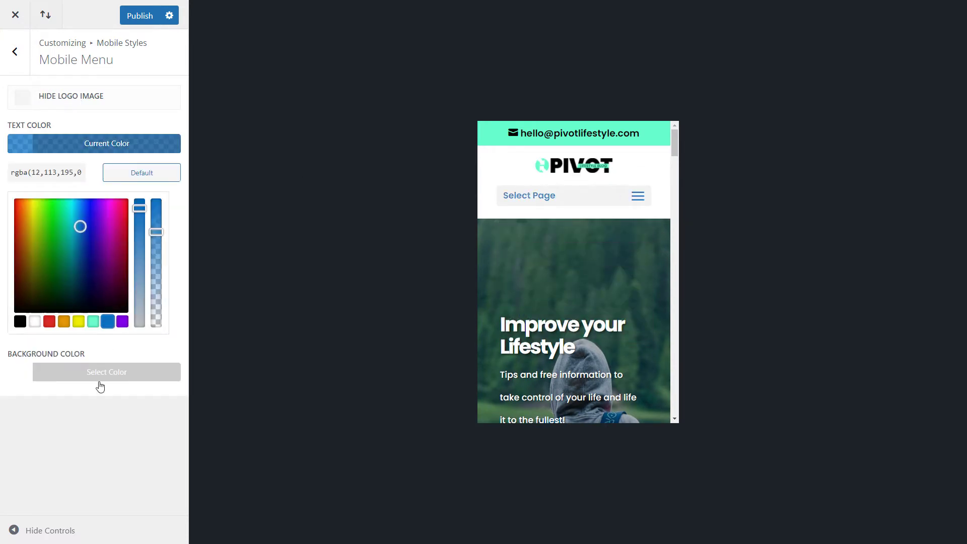
- Leave the mobile menu background at #ffffff and make the menu text black
click(105, 372)
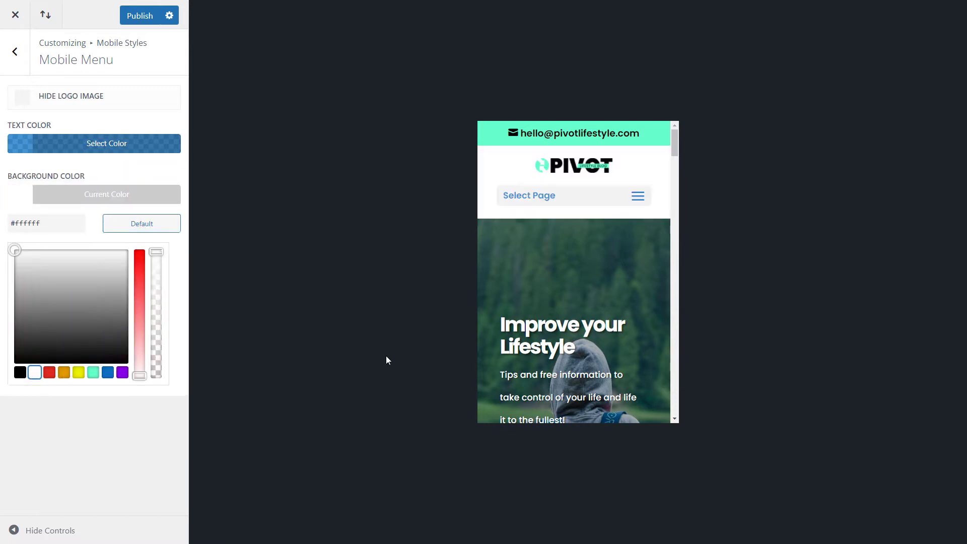
click(94, 143)
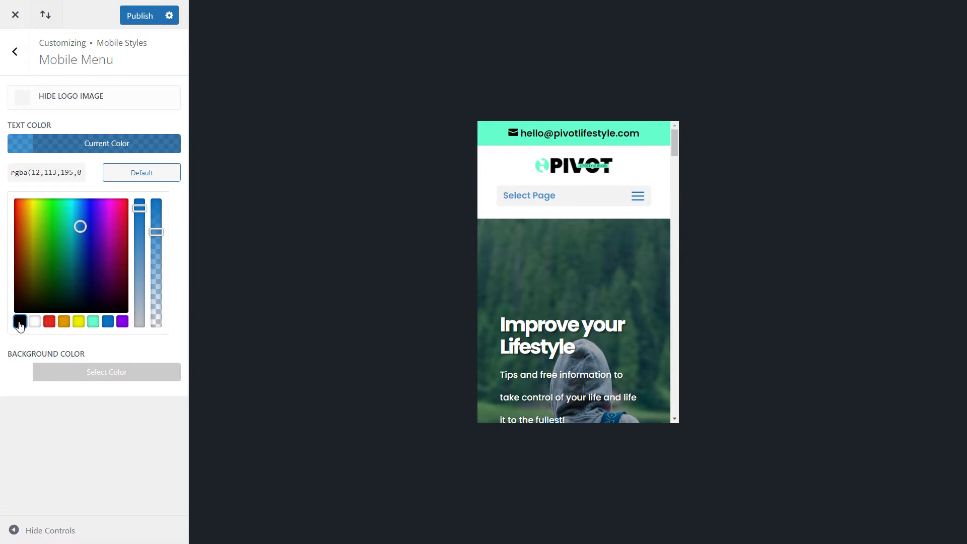
click(21, 320)
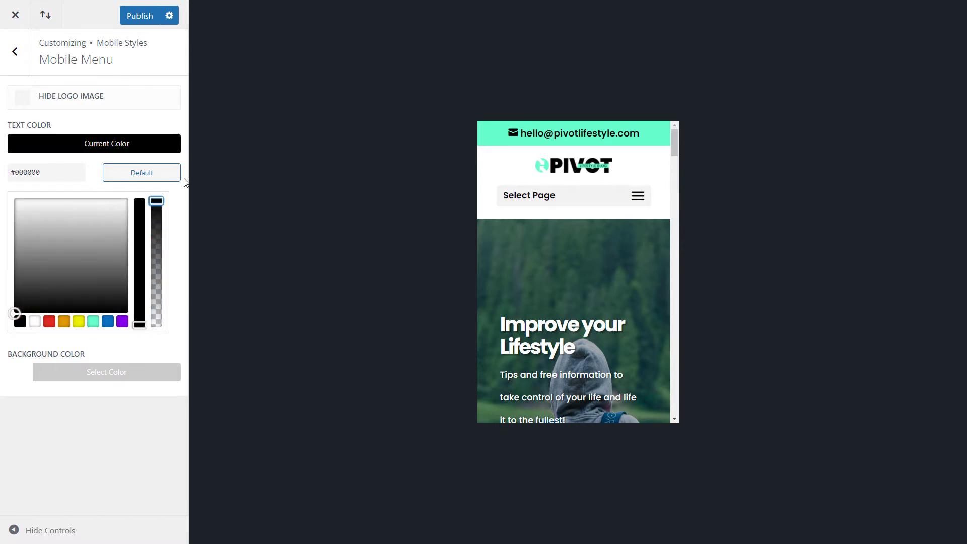
click(15, 50)
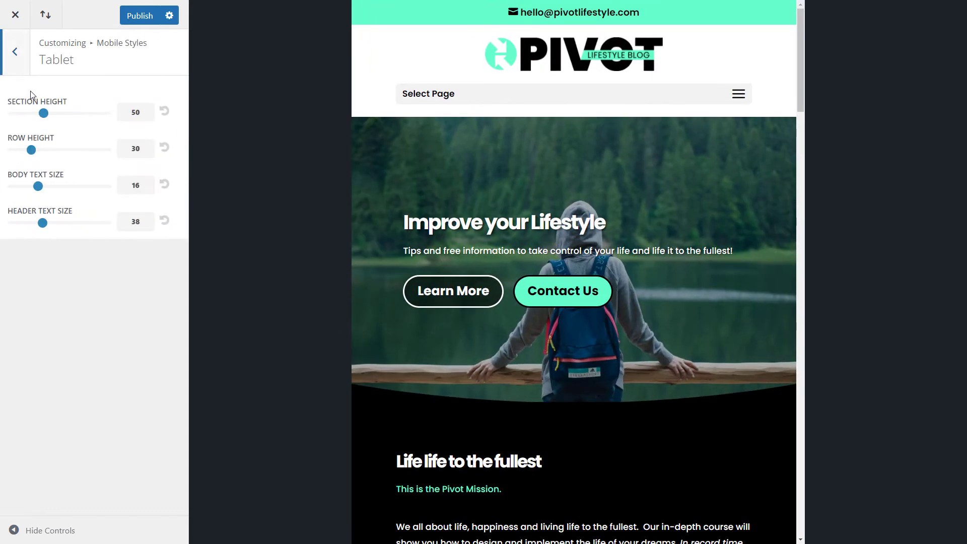
mouse_move(15, 54)
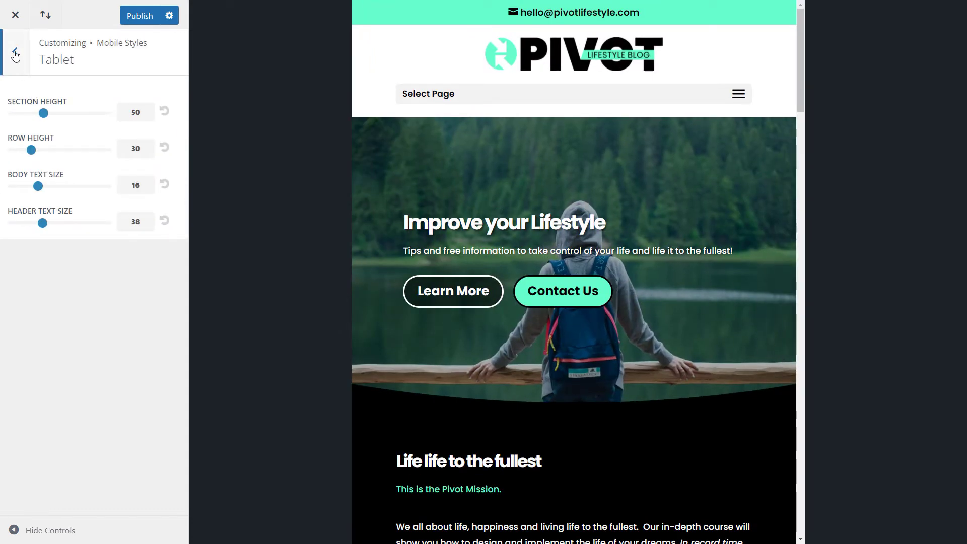
- Publish the mobile style changes and return to the Mobile Styles group list
click(139, 15)
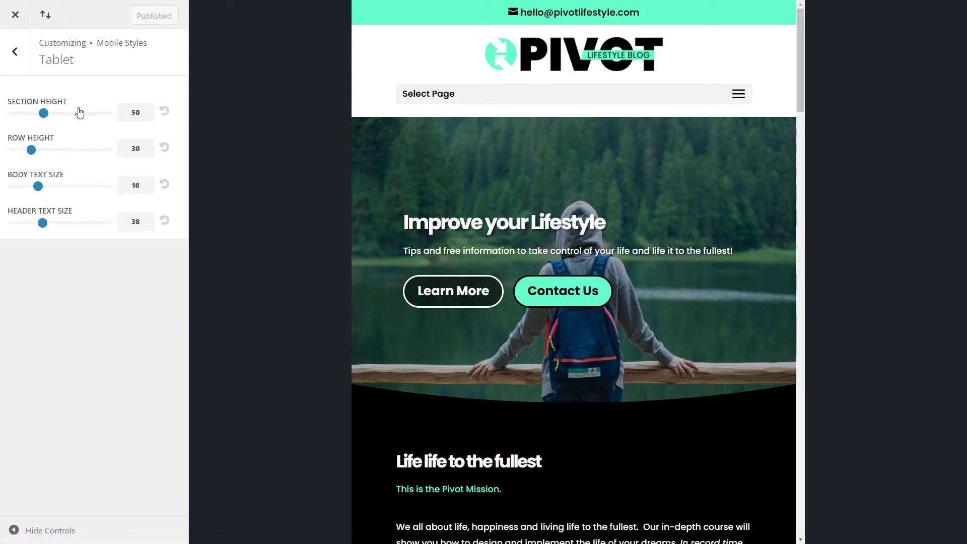
click(15, 50)
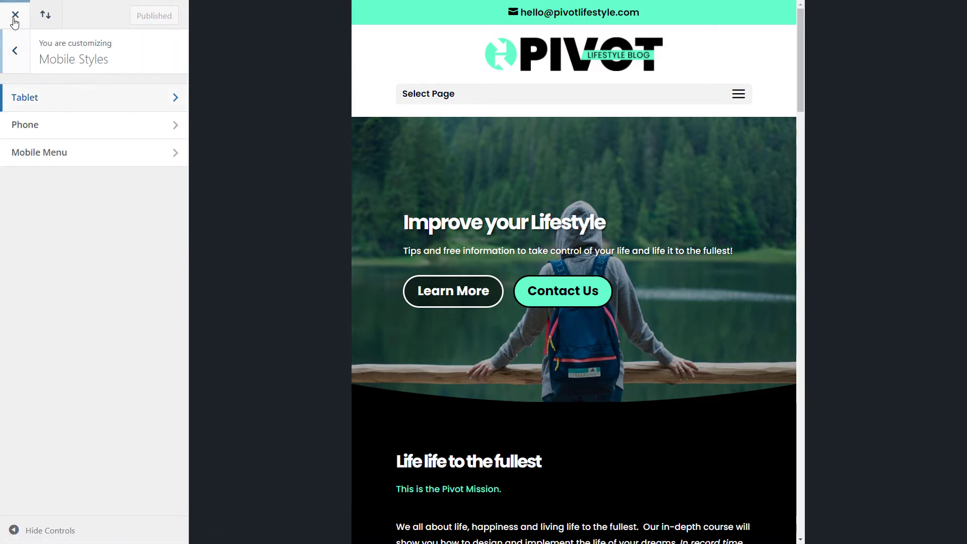
click(16, 15)
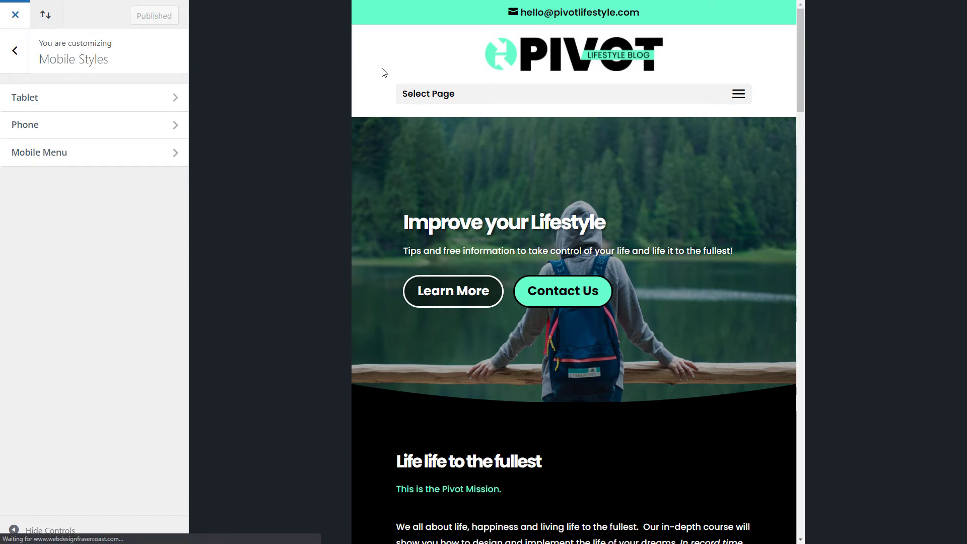
- Close the Customizer and enable the Visual Builder on the live home page
click(15, 16)
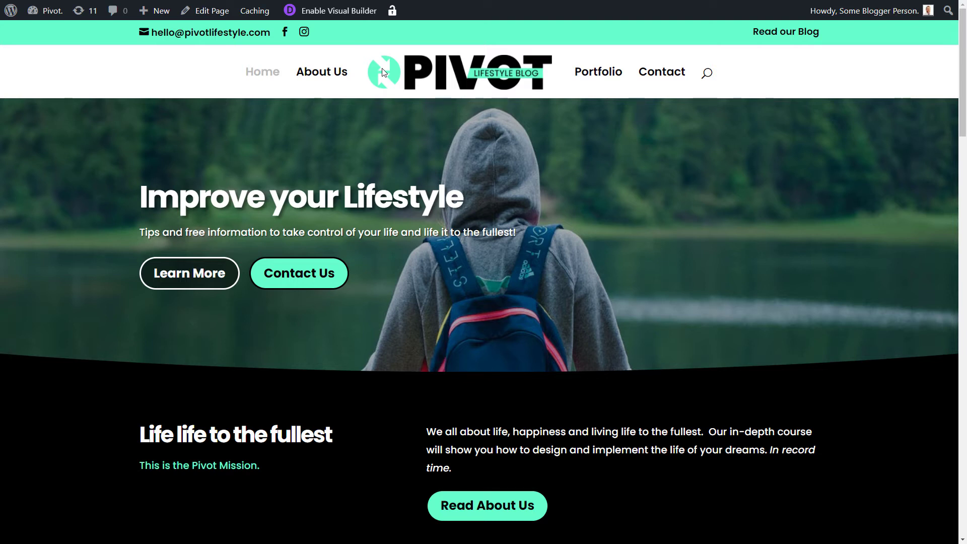
mouse_move(589, 95)
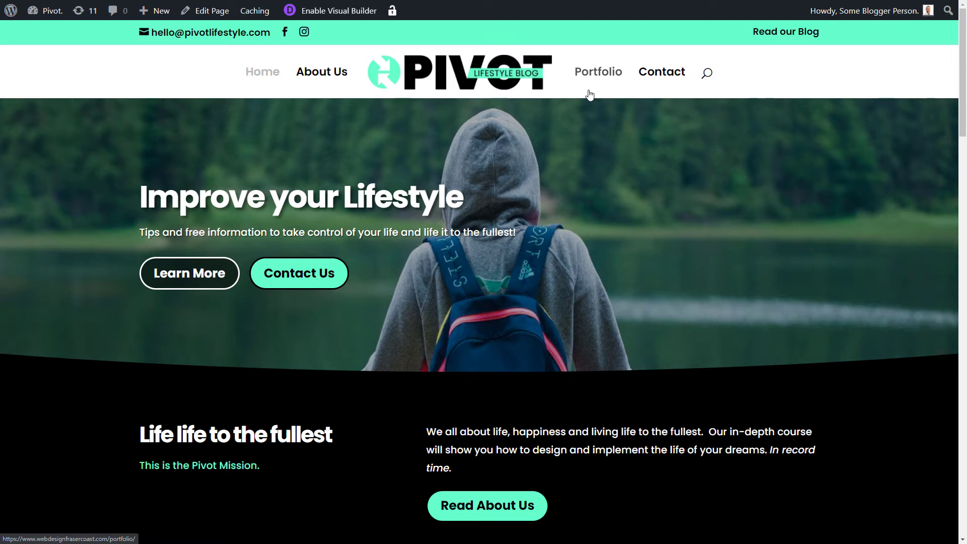
mouse_move(271, 107)
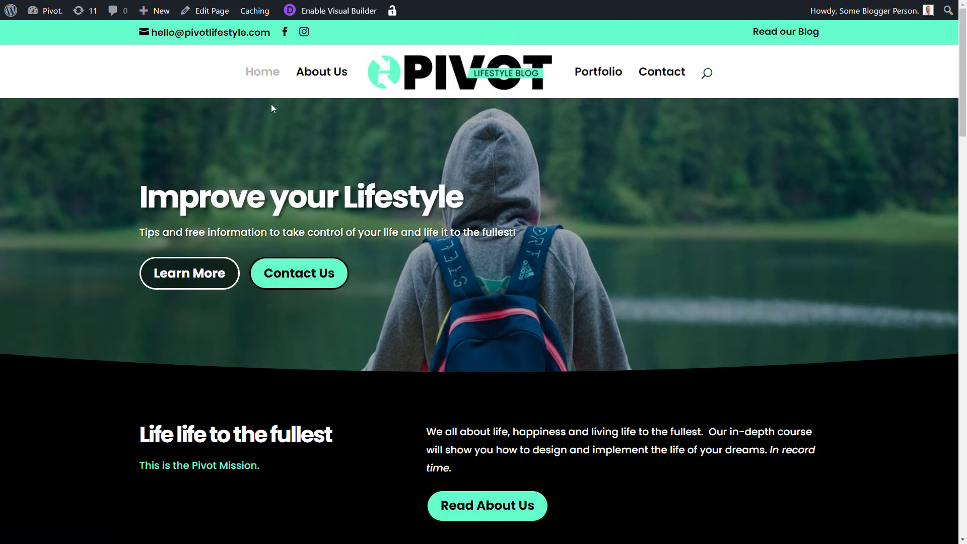
mouse_move(338, 10)
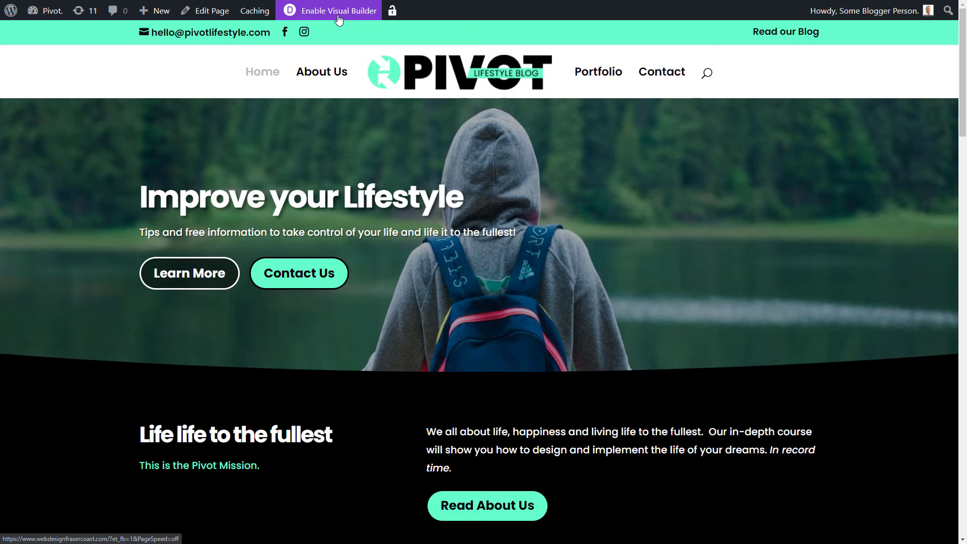
click(336, 10)
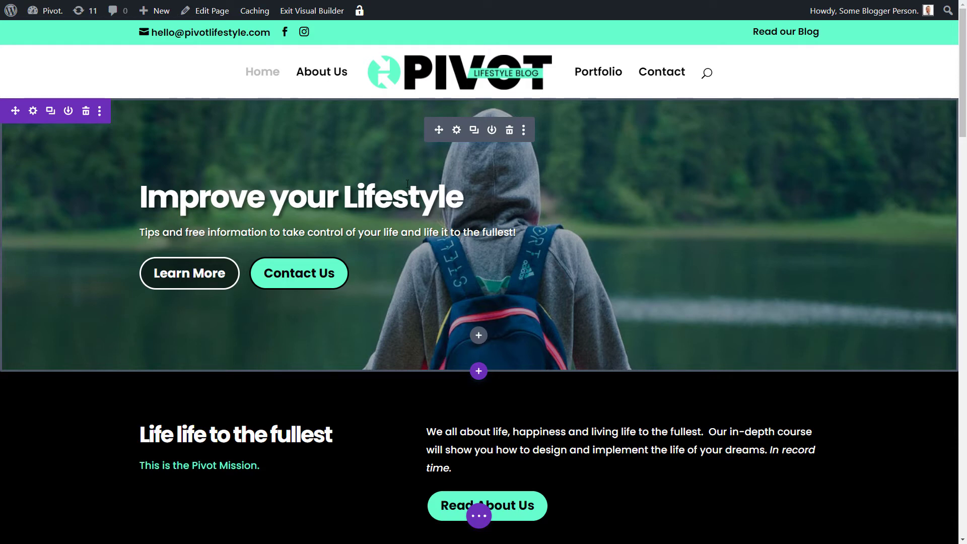
- Insert an Image module with the white sofa photo into the mission row's empty third column
scroll(down, 3)
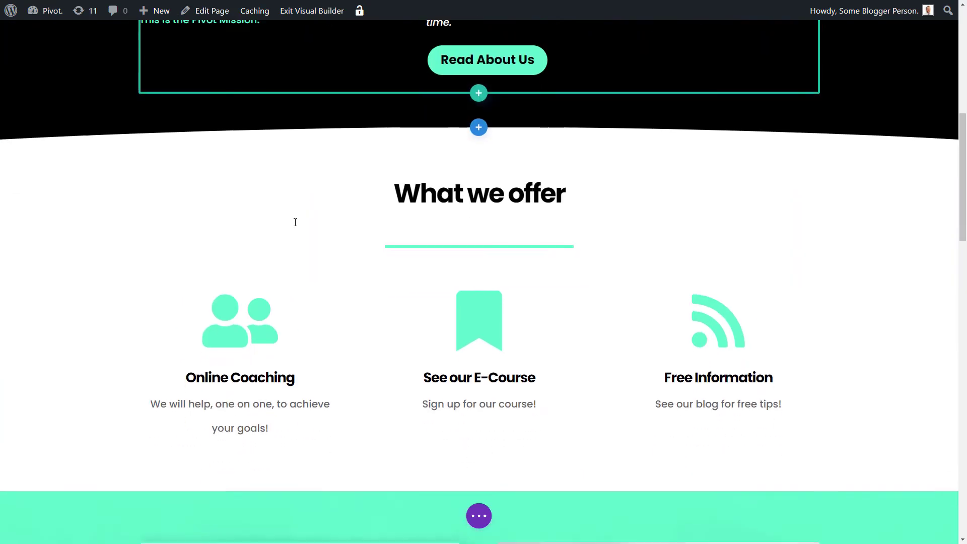
scroll(up, 3)
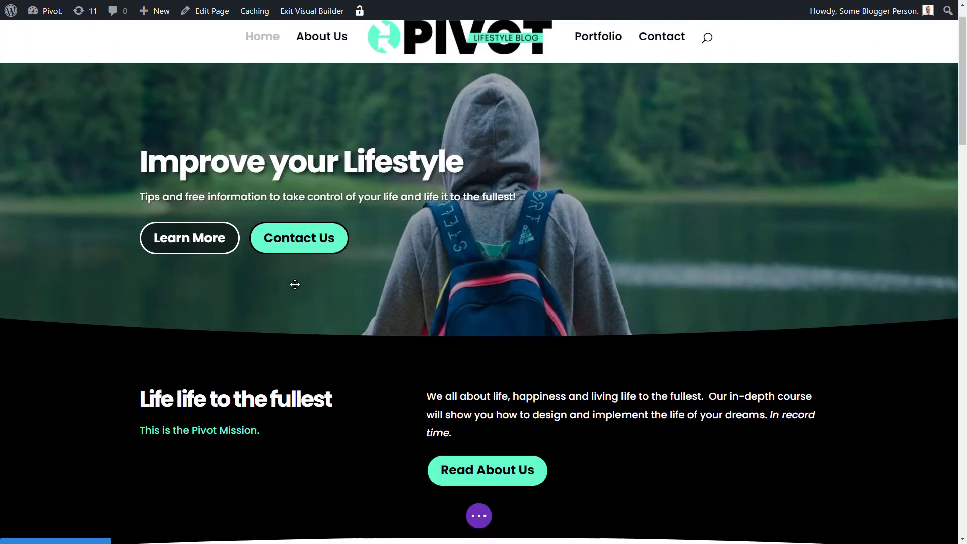
scroll(down, 3)
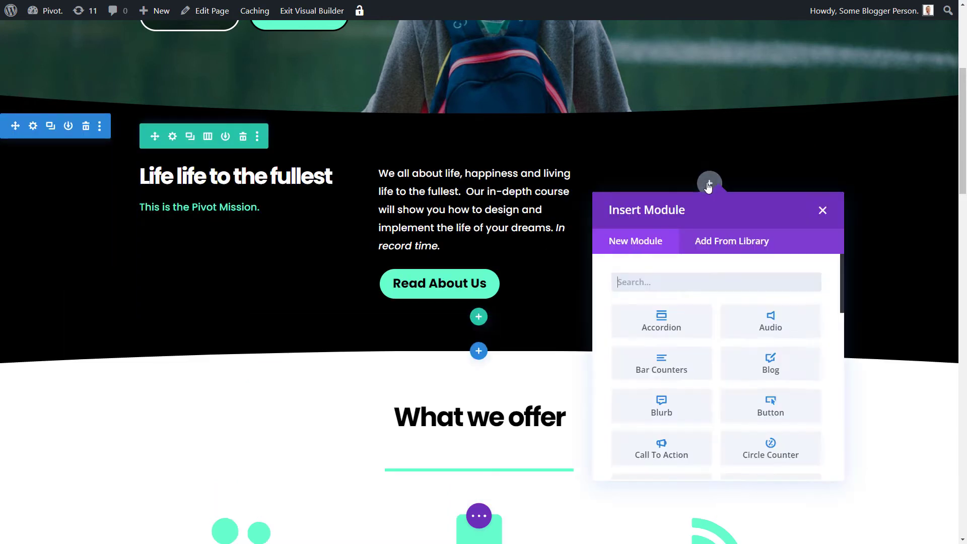
scroll(down, 3)
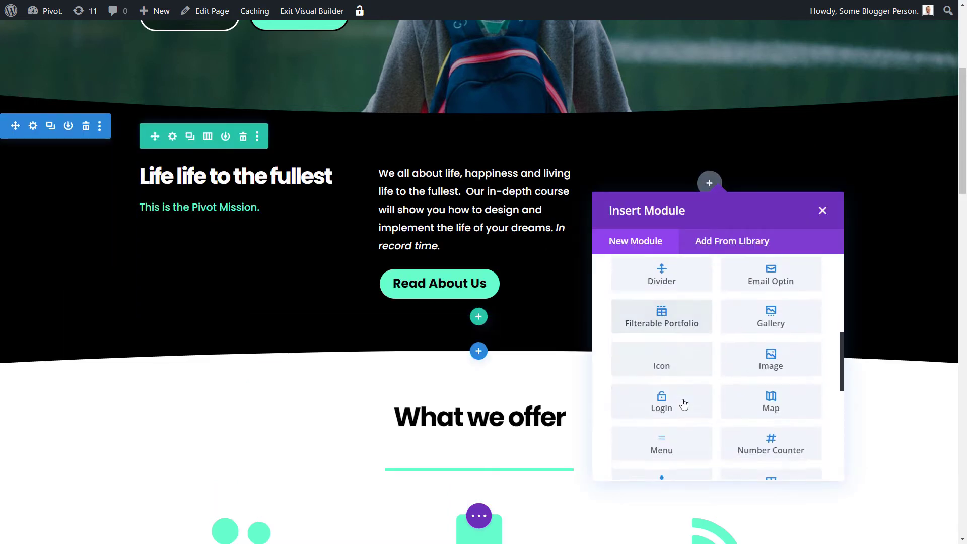
click(770, 359)
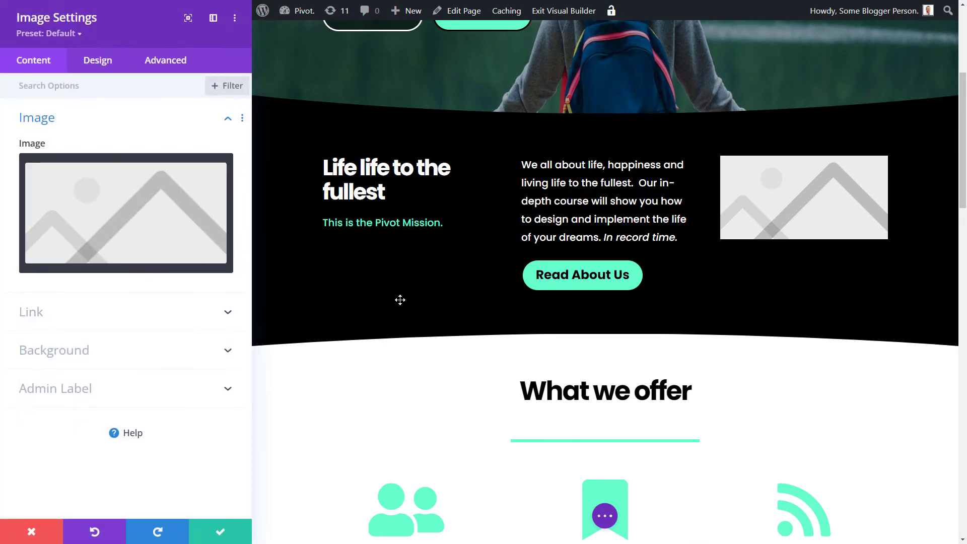
click(126, 212)
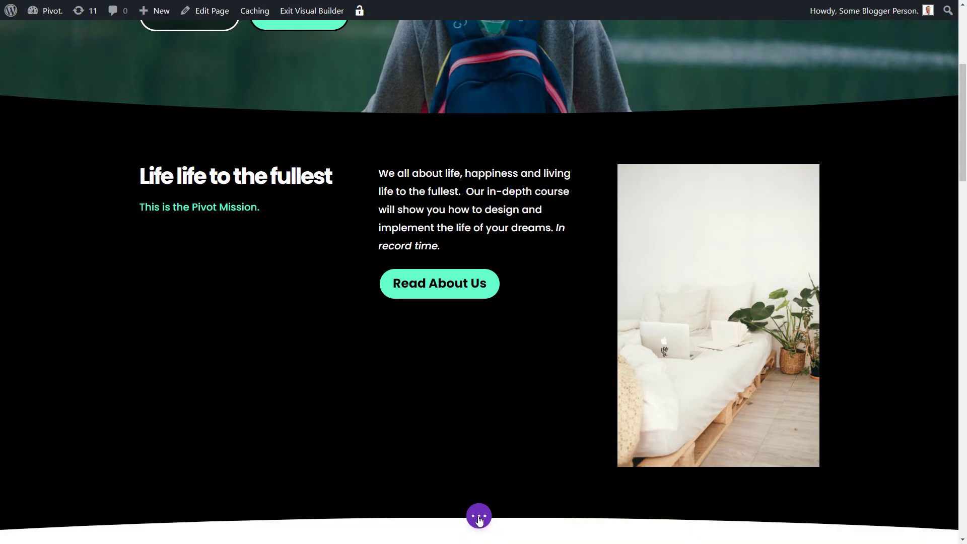
- Preview the mission row at tablet width, with the photo stacked below, then return to desktop view
click(477, 515)
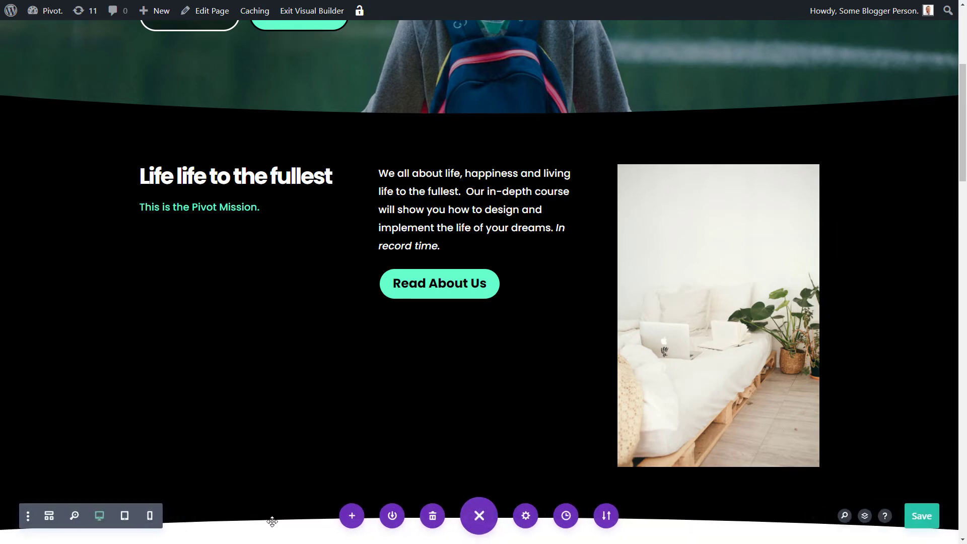
click(124, 516)
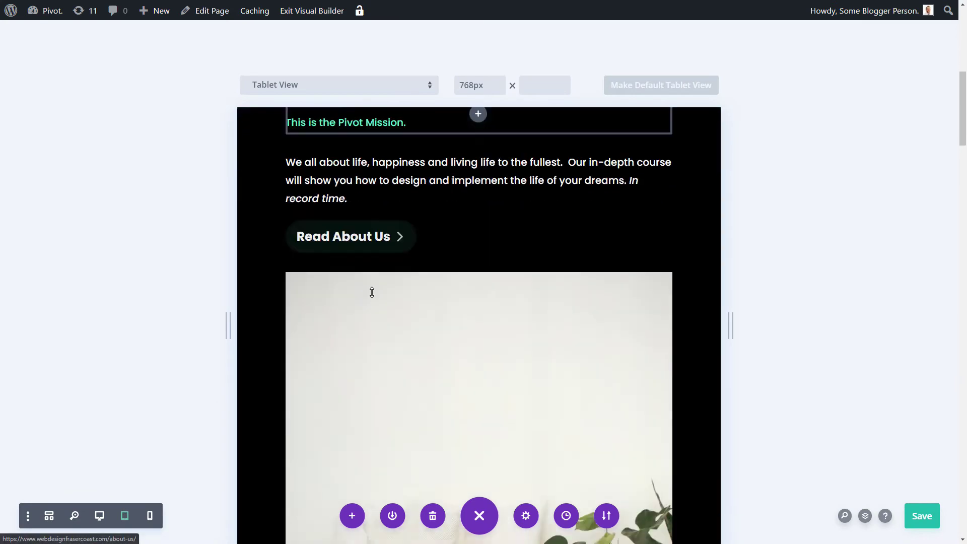
scroll(down, 3)
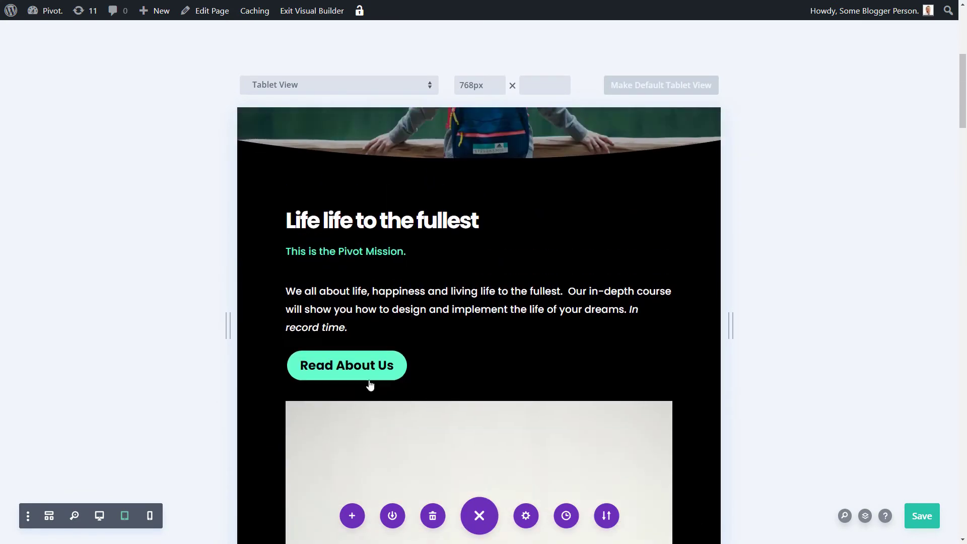
scroll(down, 3)
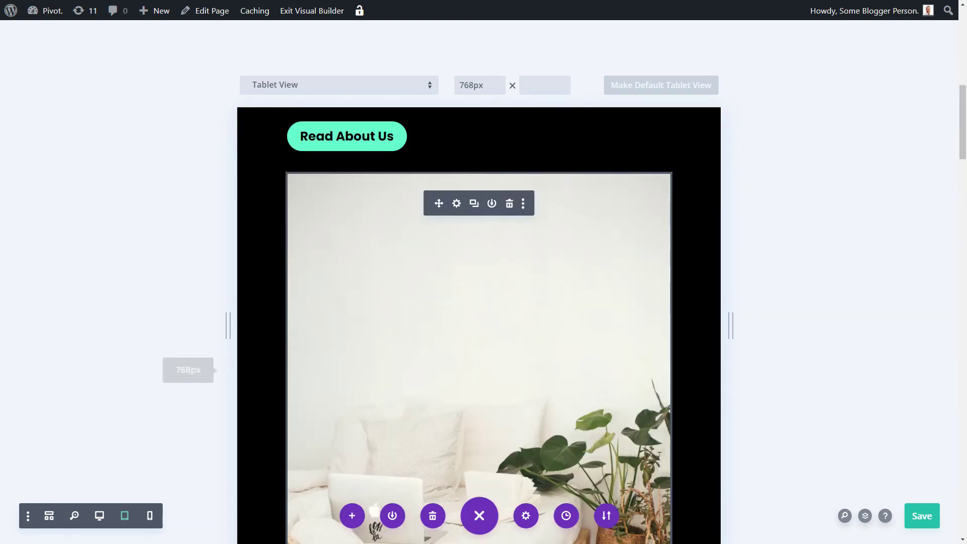
click(99, 516)
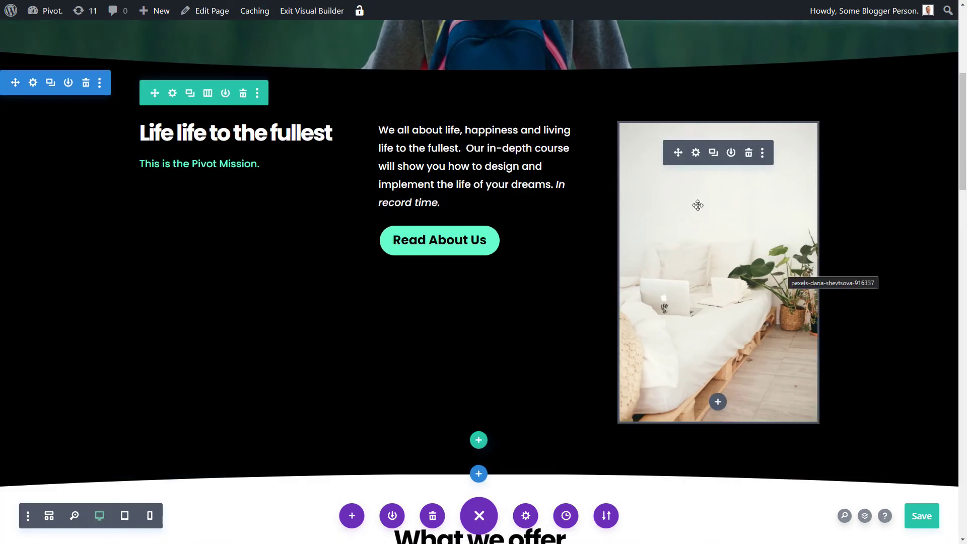
mouse_move(697, 199)
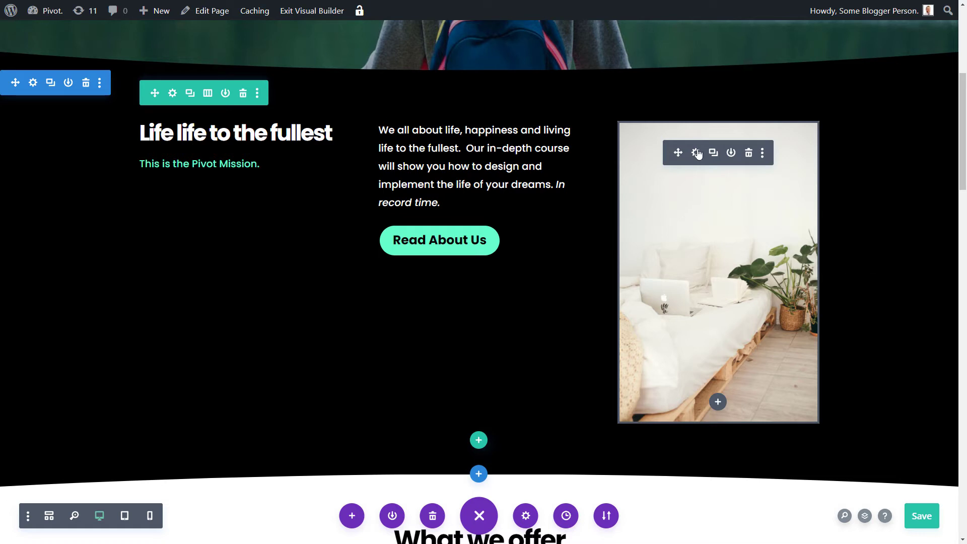
mouse_move(696, 153)
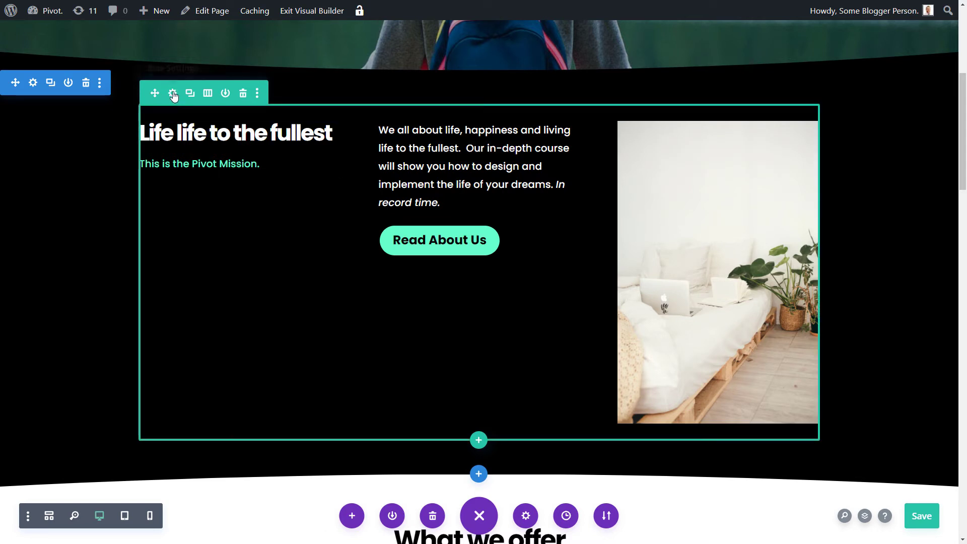
- Reach the Visibility options under Advanced for the mission row's third column
click(173, 92)
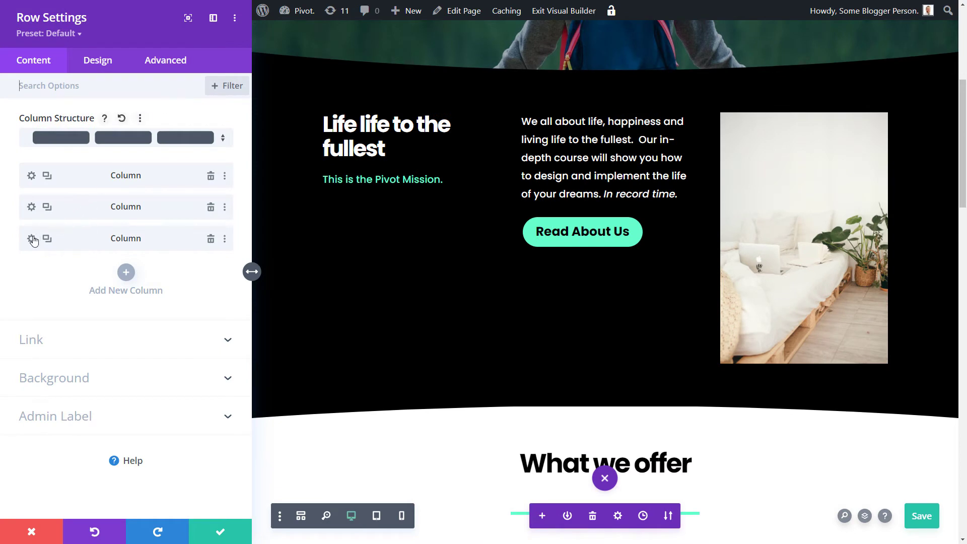
click(31, 239)
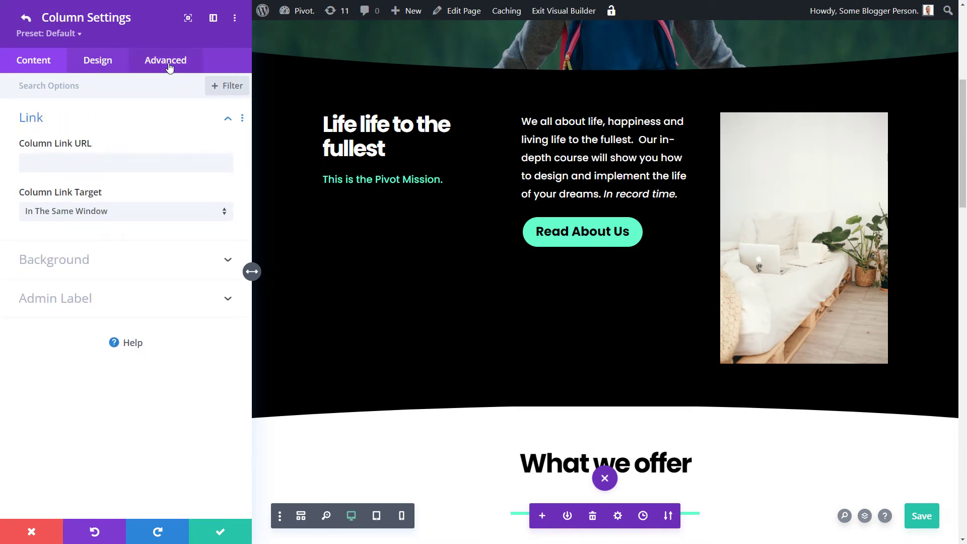
click(165, 60)
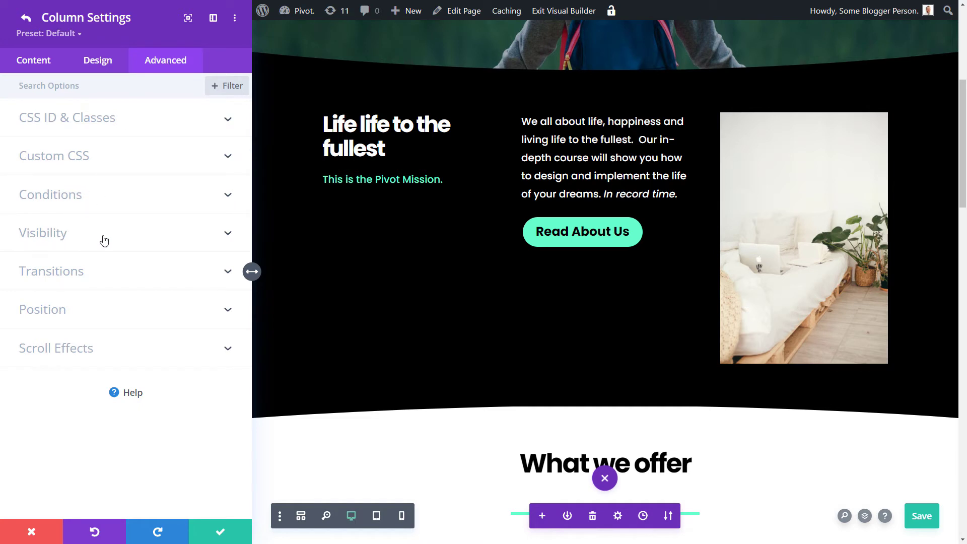
click(43, 233)
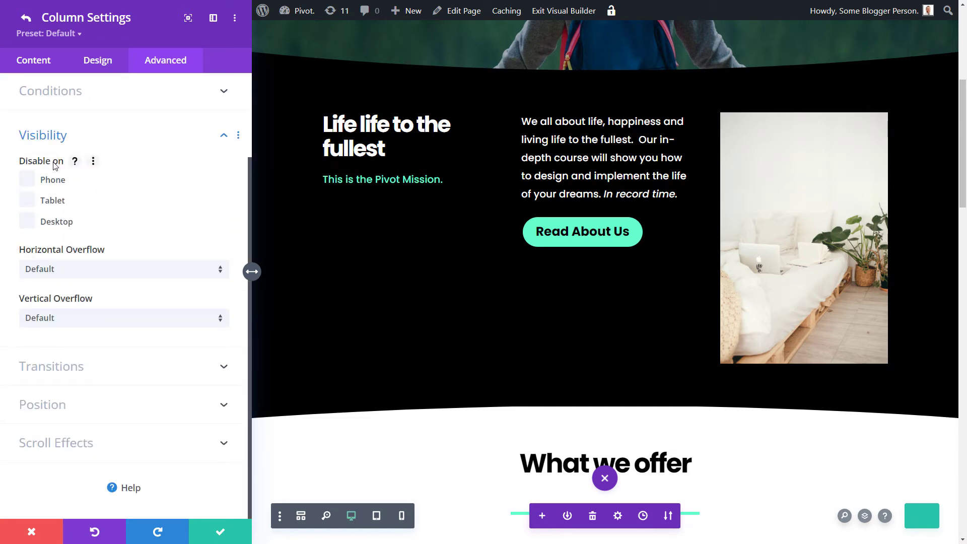
- Disable the image column on Phone and Tablet and apply the change
click(27, 180)
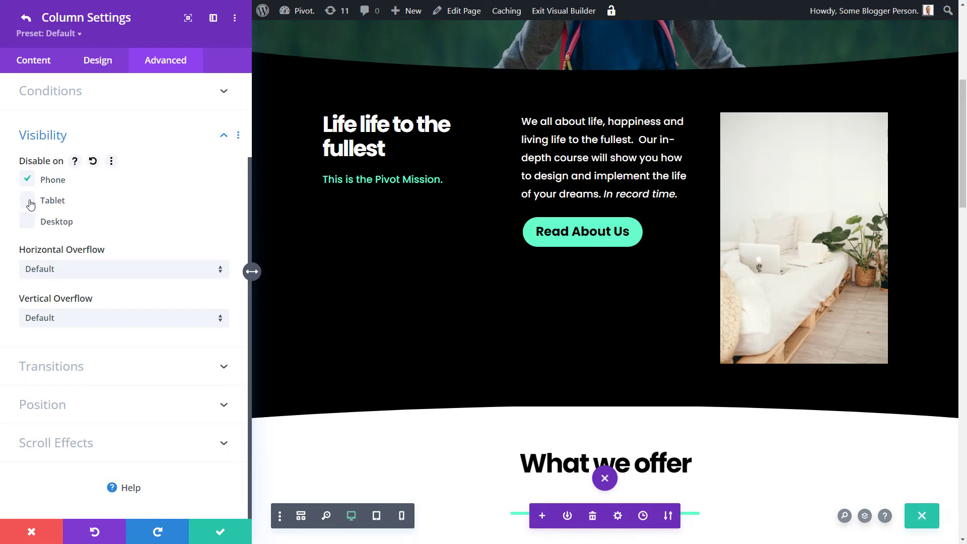
click(27, 200)
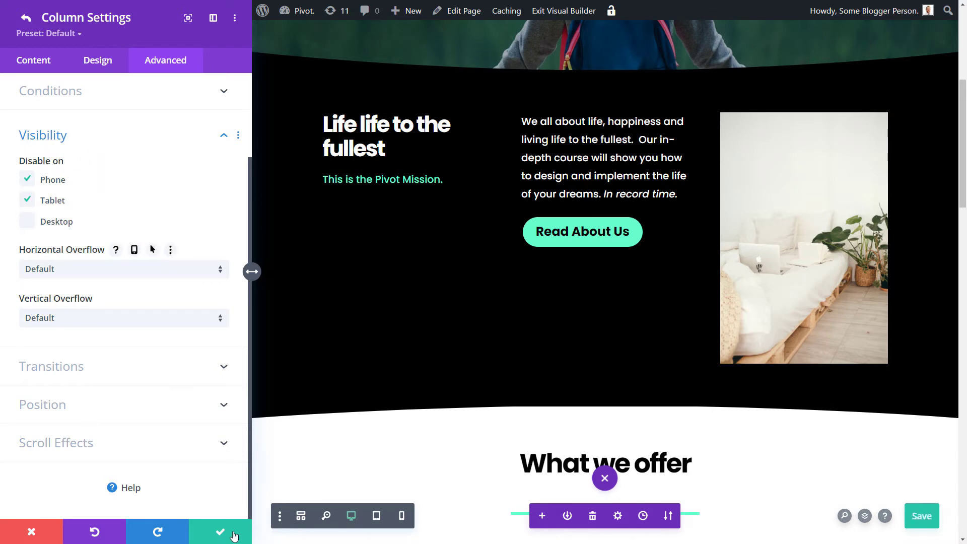
click(220, 532)
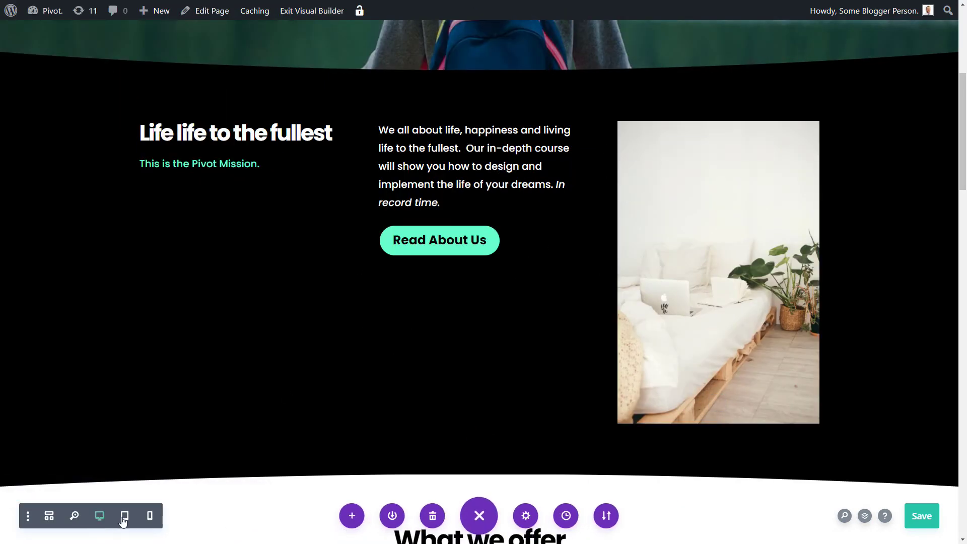
- Preview the page at tablet width and scroll to the mission section with the dimmed sofa photo column
click(124, 516)
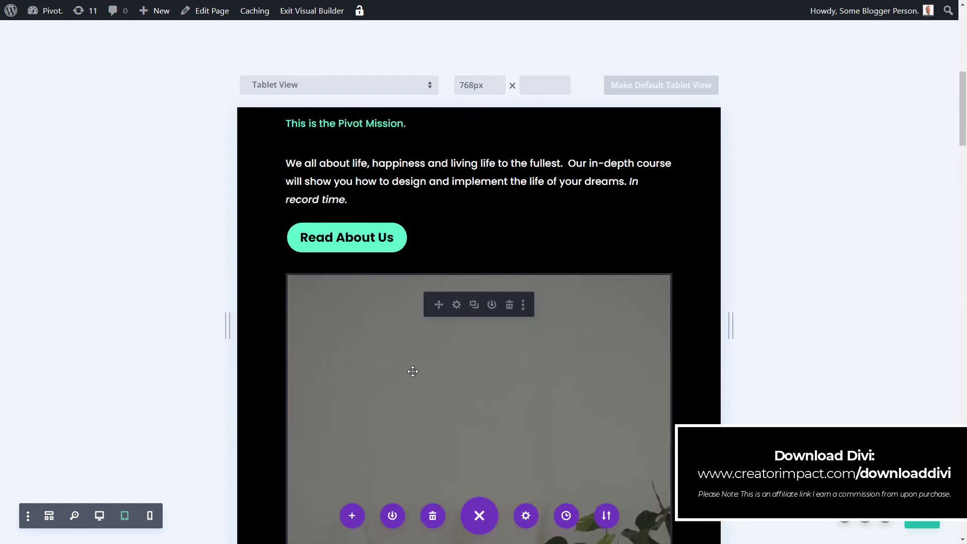
scroll(down, 3)
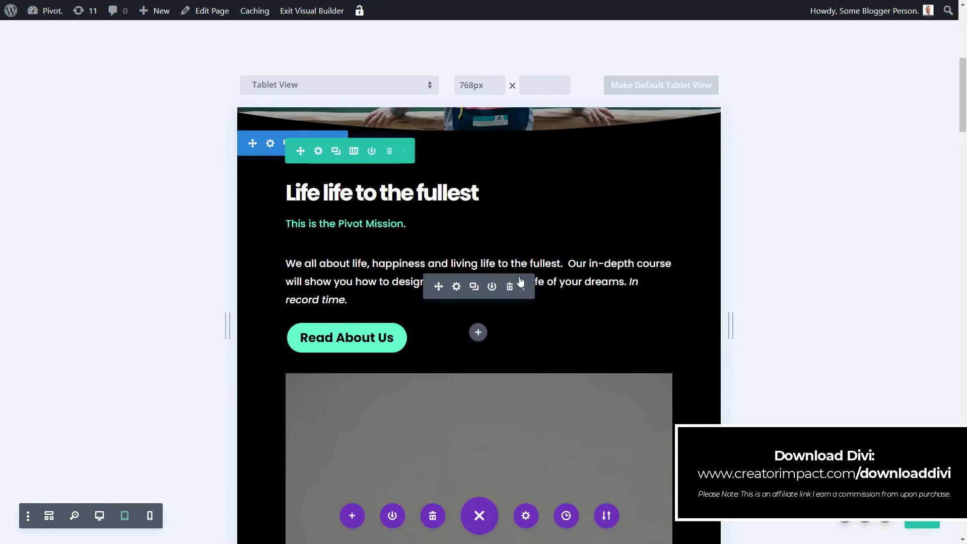
scroll(down, 3)
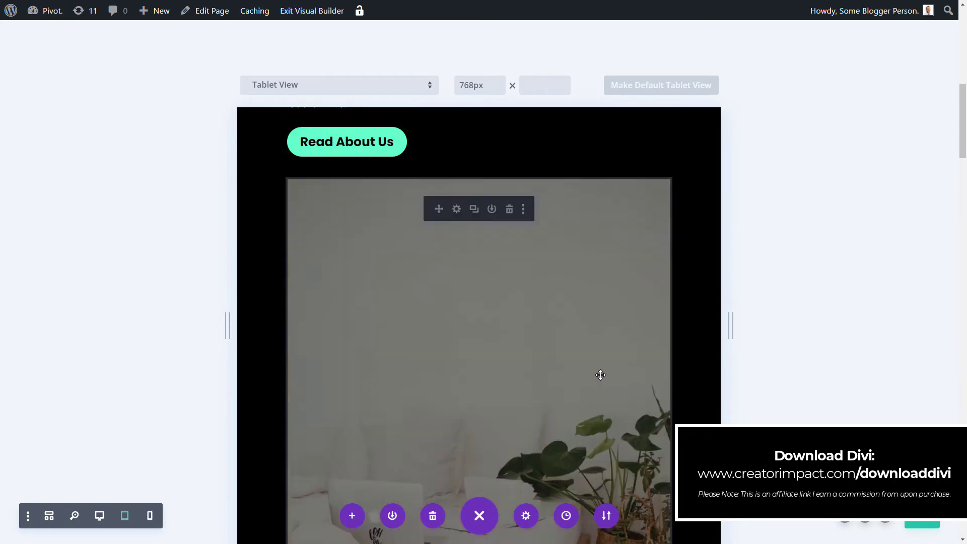
scroll(up, 3)
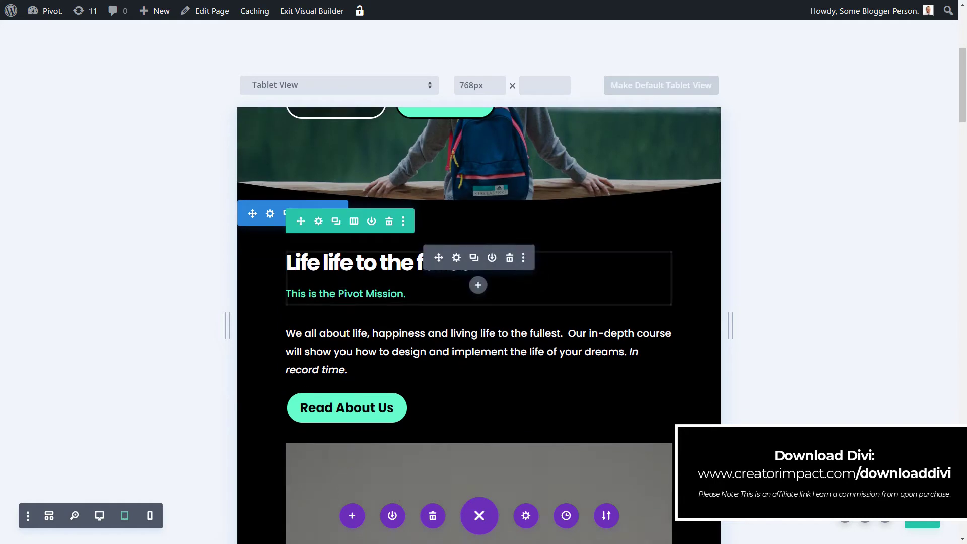
scroll(down, 3)
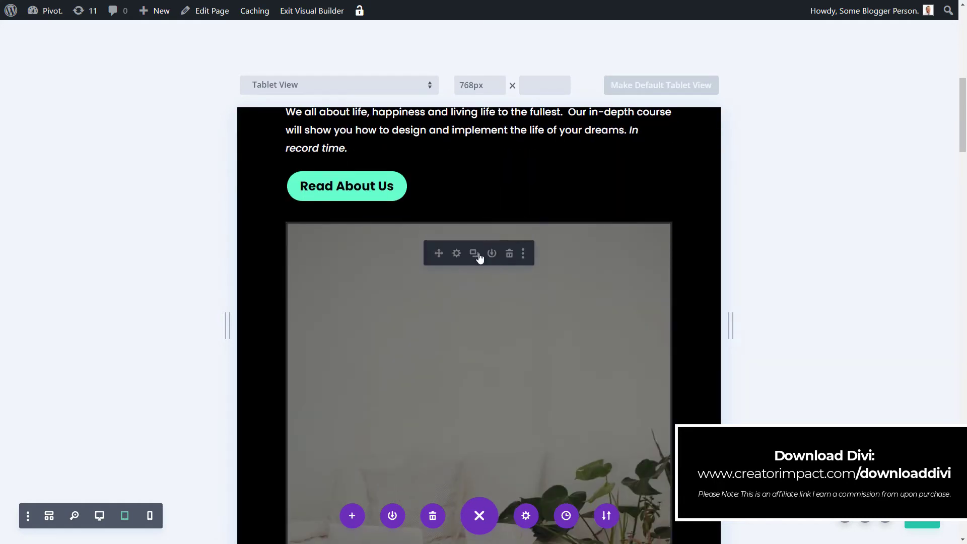
scroll(down, 3)
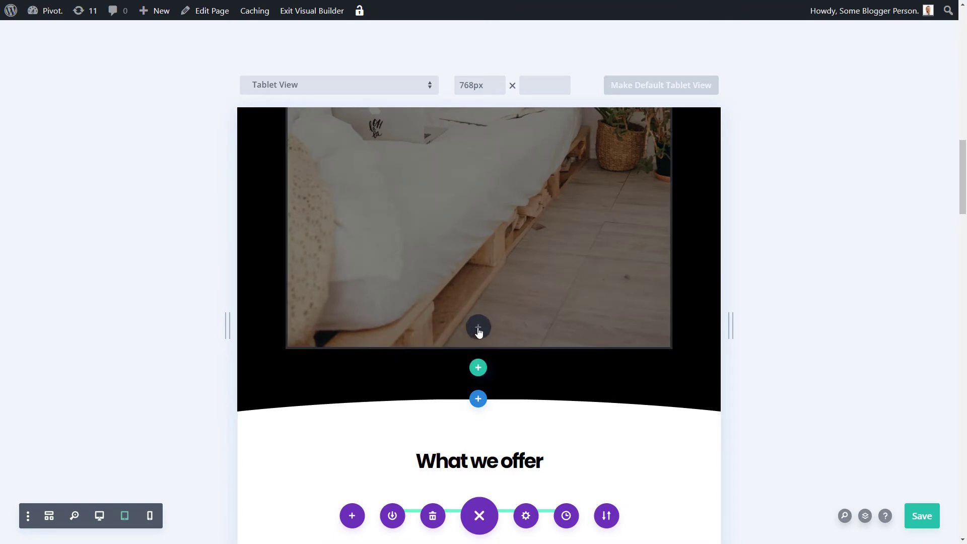
- Insert an Image module below the sofa photo and fill it with the KA-POW desk photo from the Media Library
click(477, 327)
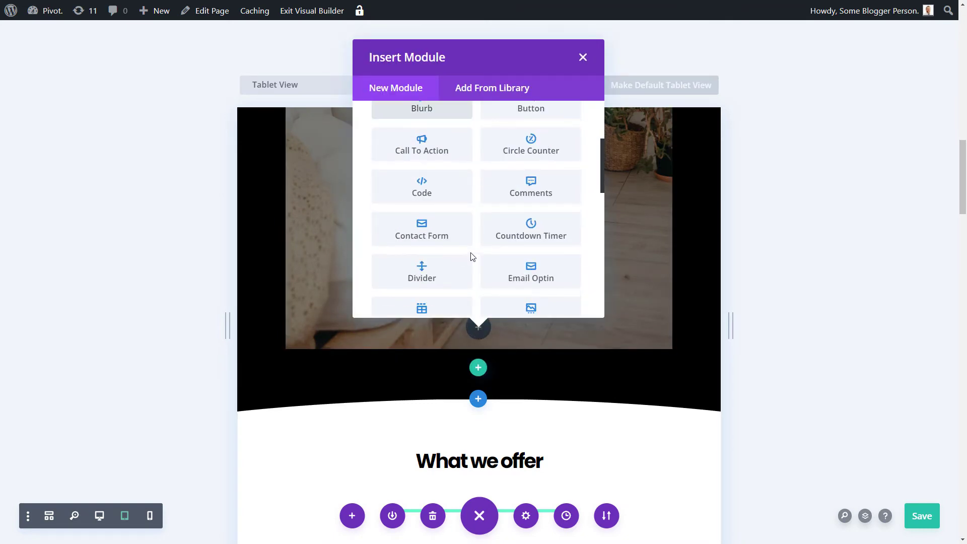
click(530, 308)
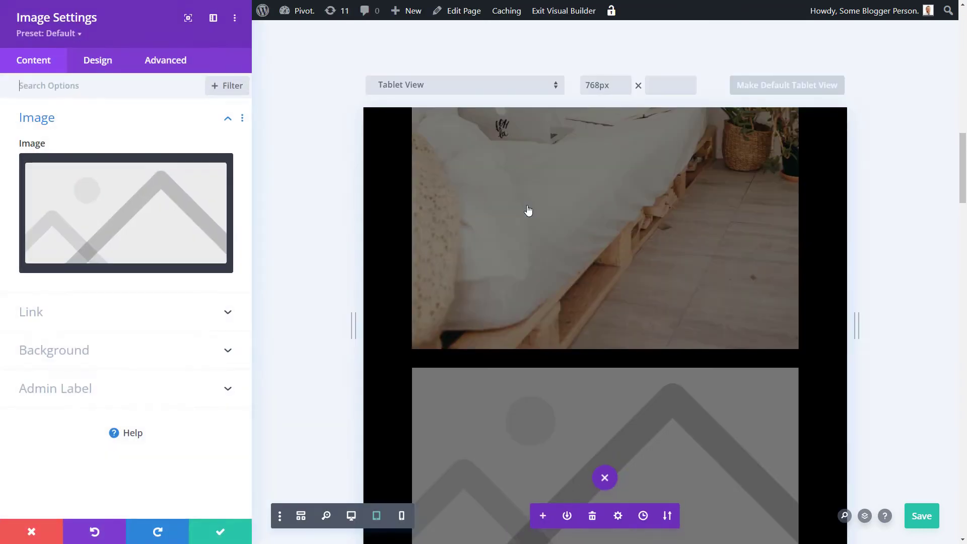
click(126, 213)
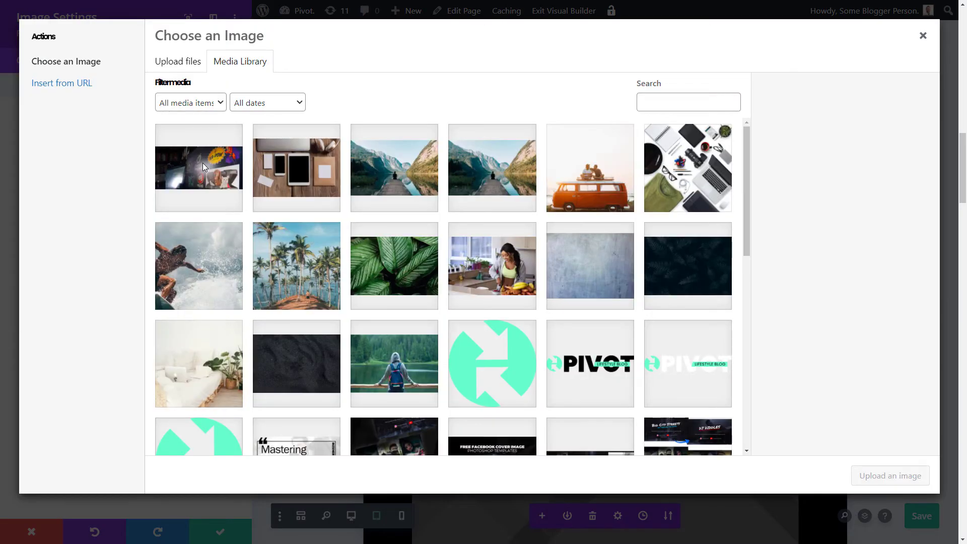
click(198, 168)
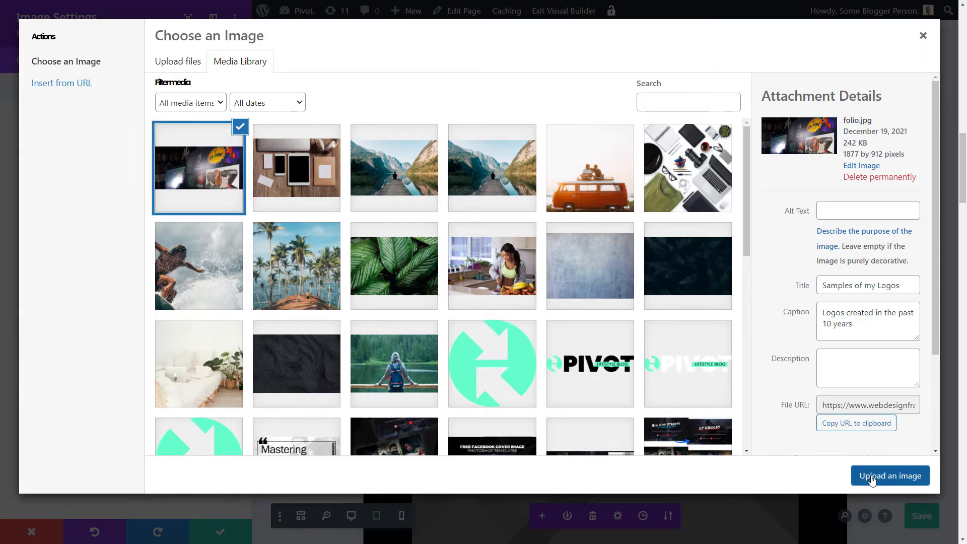
click(889, 476)
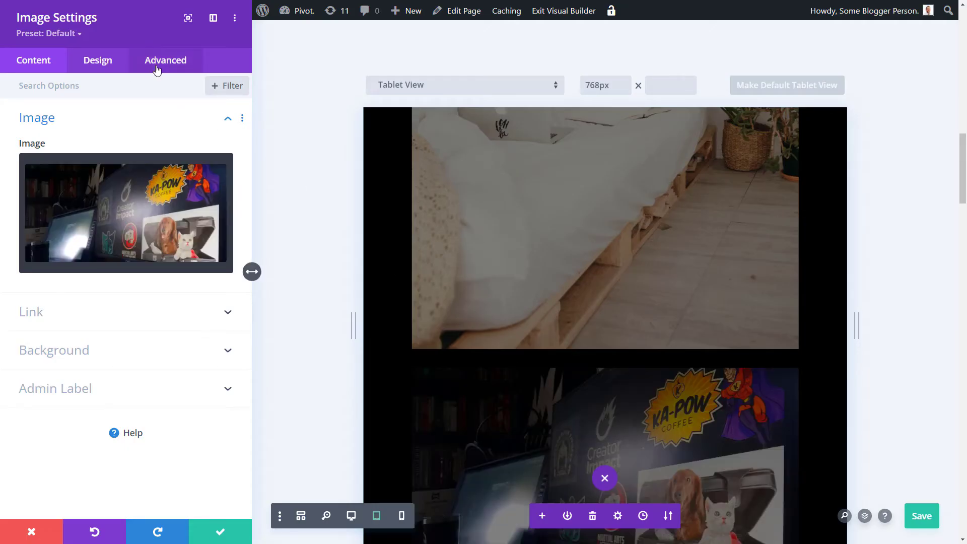
click(165, 59)
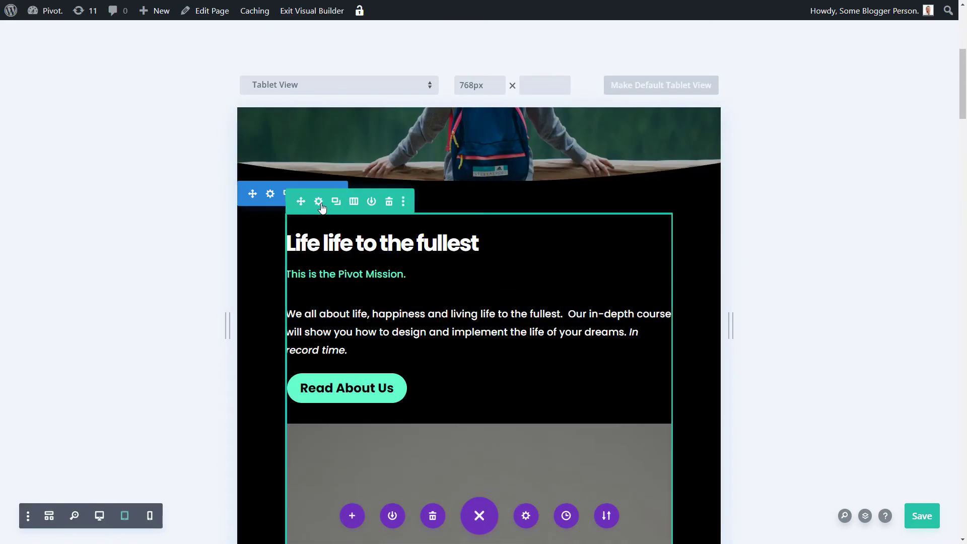
- Switch back to desktop width, briefly checking the mission row's settings and closing them again
click(99, 516)
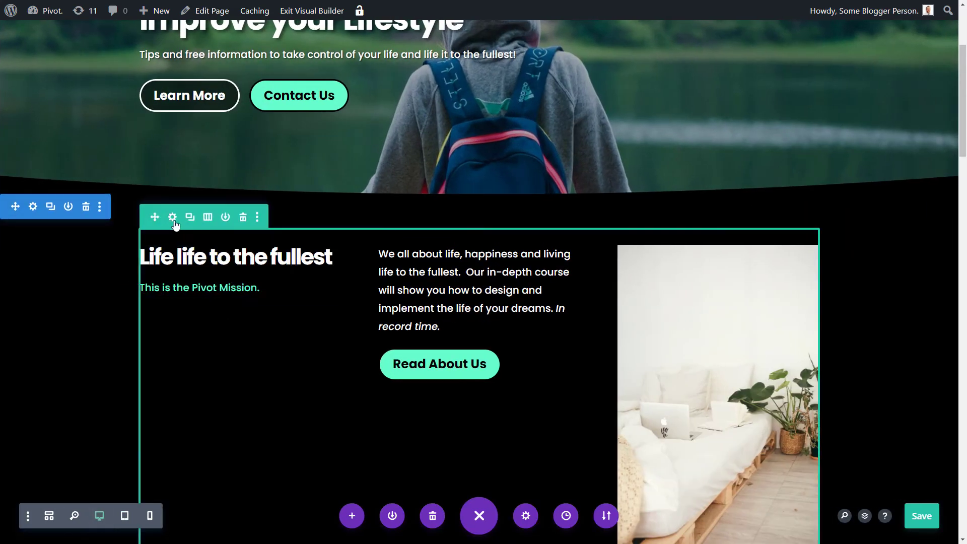
scroll(down, 3)
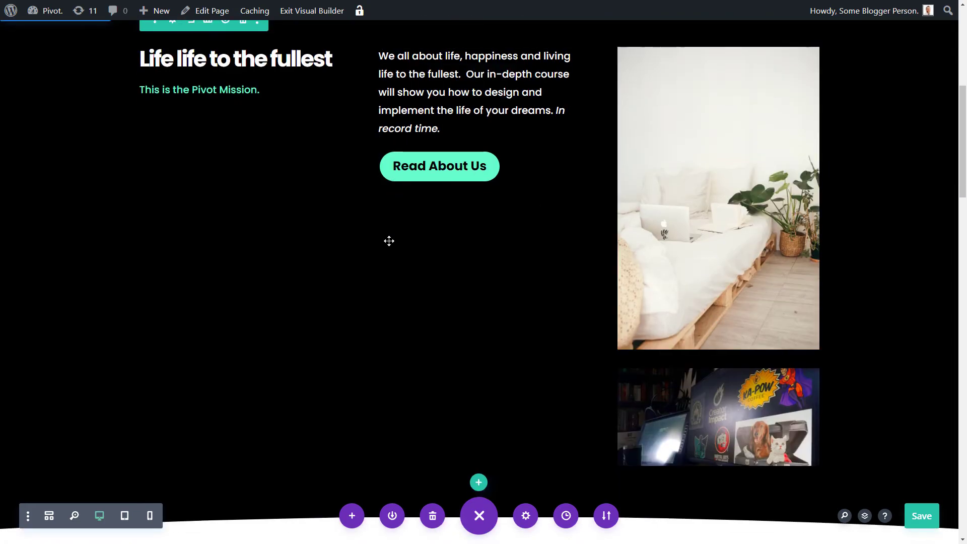
scroll(up, 3)
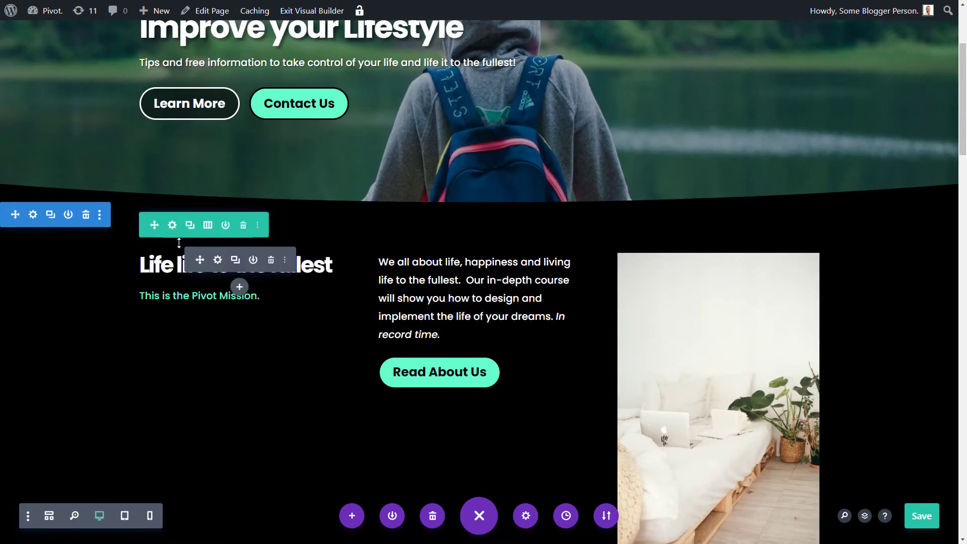
click(172, 224)
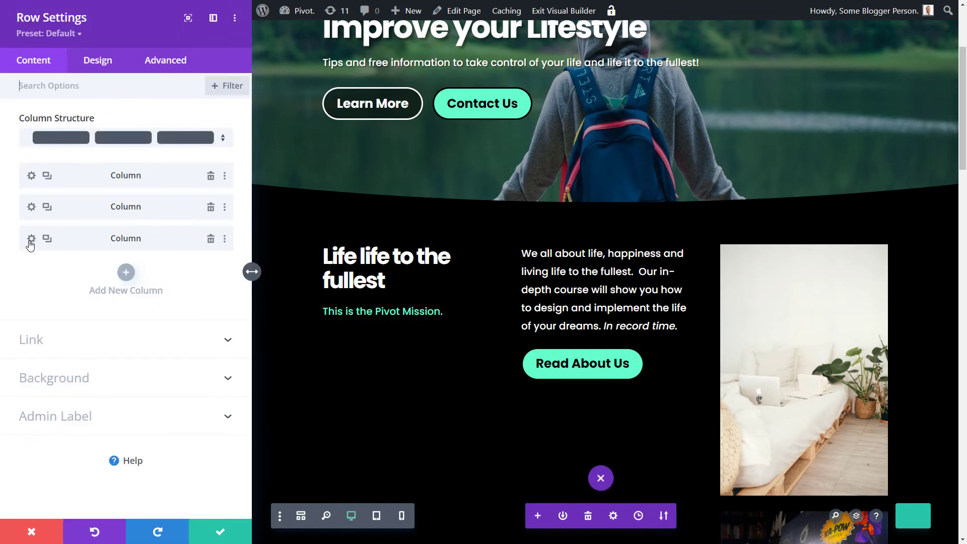
click(31, 240)
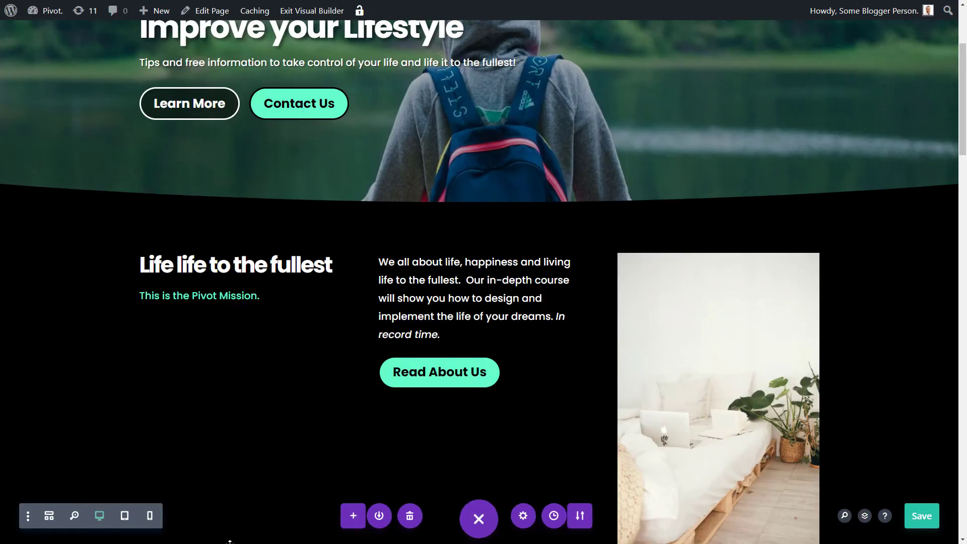
- Review the sofa photo's advanced visibility options and apply its settings
scroll(down, 3)
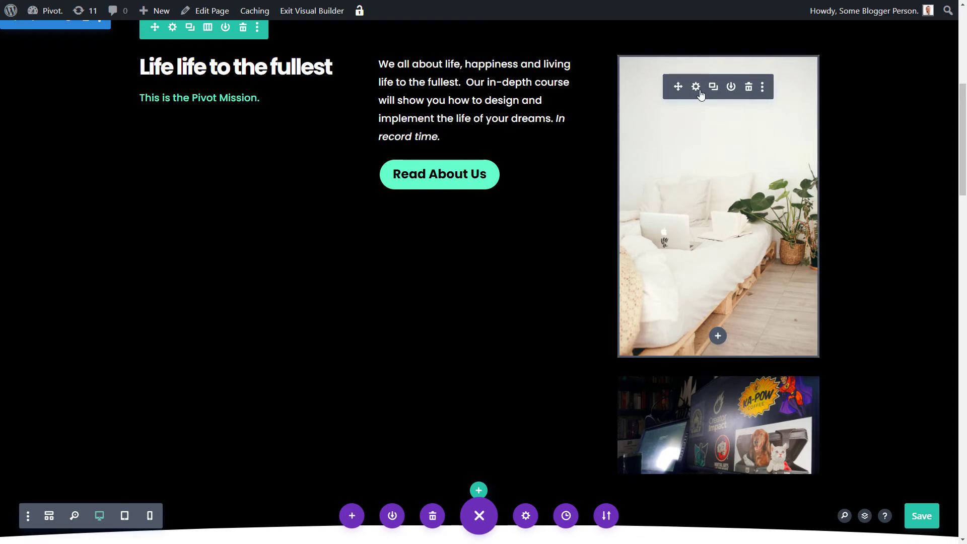
click(695, 87)
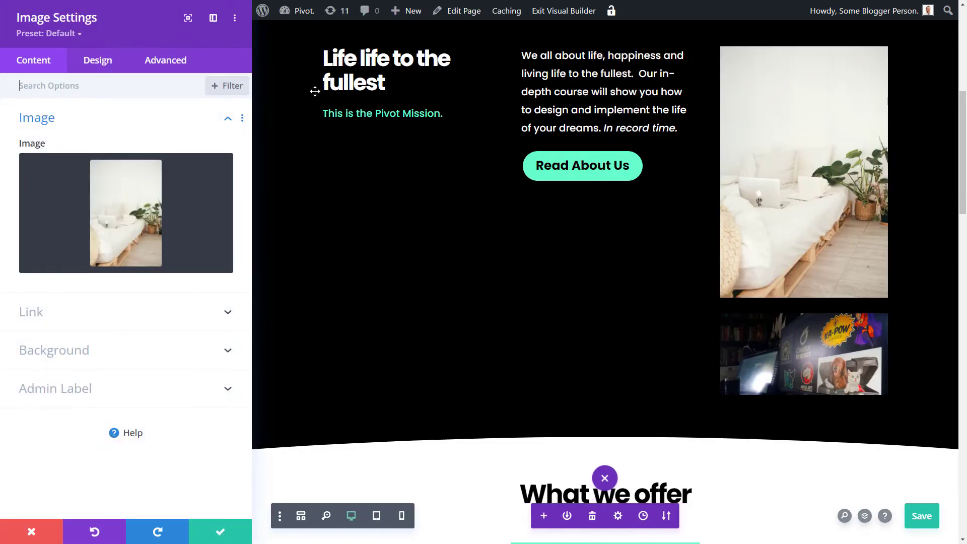
click(165, 59)
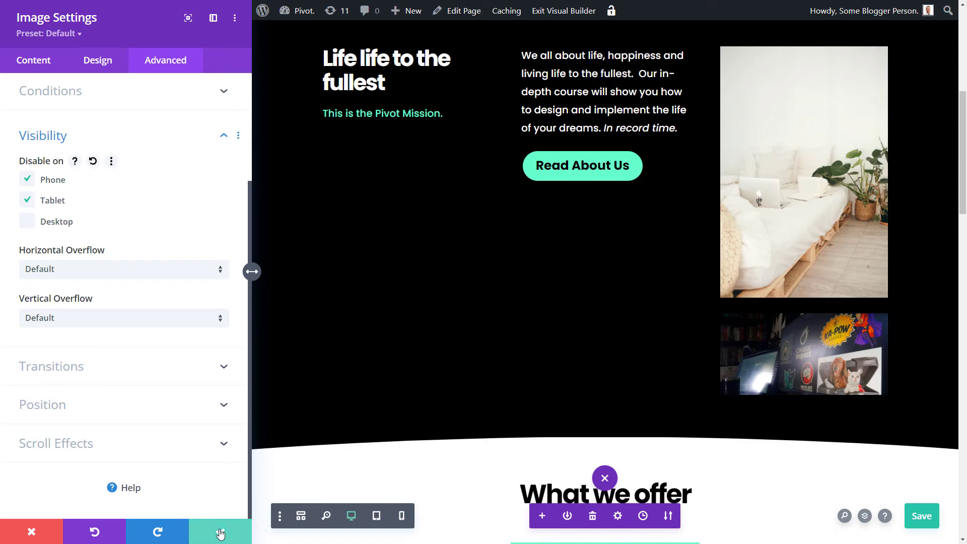
click(31, 532)
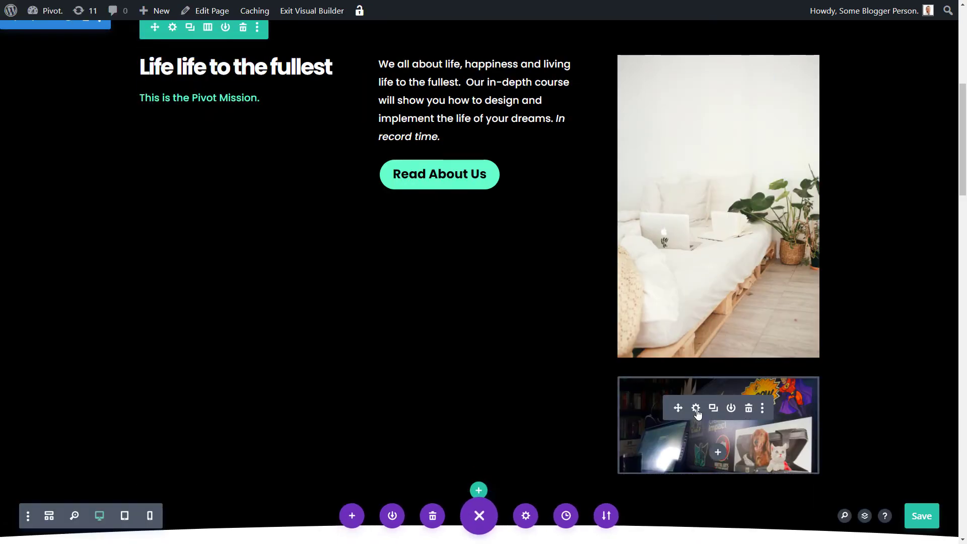
- Hide the desk photo on desktop in its advanced options, then save the page
click(696, 408)
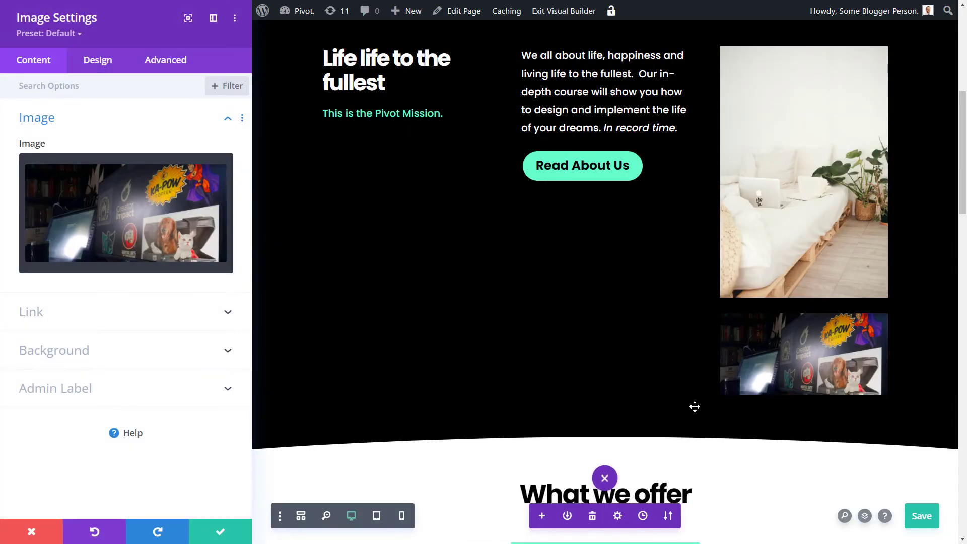
click(165, 59)
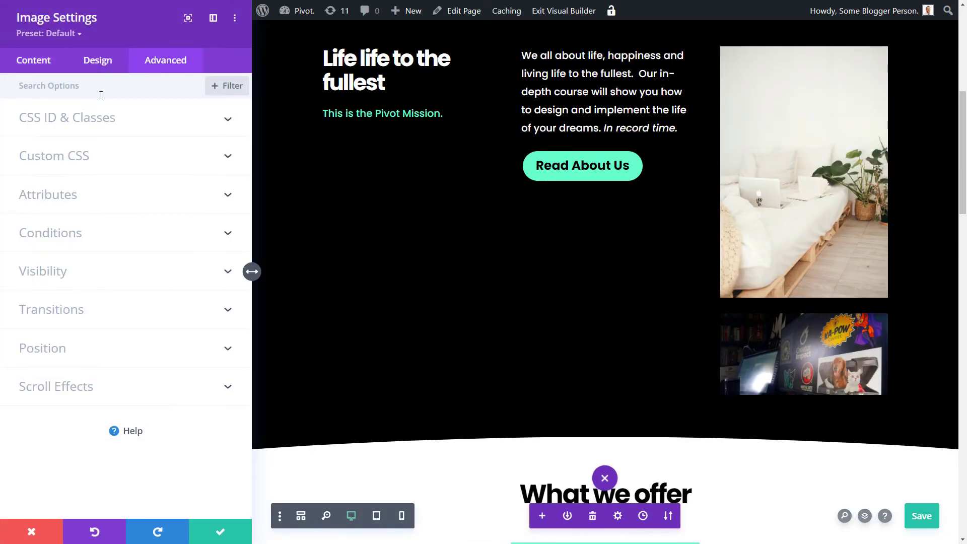
click(43, 271)
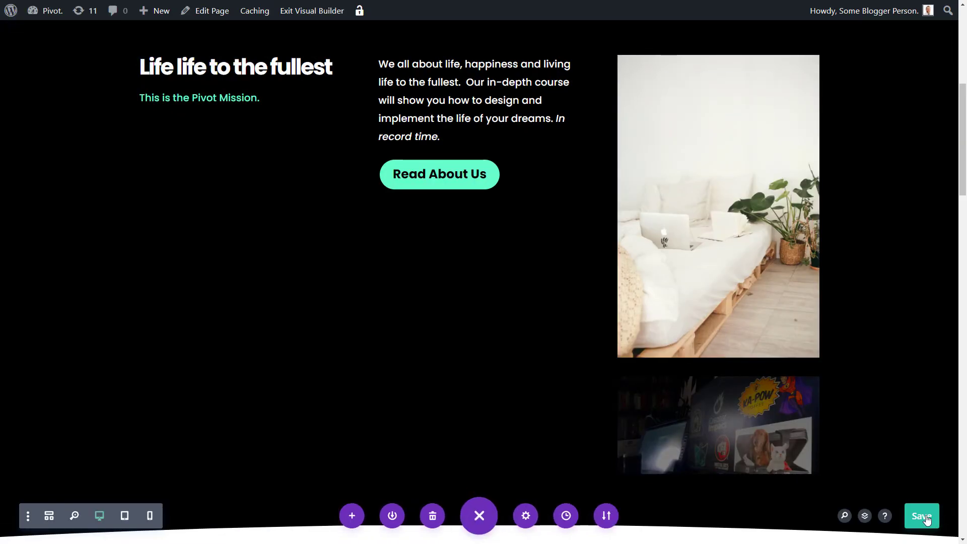
click(920, 516)
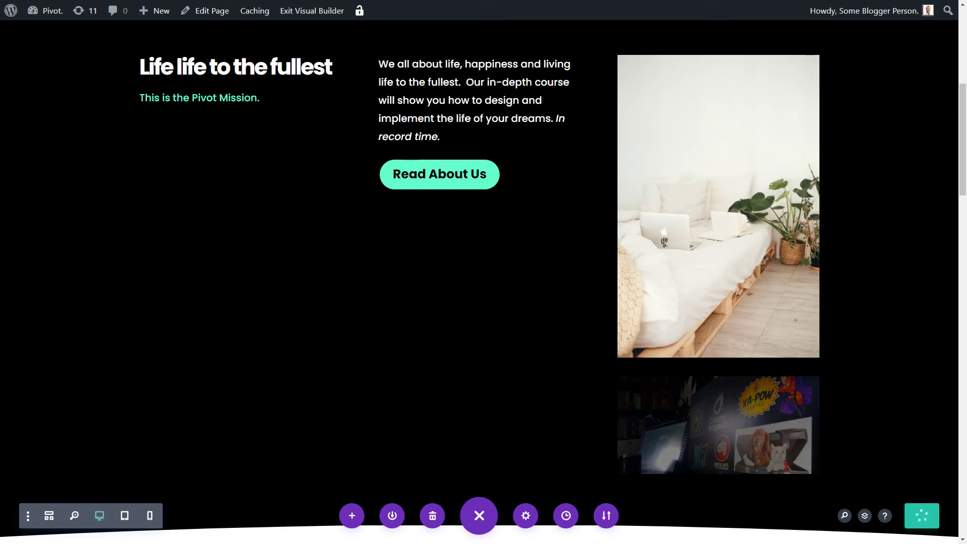
- Exit the Visual Builder and scroll the live page to the mission section showing only the sofa photo
click(311, 11)
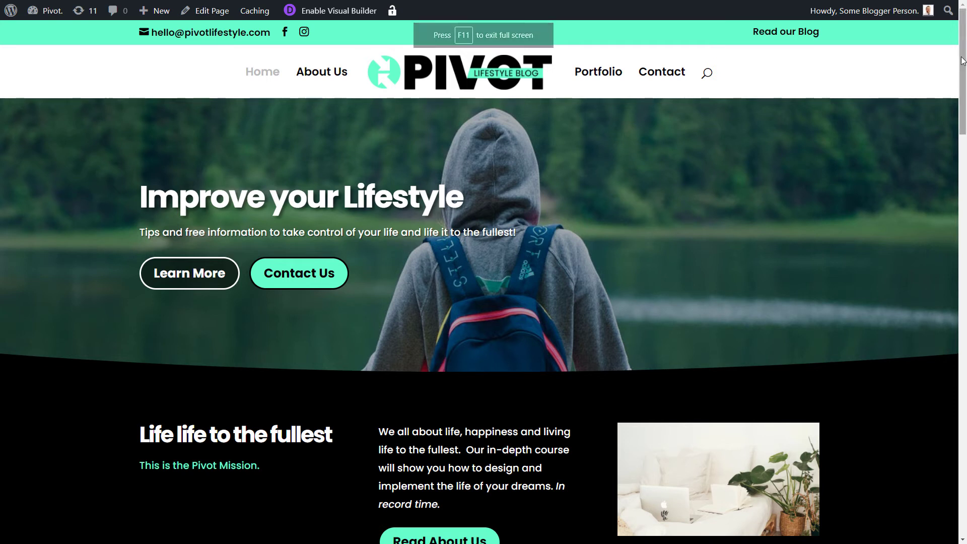
scroll(down, 3)
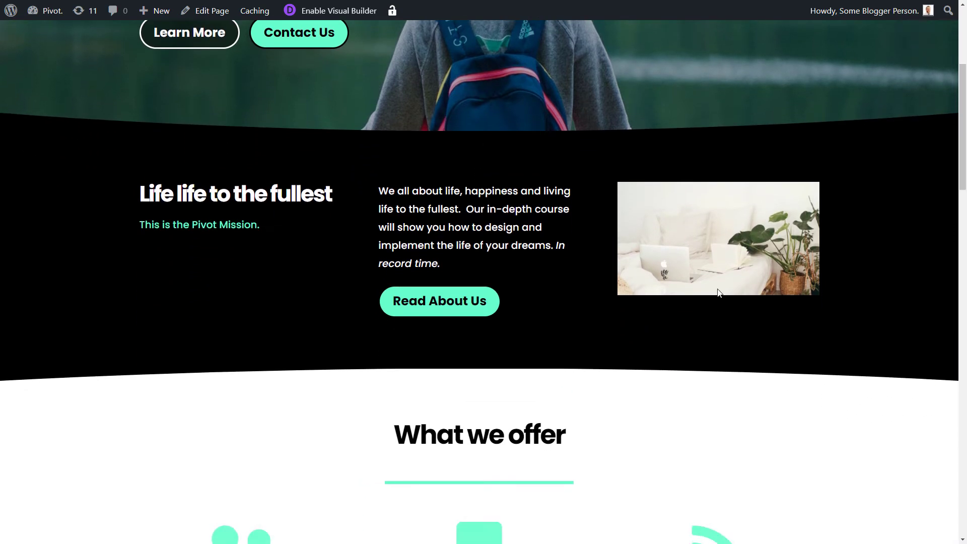
mouse_move(814, 304)
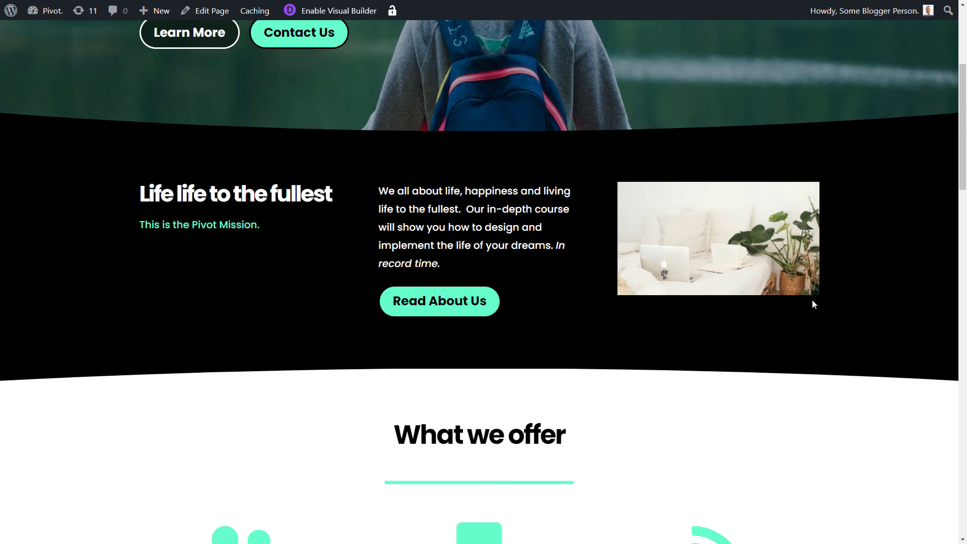
mouse_move(679, 296)
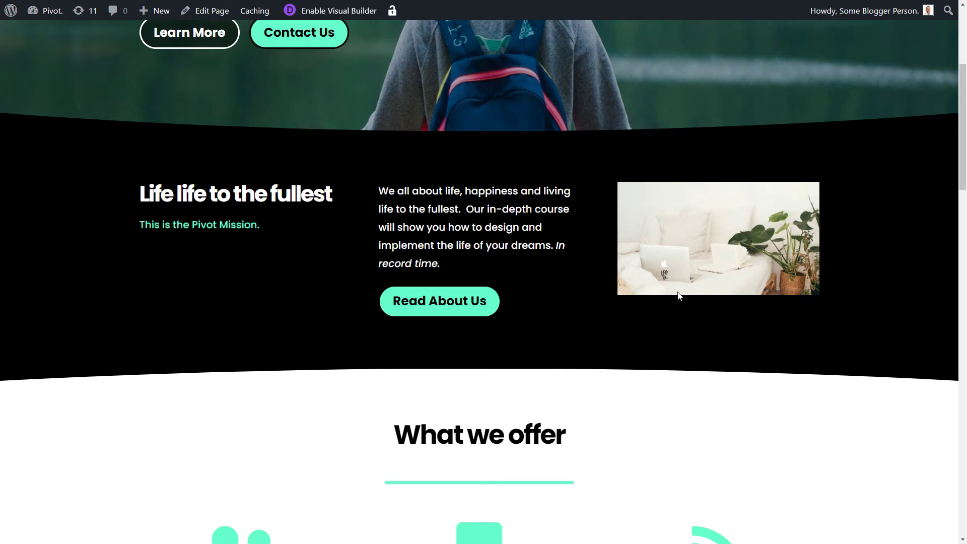
mouse_move(675, 240)
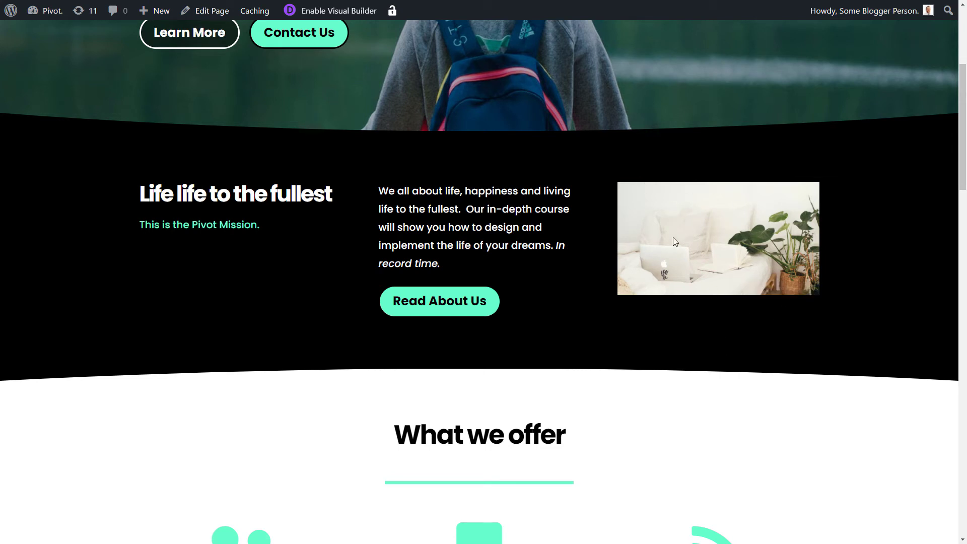
mouse_move(643, 303)
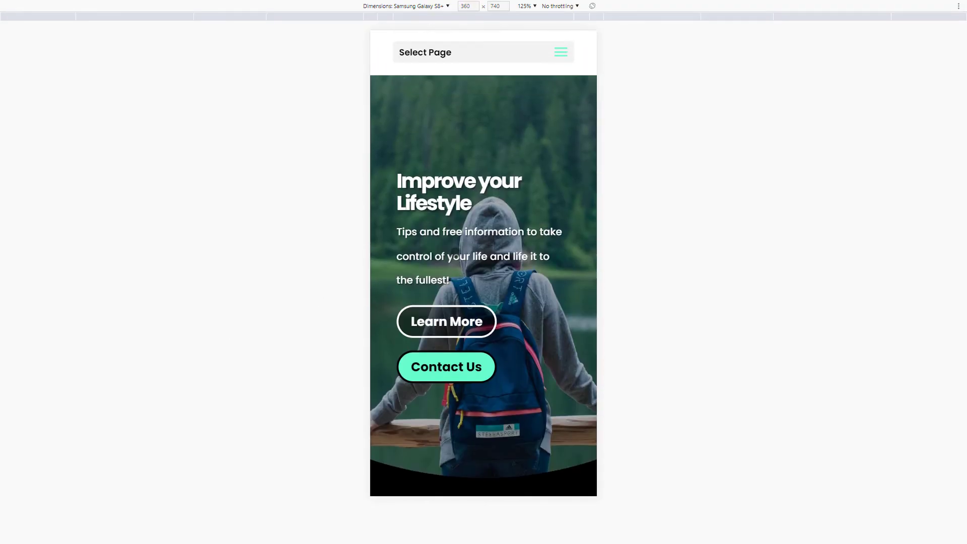
- Scroll the Galaxy S8+ phone emulation down to the mission section where the KA-POW desk photo appears
scroll(down, 3)
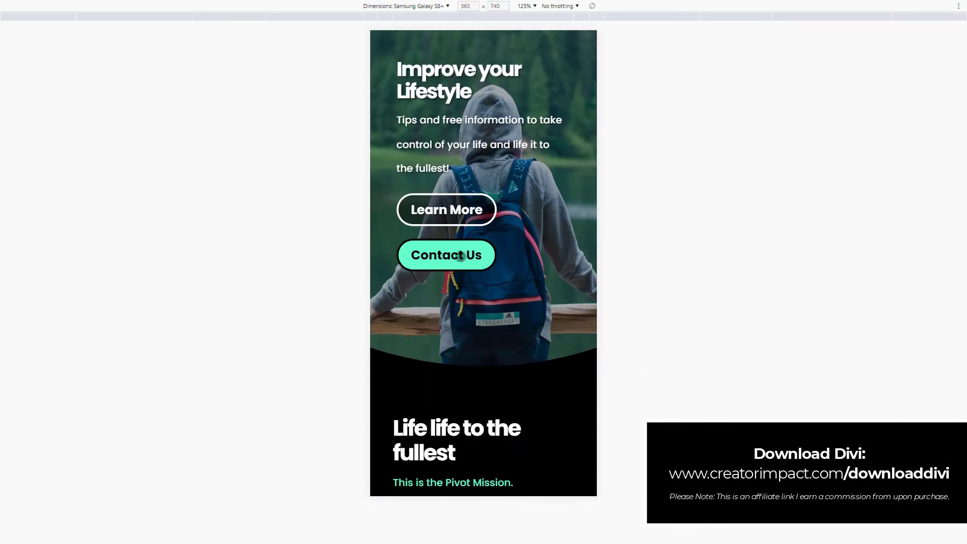
scroll(down, 3)
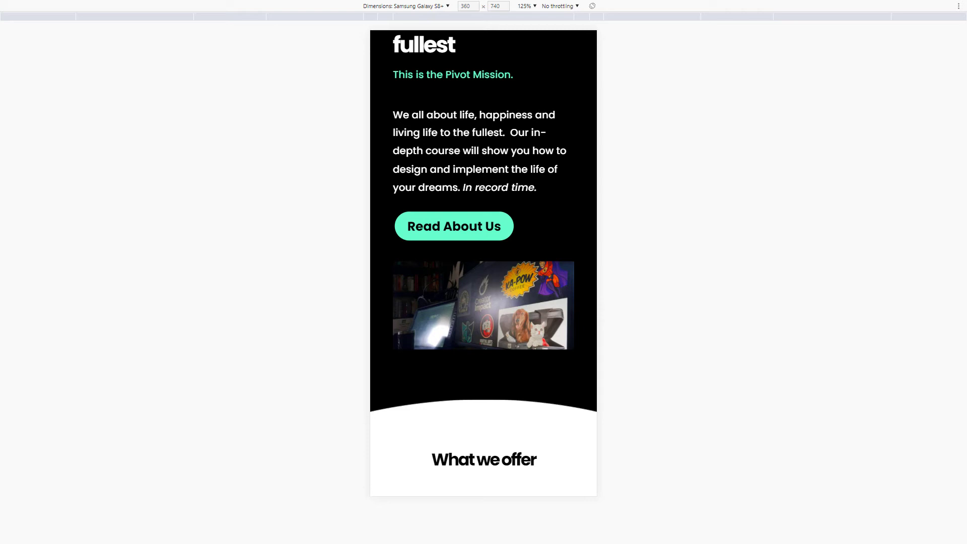
mouse_move(313, 218)
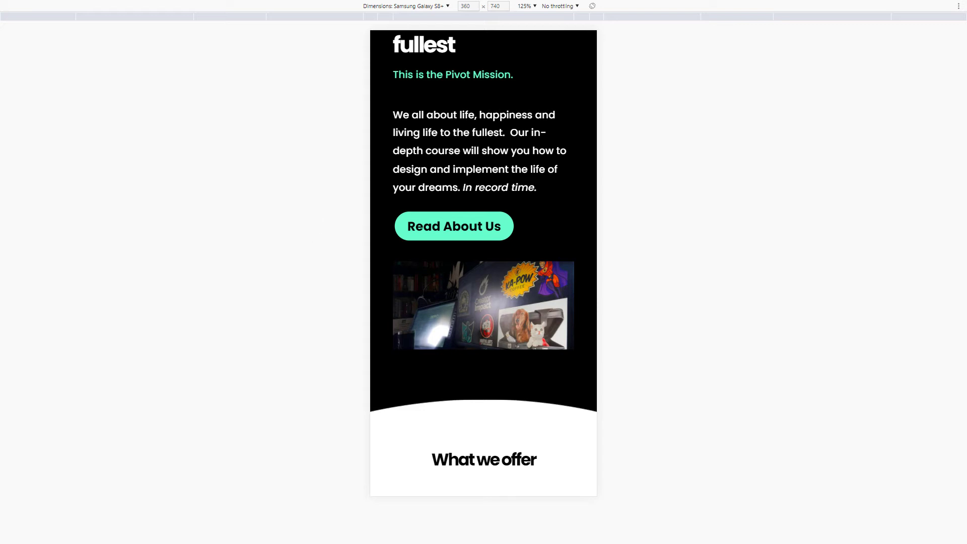
mouse_move(212, 272)
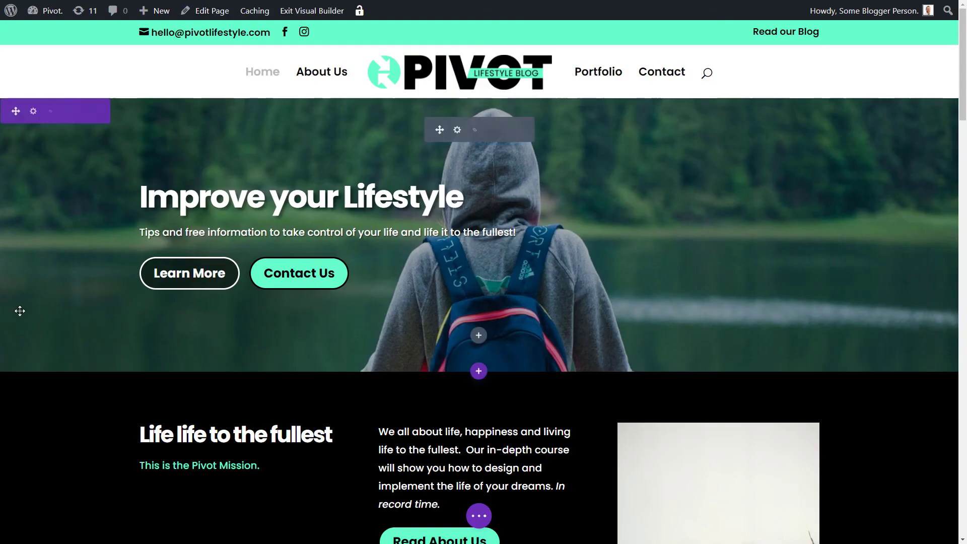
- Open the hero header's Design spacing options showing 120px top and bottom padding
scroll(down, 3)
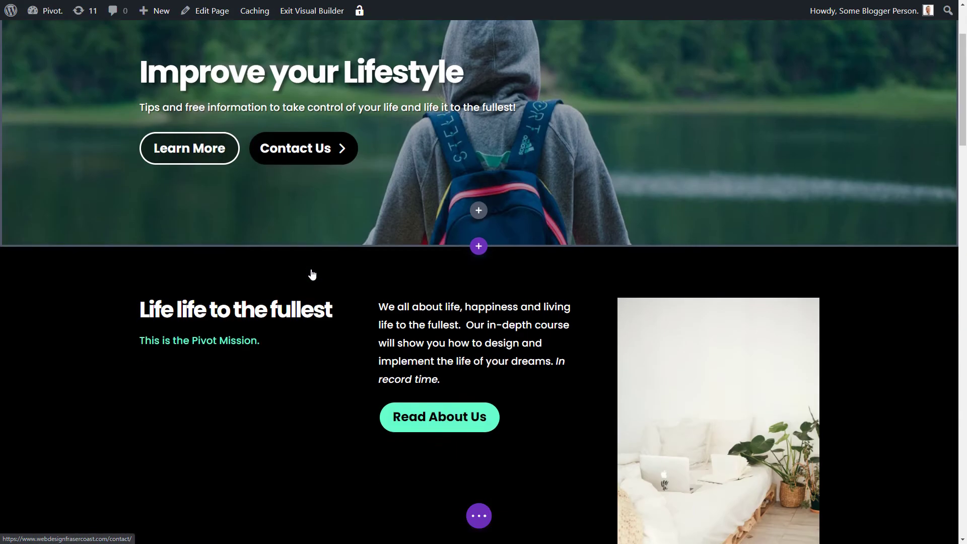
scroll(up, 3)
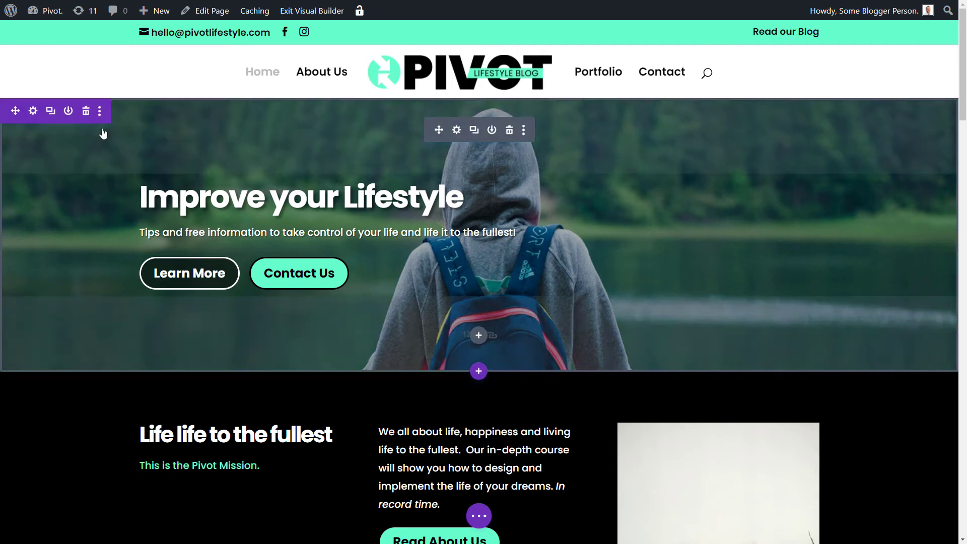
mouse_move(457, 130)
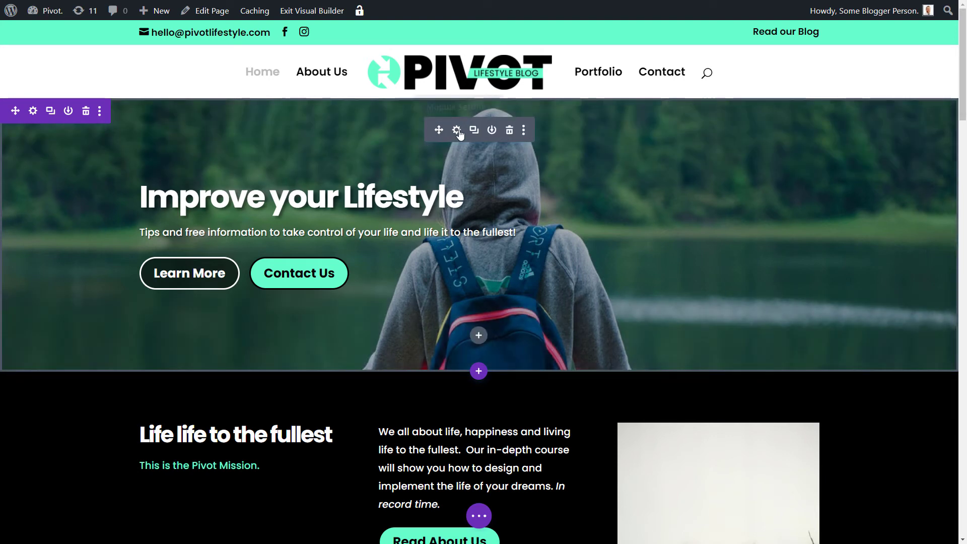
click(456, 130)
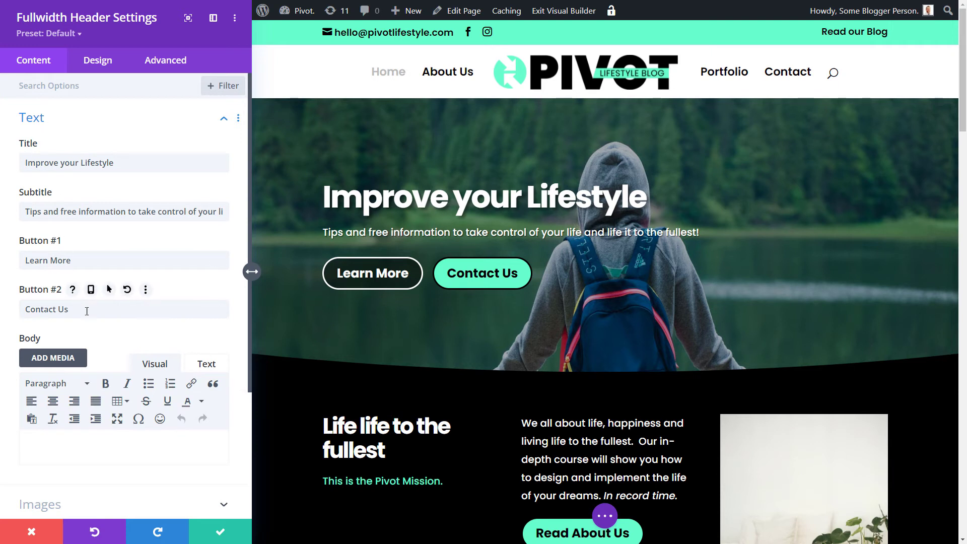
scroll(down, 3)
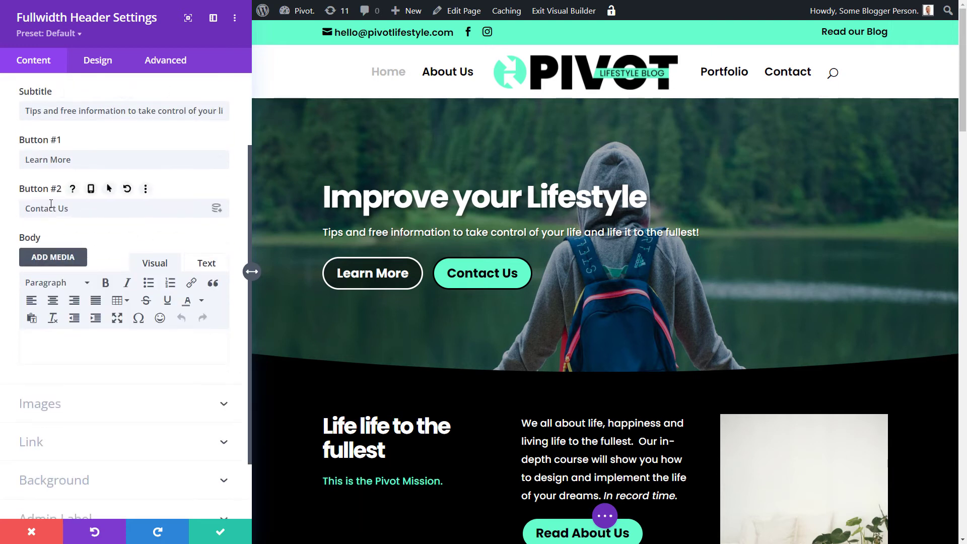
click(97, 59)
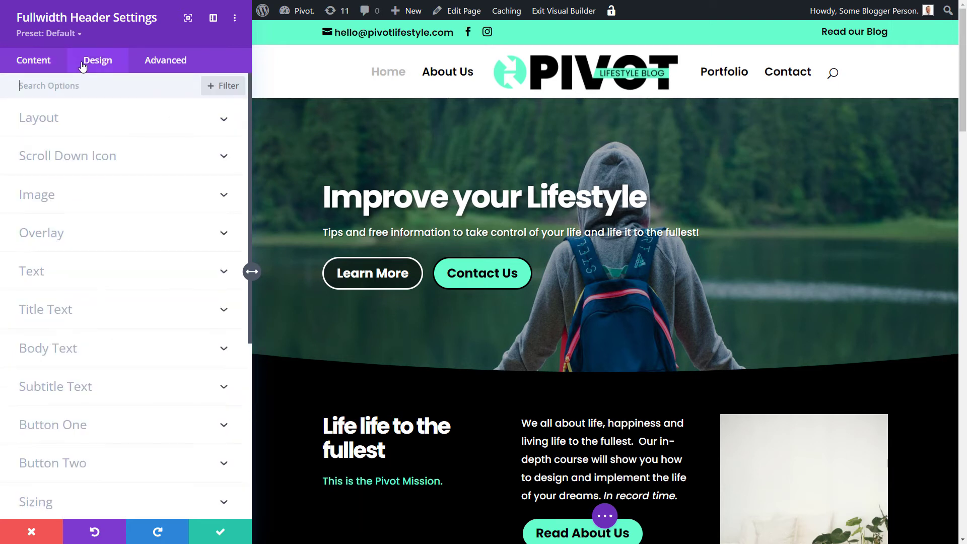
scroll(down, 3)
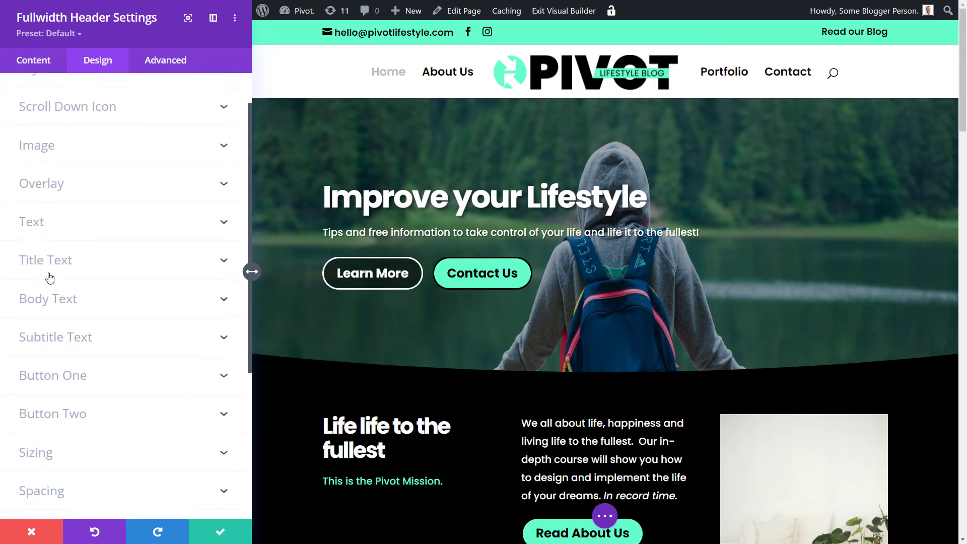
click(41, 491)
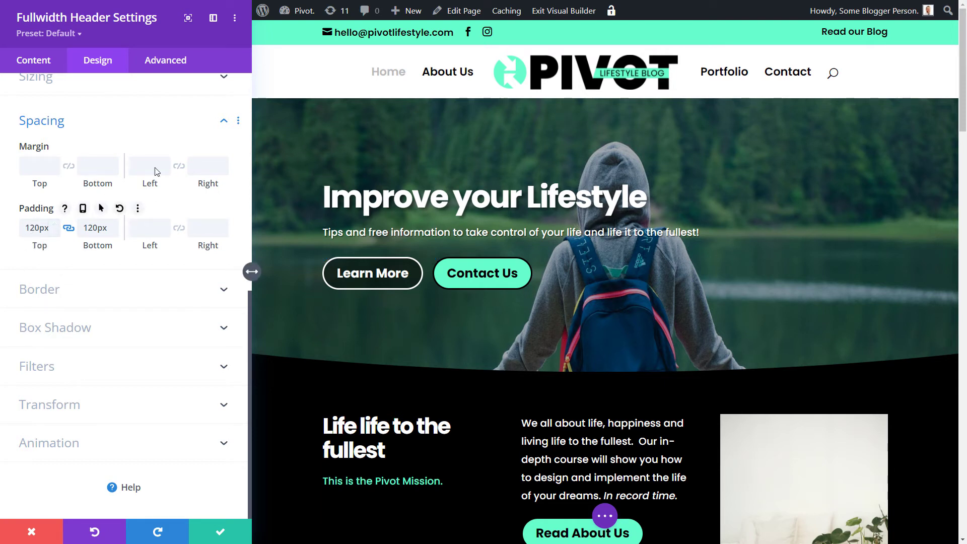
mouse_move(365, 341)
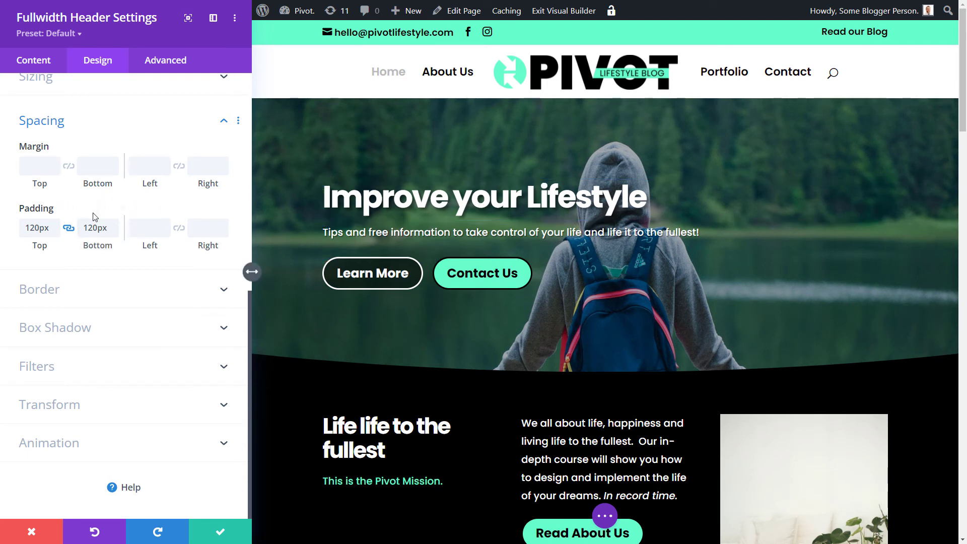
mouse_move(52, 215)
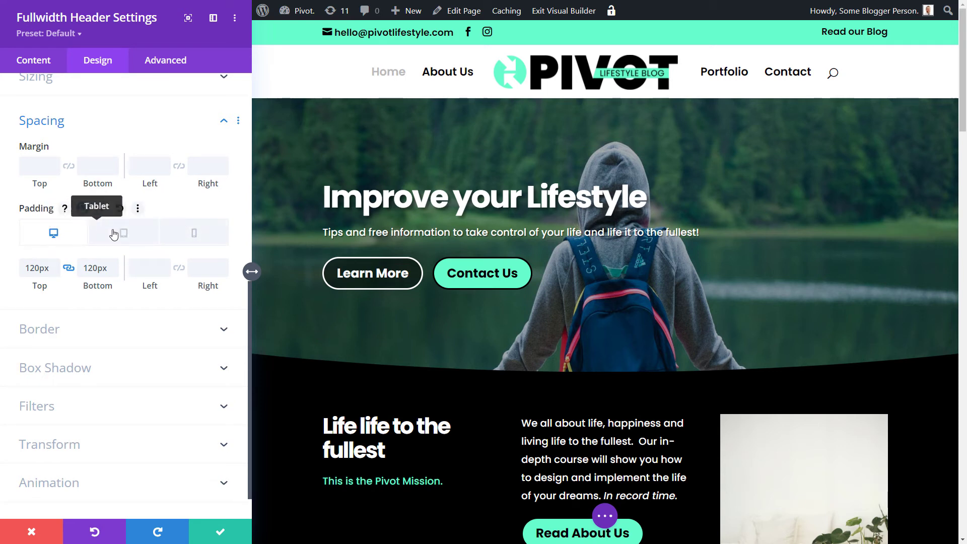
- Make the header padding responsive: 200px top/bottom on tablet, then 20px top and 40px bottom on phone
click(83, 207)
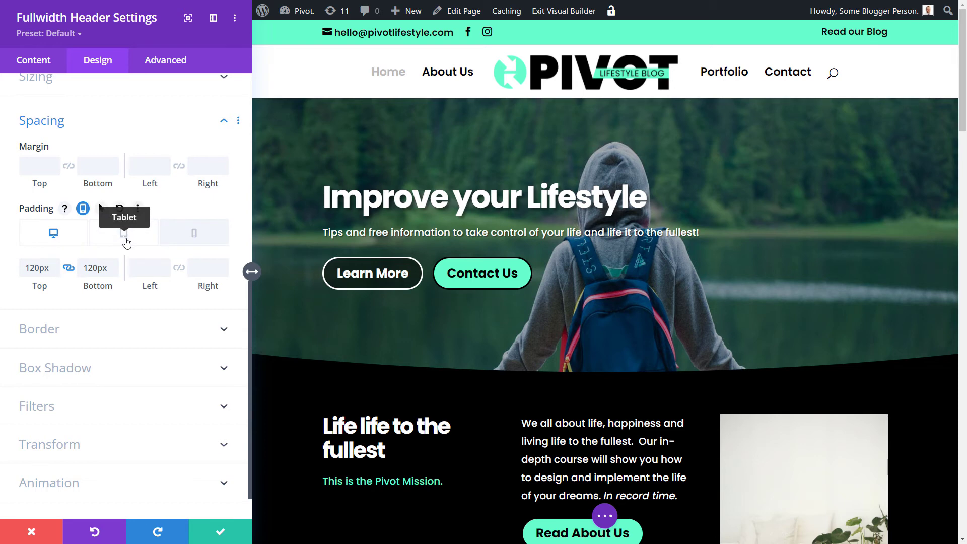
click(122, 233)
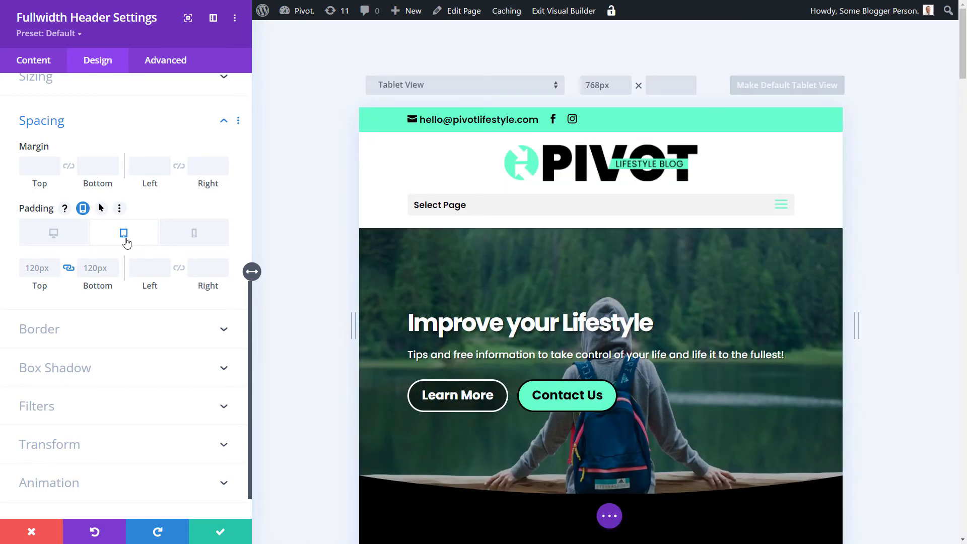
scroll(down, 3)
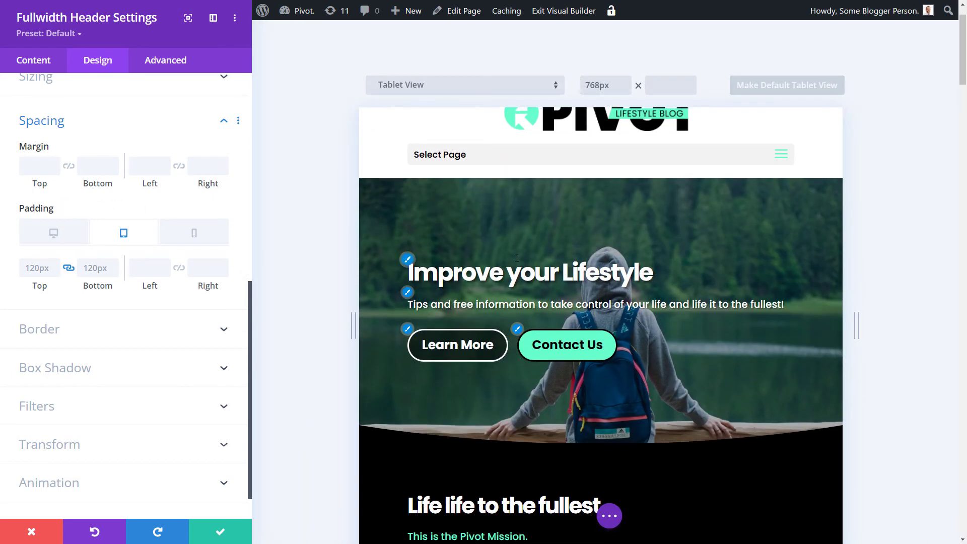
scroll(up, 3)
text(200)
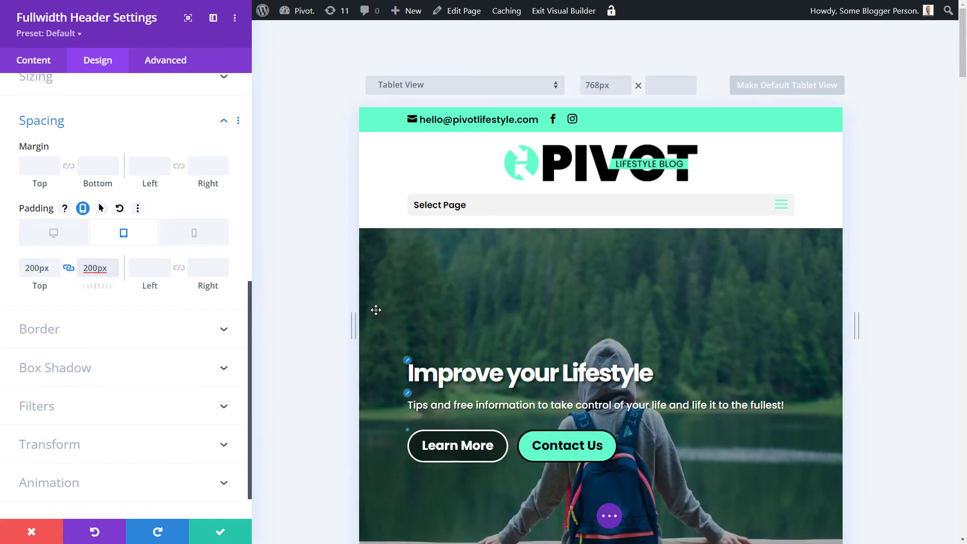
scroll(down, 3)
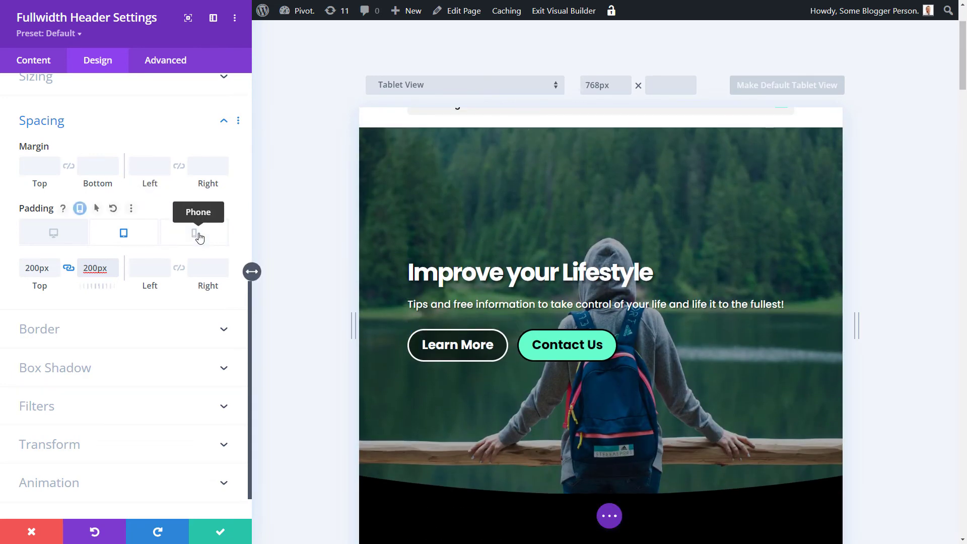
click(193, 233)
text(20)
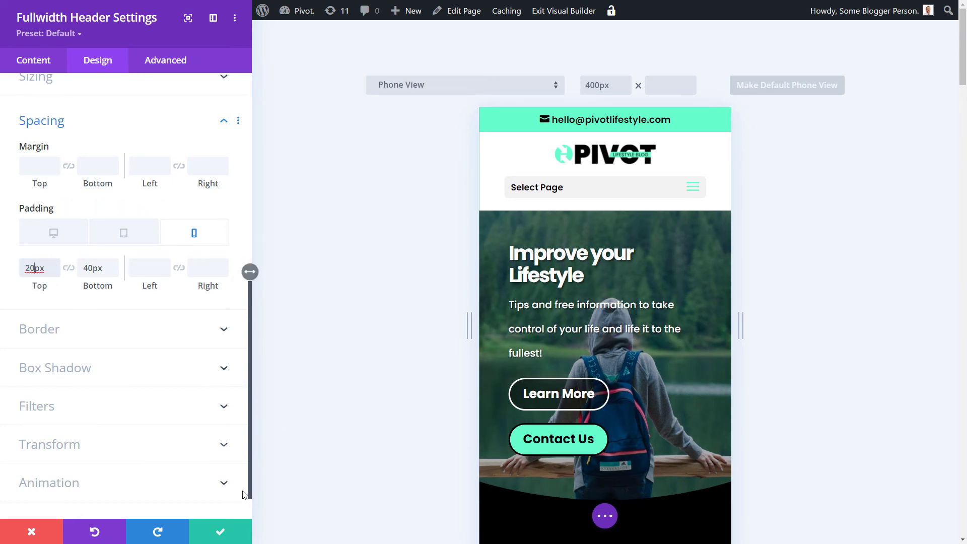
- Confirm the header settings and check the page at tablet and phone widths before returning to desktop
click(221, 532)
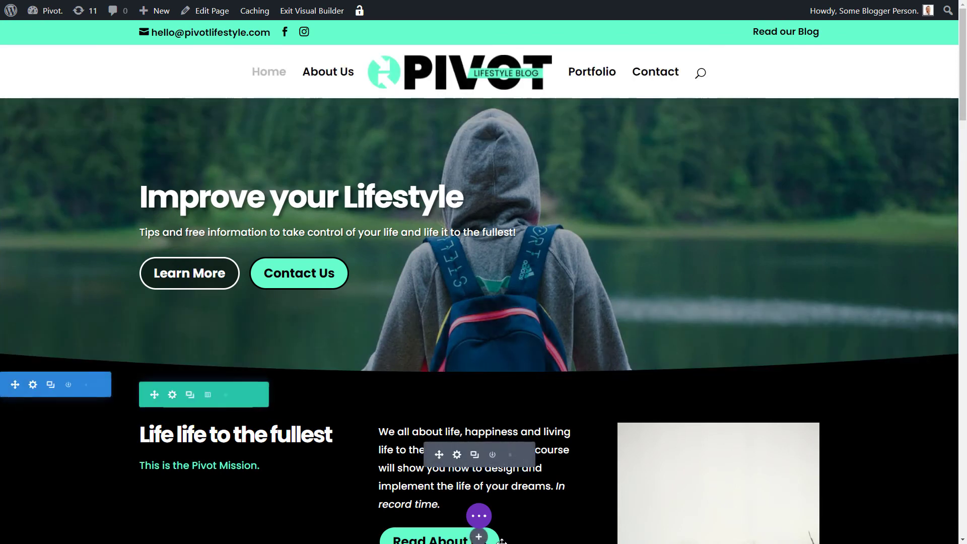
click(478, 516)
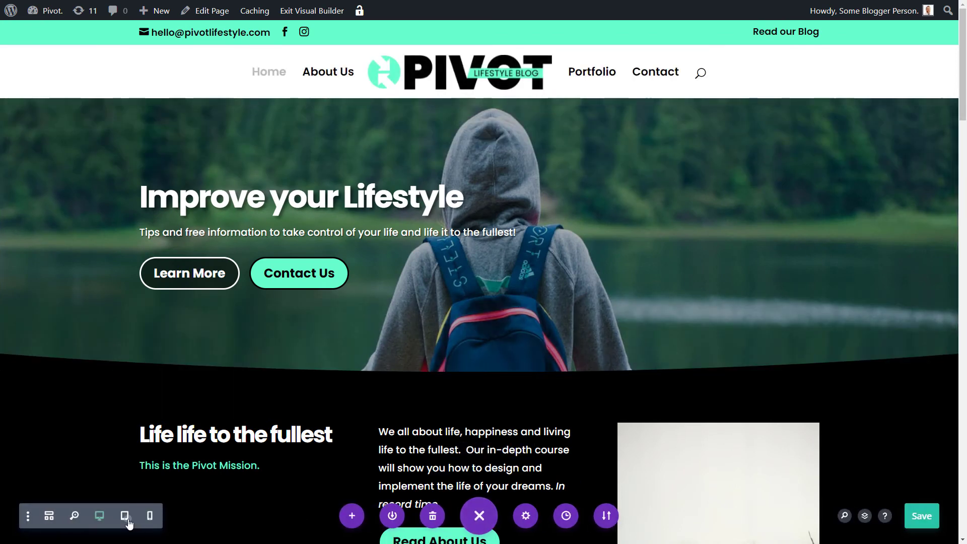
click(124, 516)
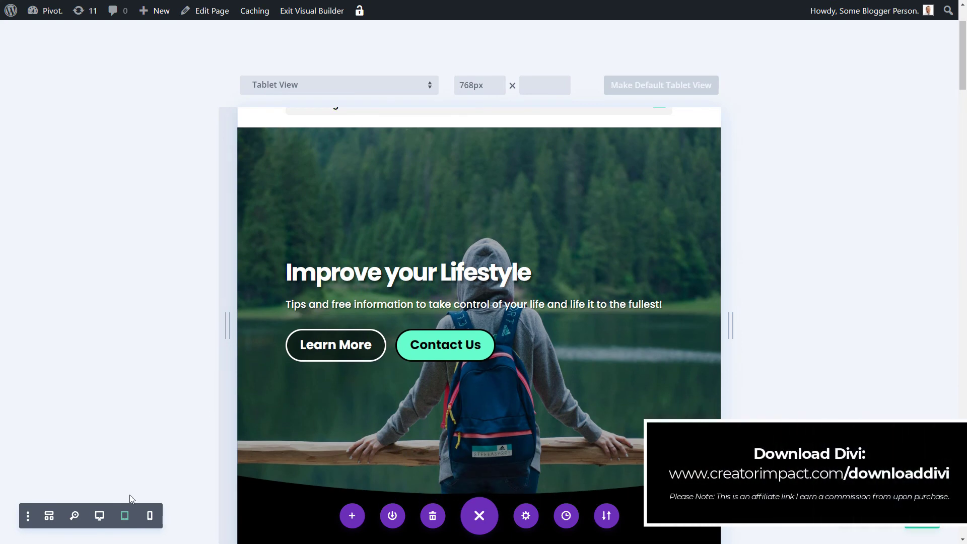
click(149, 515)
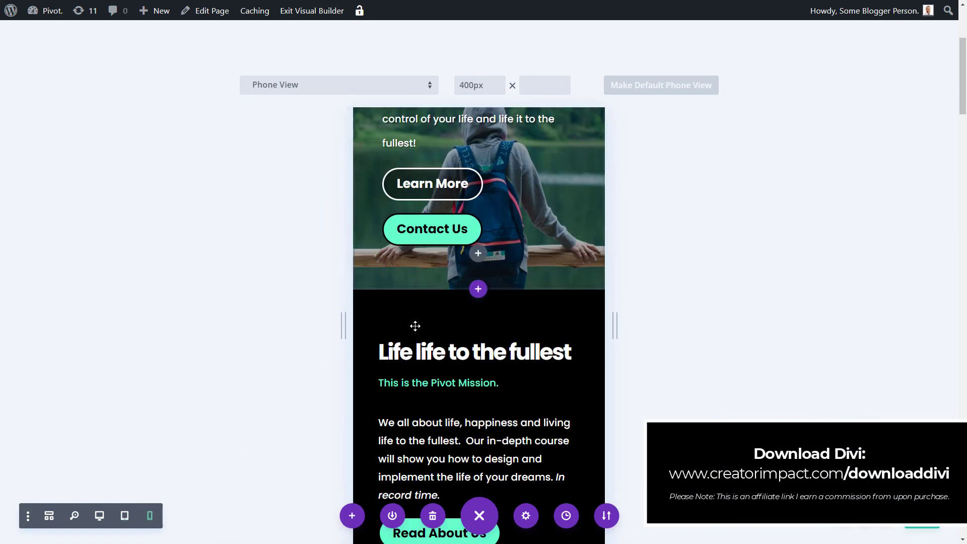
scroll(up, 3)
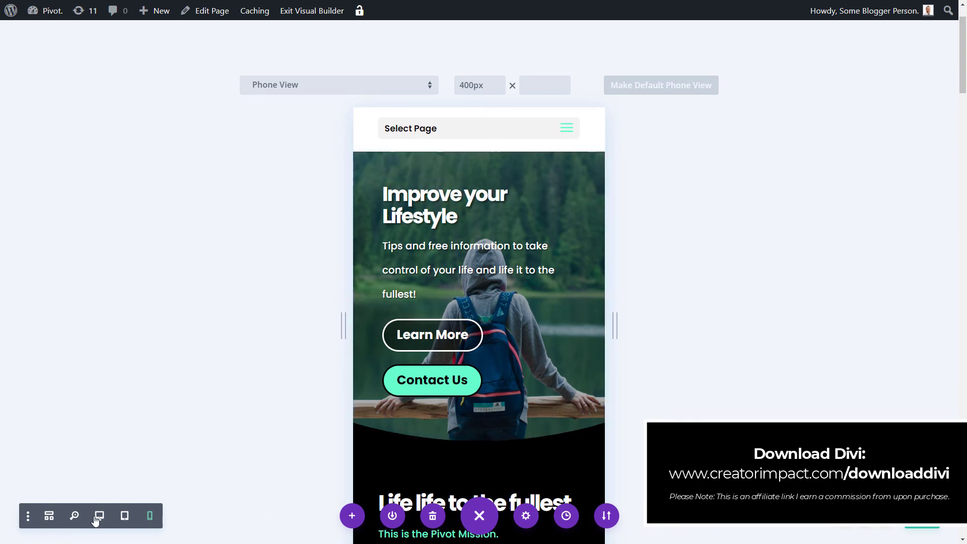
click(98, 516)
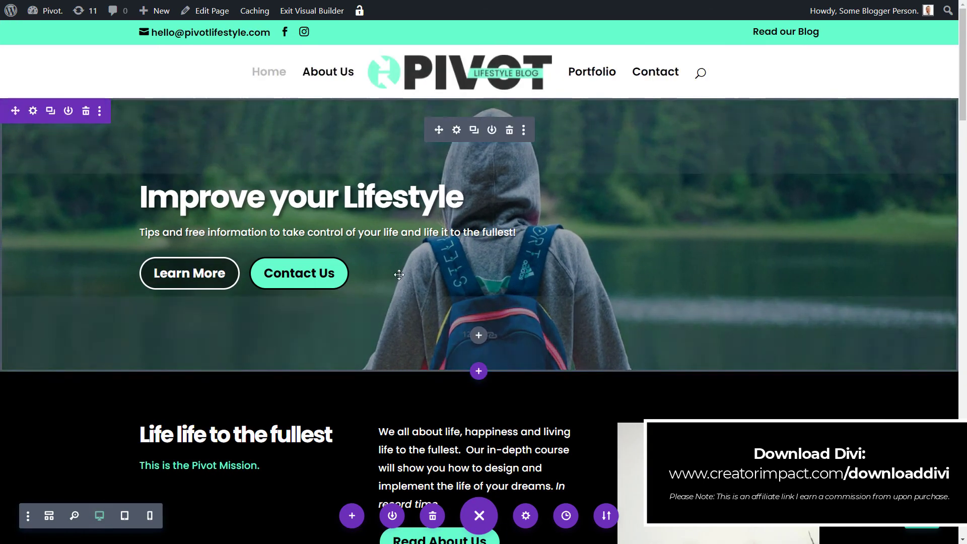
mouse_move(456, 130)
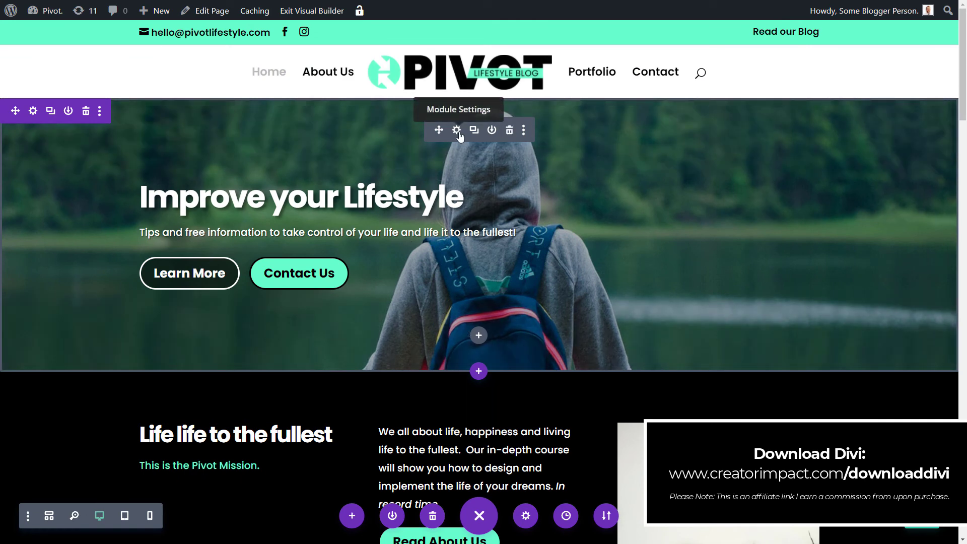
- Make the header background responsive and set an image background for phone using the lake photo
click(456, 130)
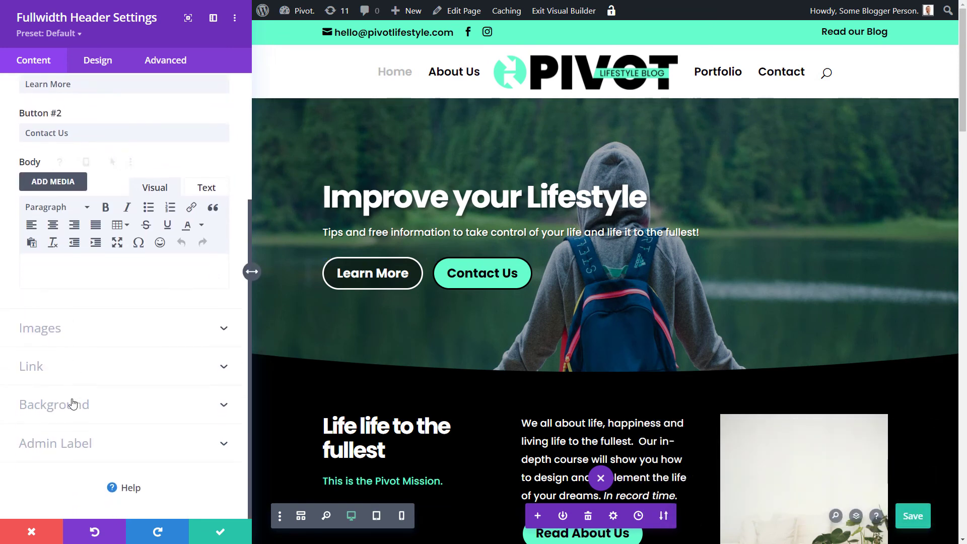
click(54, 404)
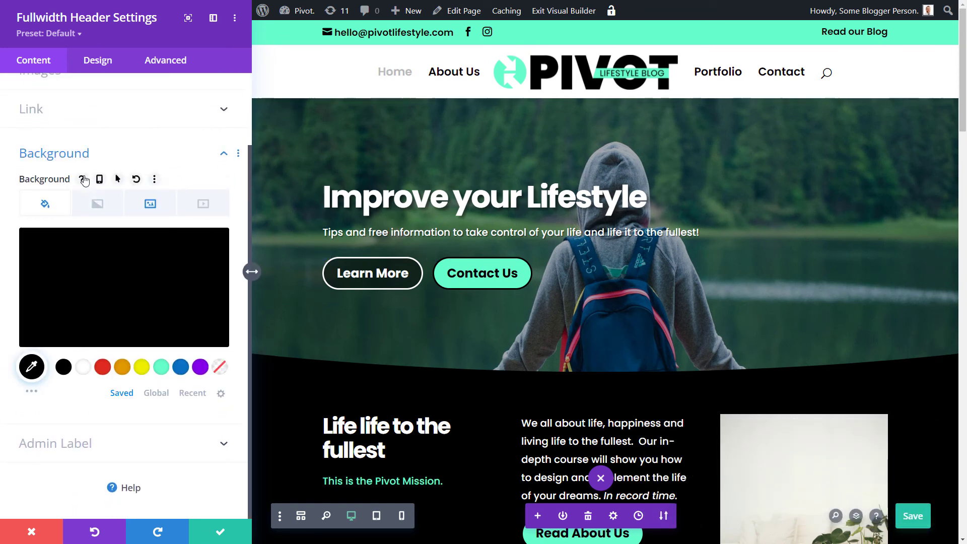
click(99, 180)
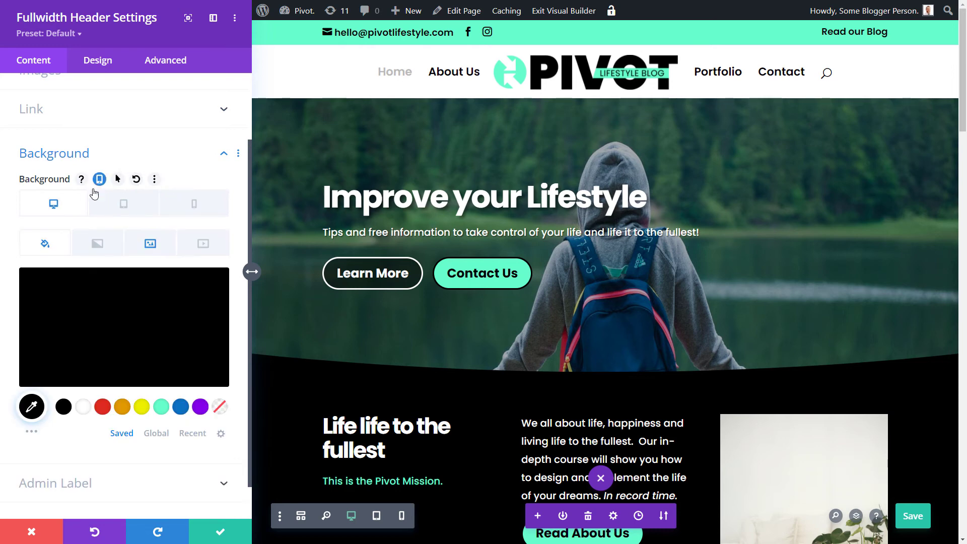
mouse_move(194, 204)
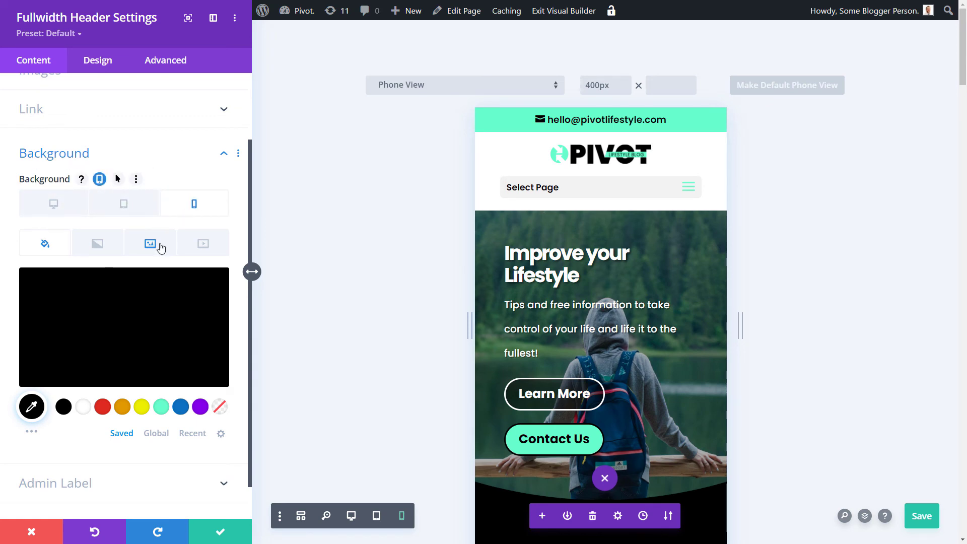
click(150, 243)
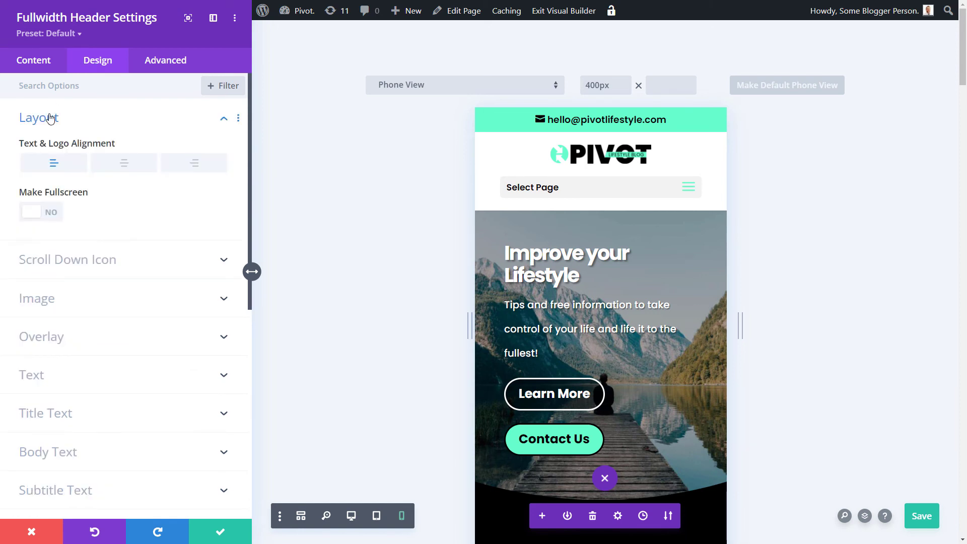
mouse_move(142, 144)
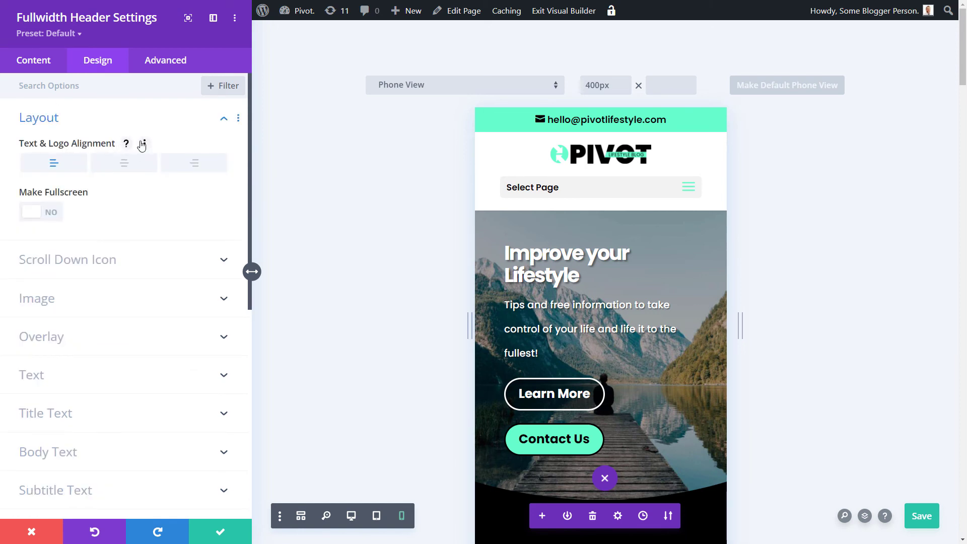
mouse_move(78, 213)
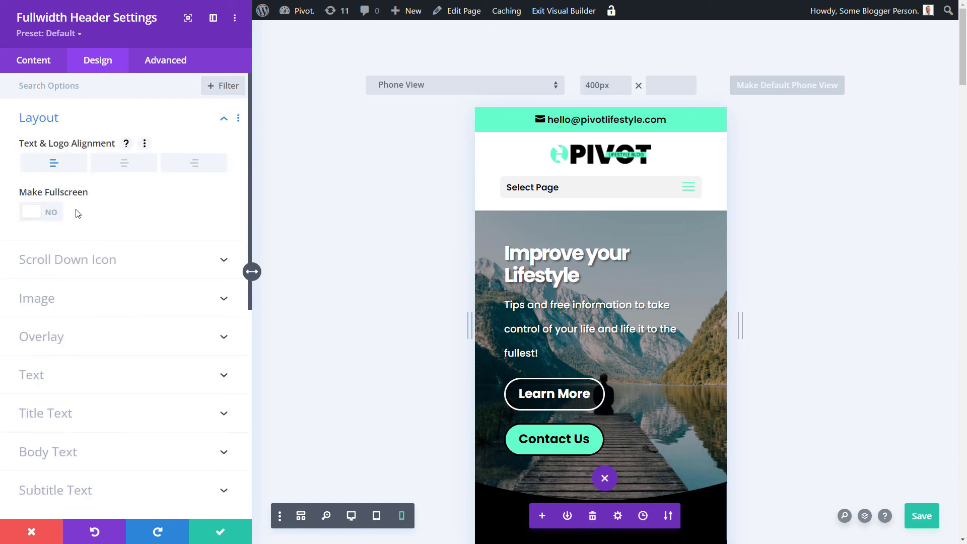
mouse_move(76, 289)
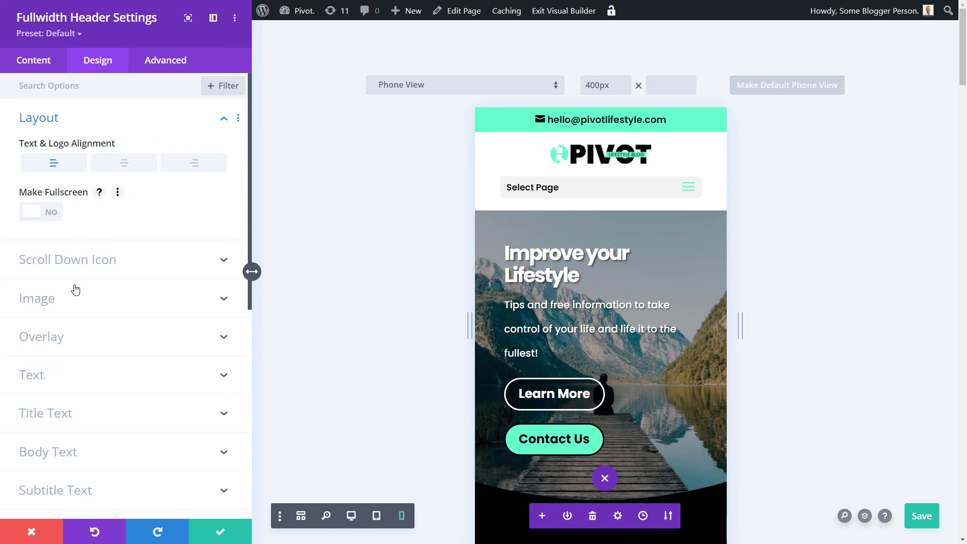
click(36, 298)
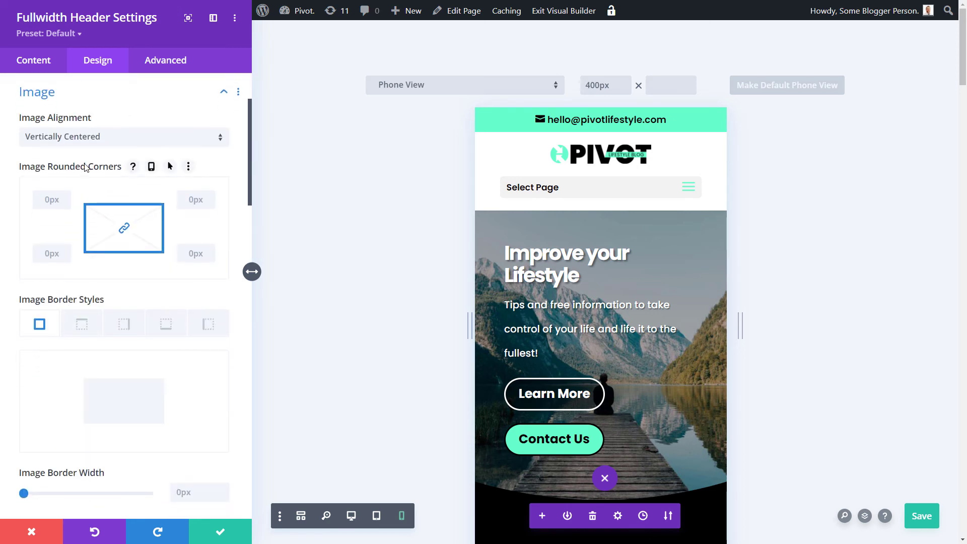
mouse_move(68, 323)
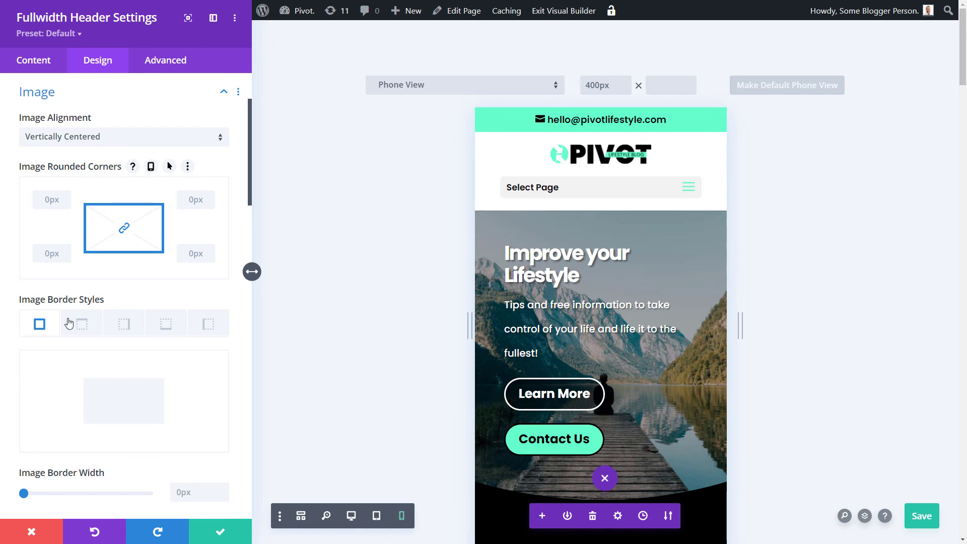
scroll(down, 3)
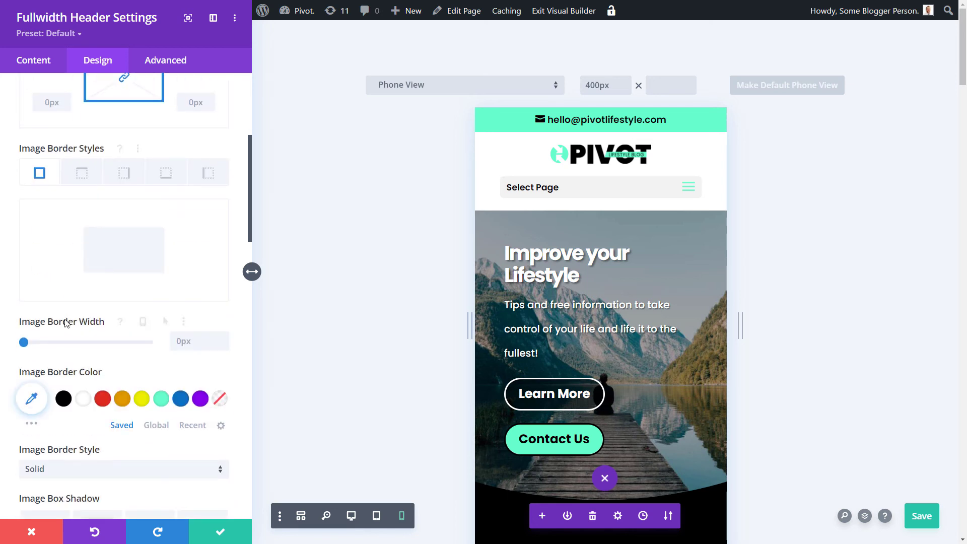
scroll(down, 3)
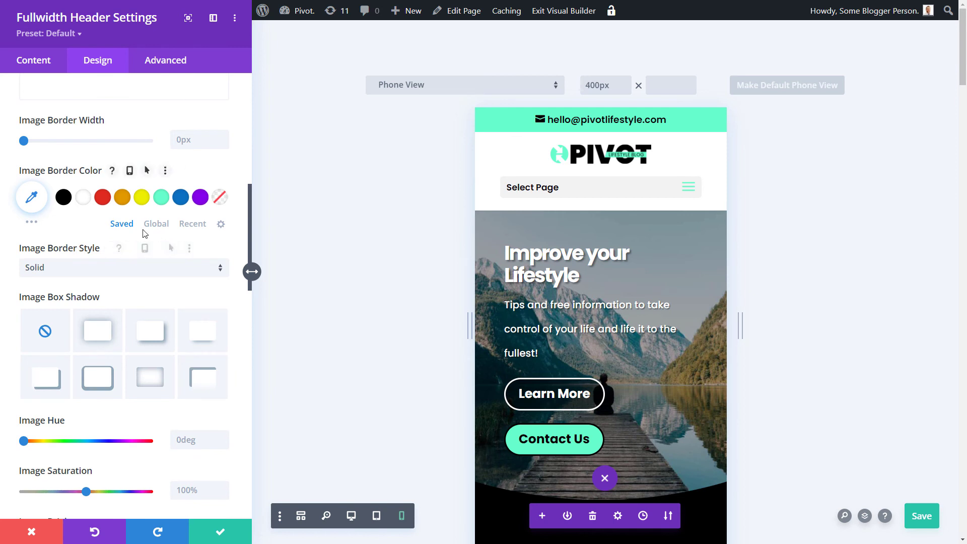
scroll(down, 3)
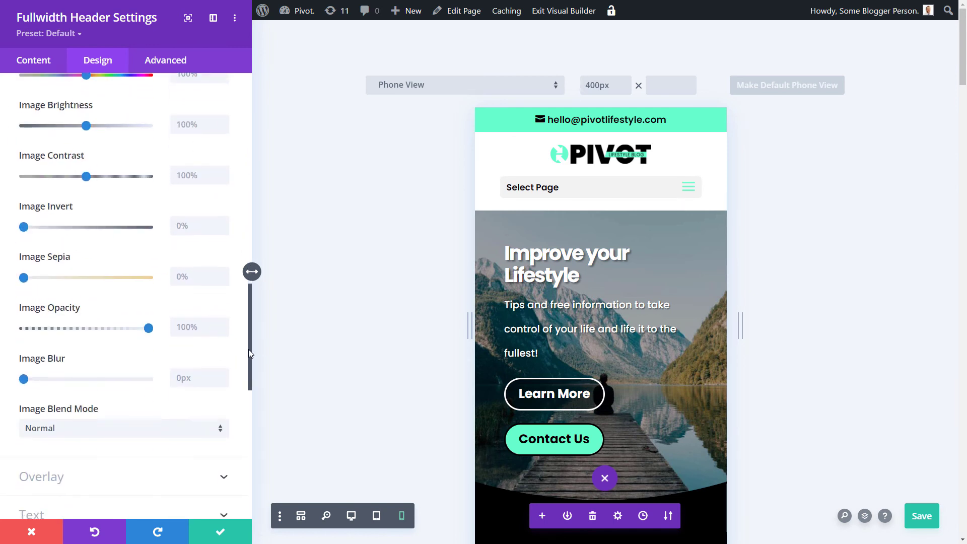
scroll(down, 3)
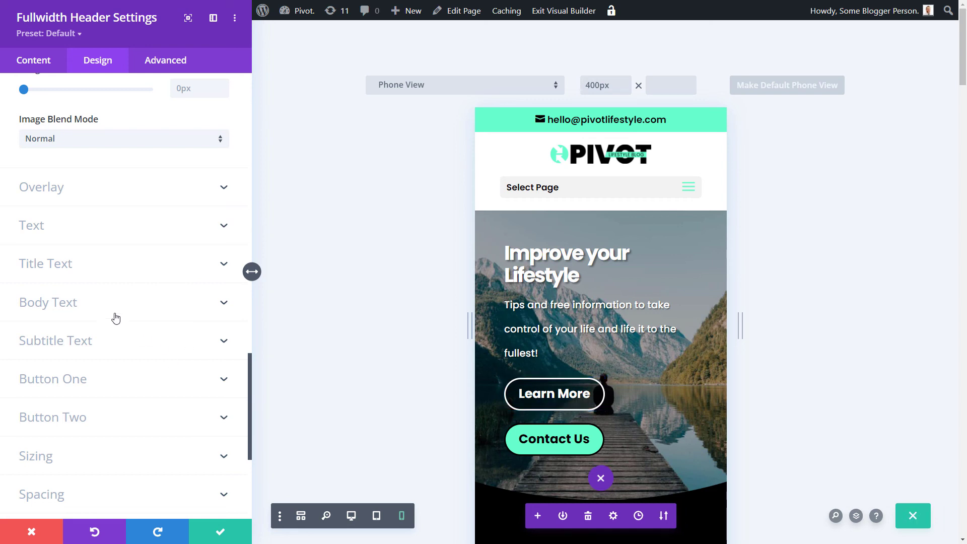
scroll(down, 3)
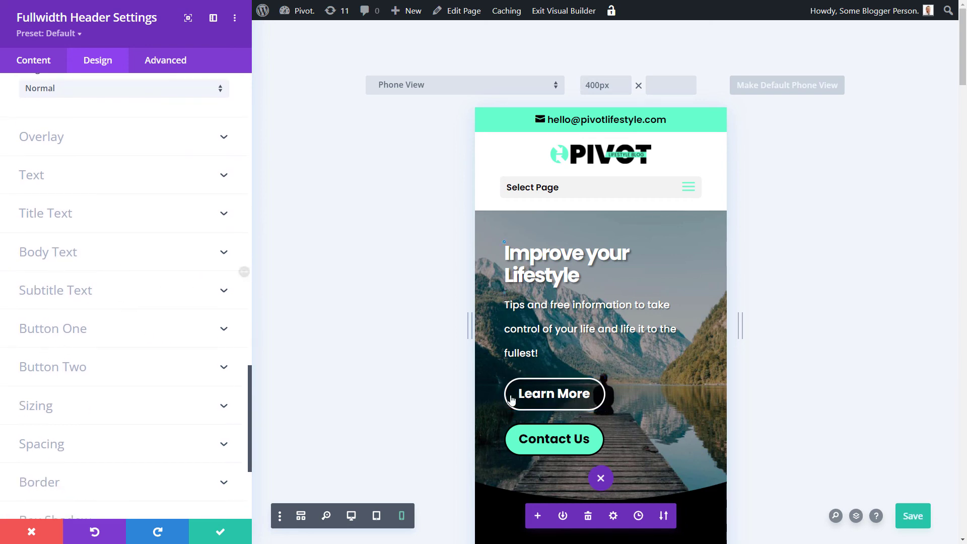
mouse_move(52, 255)
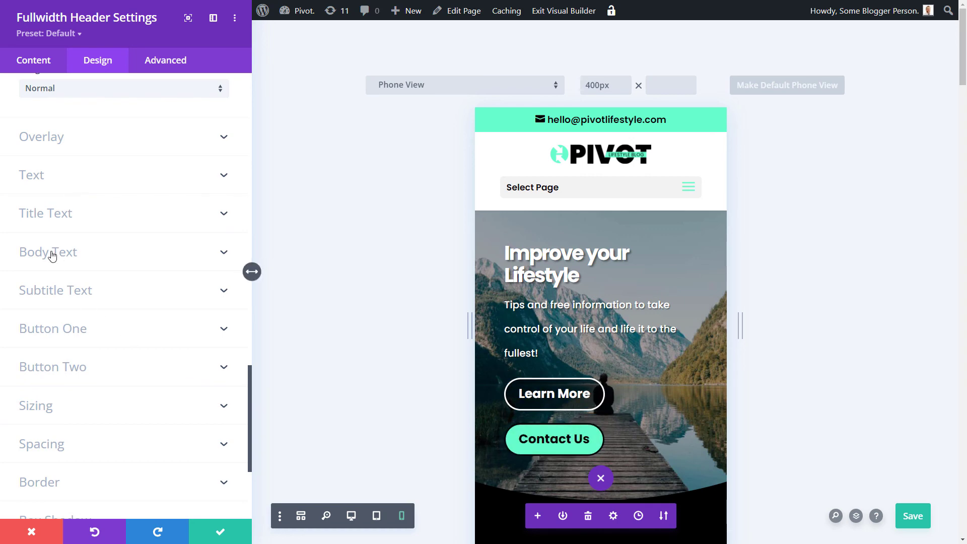
- Enable responsive Text Size for the Learn More button and set it to 15px on phone
click(53, 328)
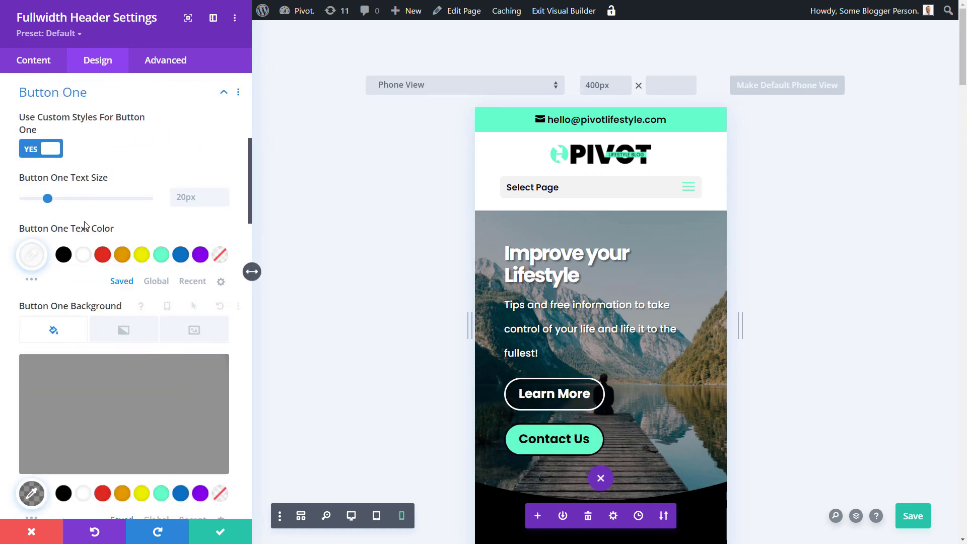
mouse_move(138, 179)
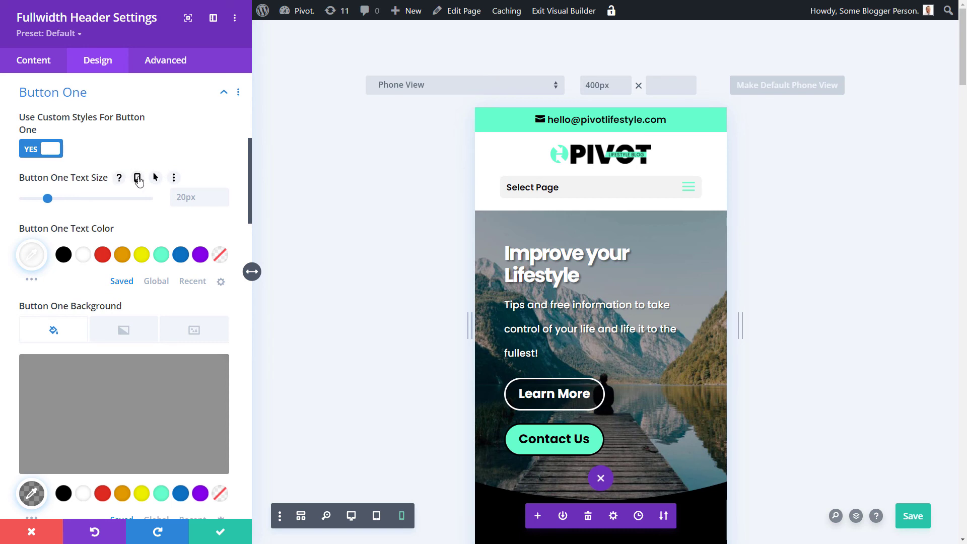
click(137, 177)
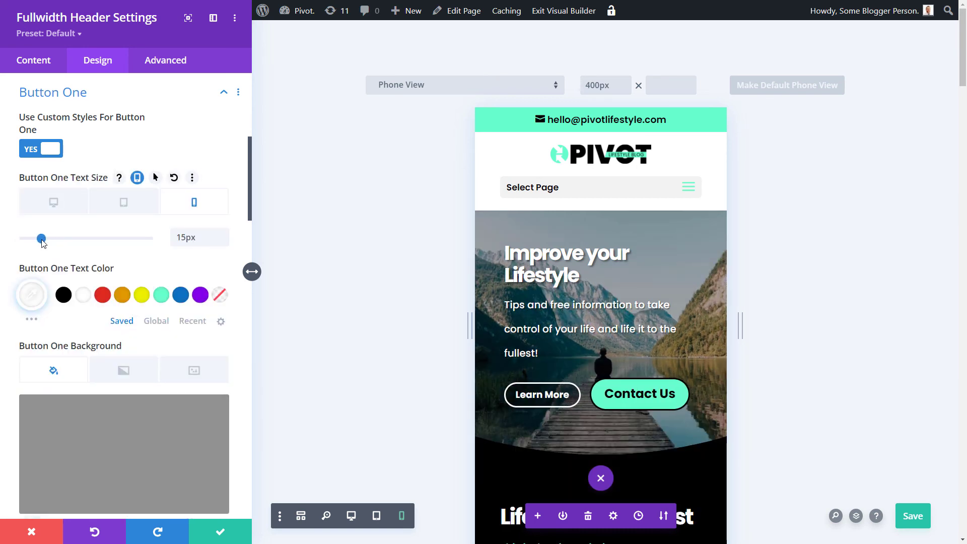
scroll(down, 3)
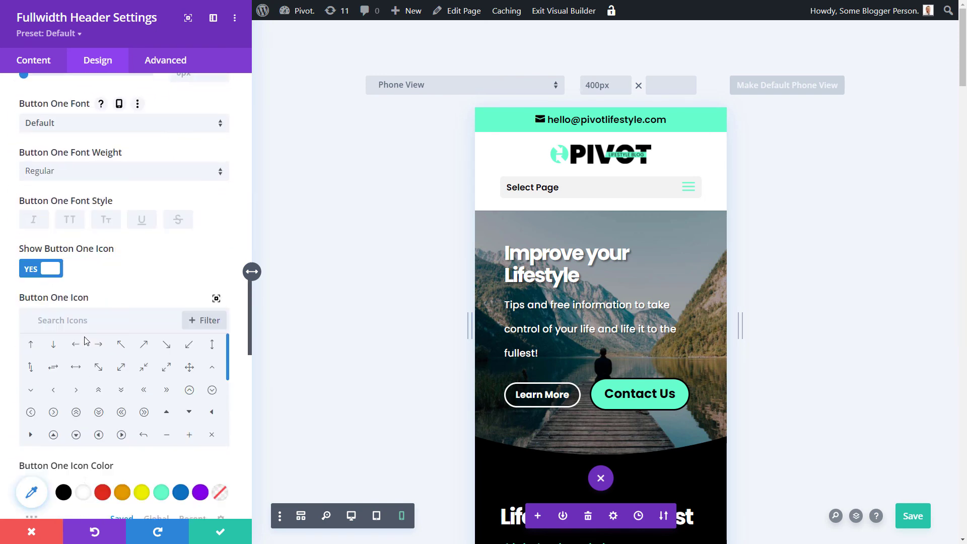
scroll(down, 3)
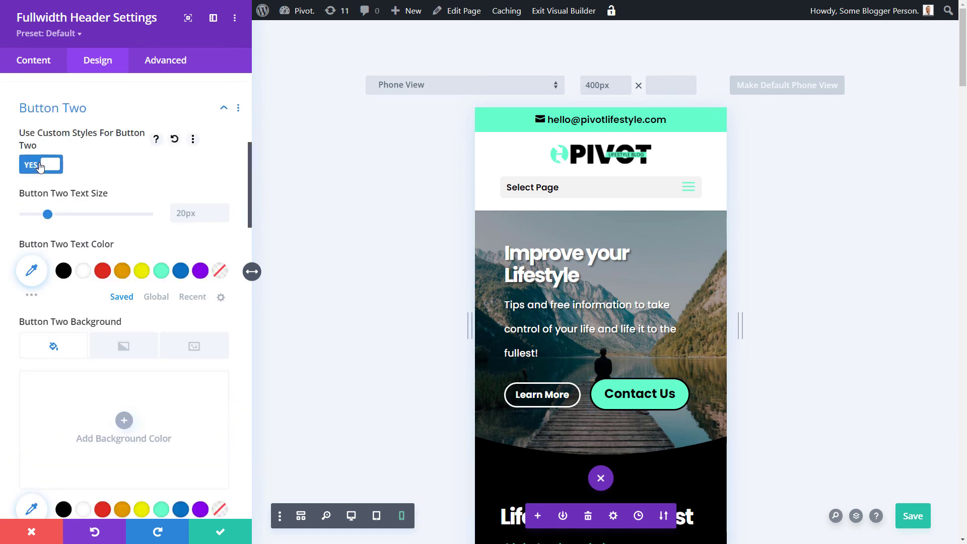
click(137, 193)
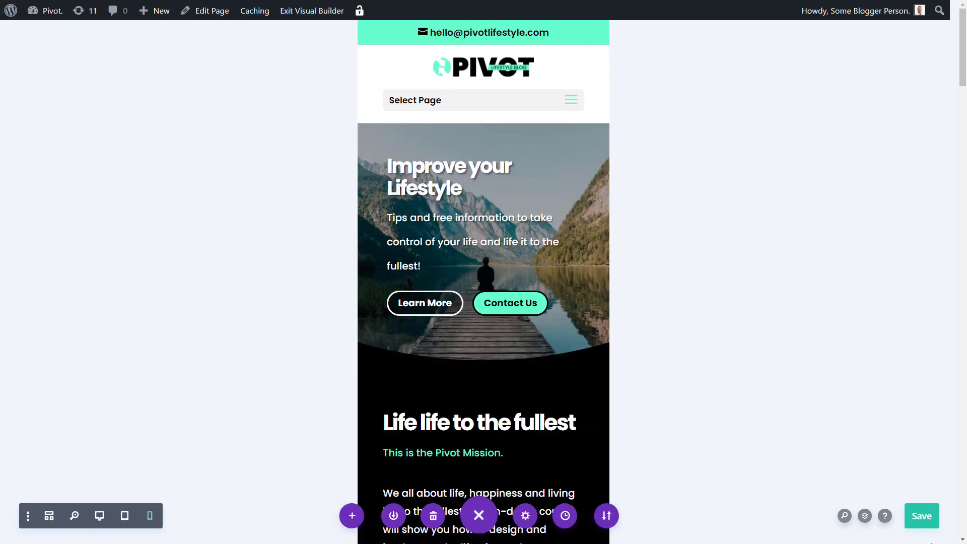
- Preview the header at desktop width, then switch to tablet width
click(99, 516)
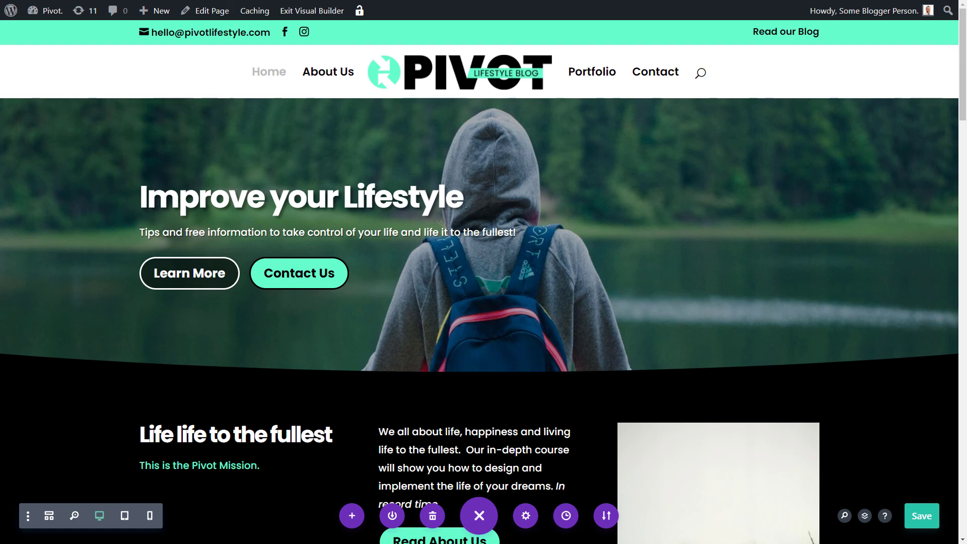
mouse_move(86, 432)
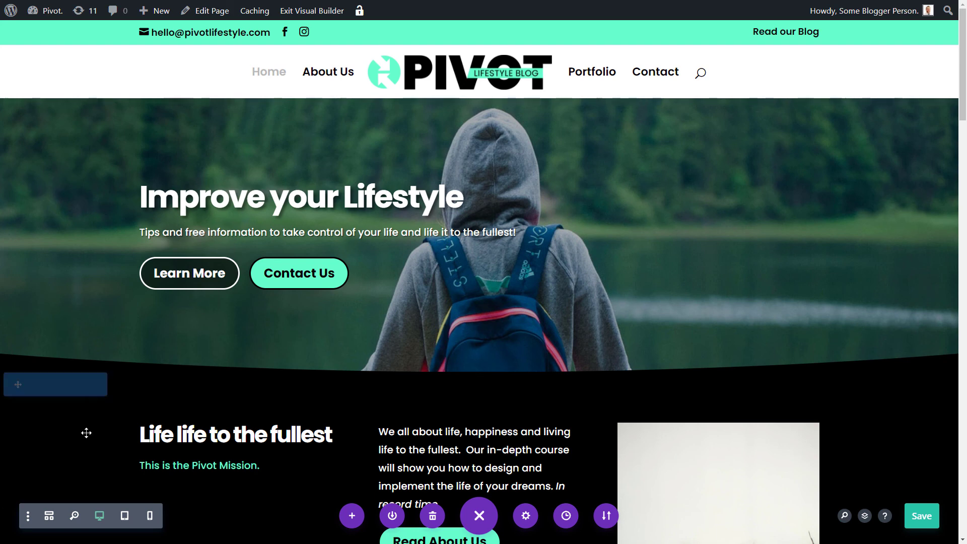
mouse_move(124, 519)
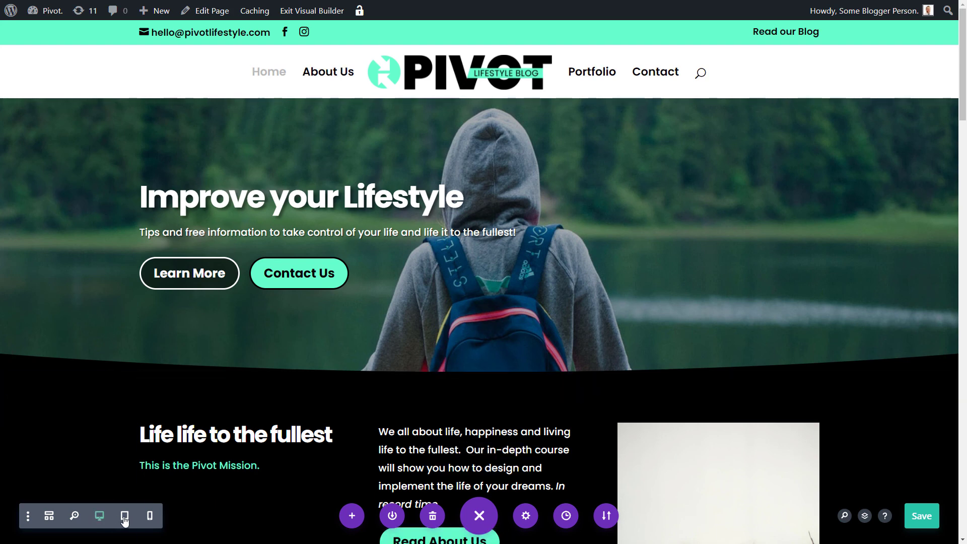
click(124, 516)
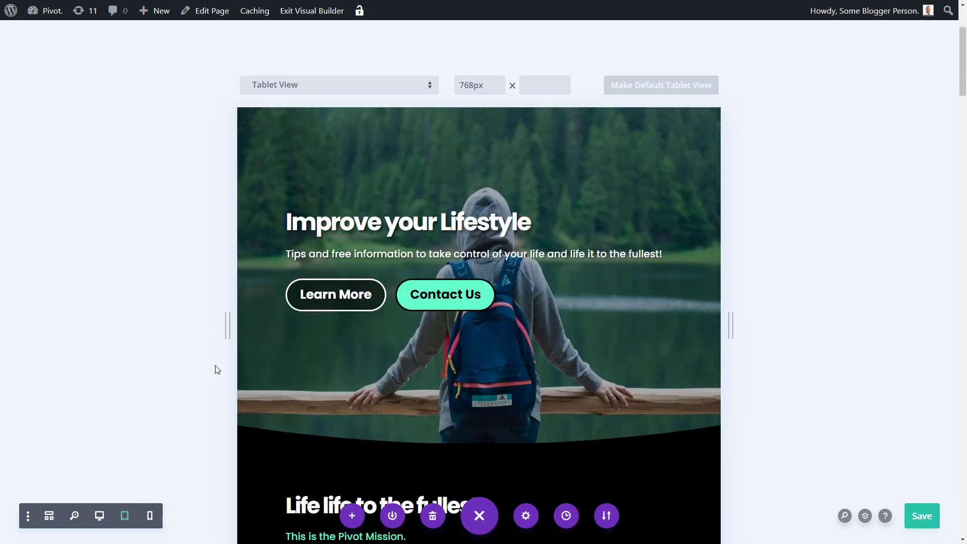